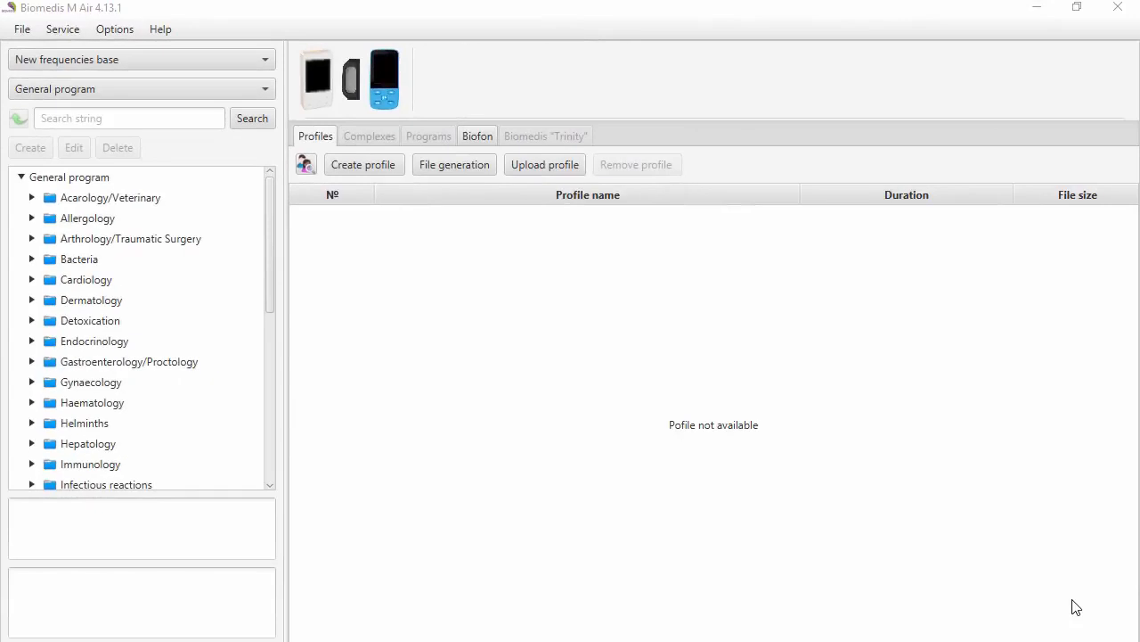
{"action": "mouse_move", "coordinate": [912, 484]}
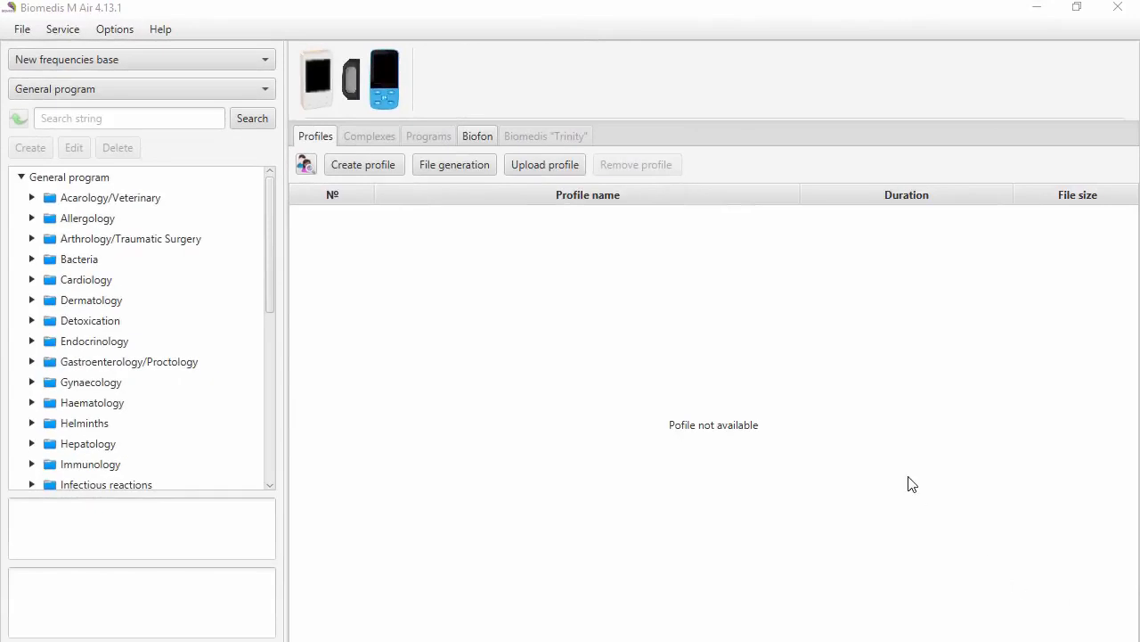
{"action": "mouse_move", "coordinate": [920, 485]}
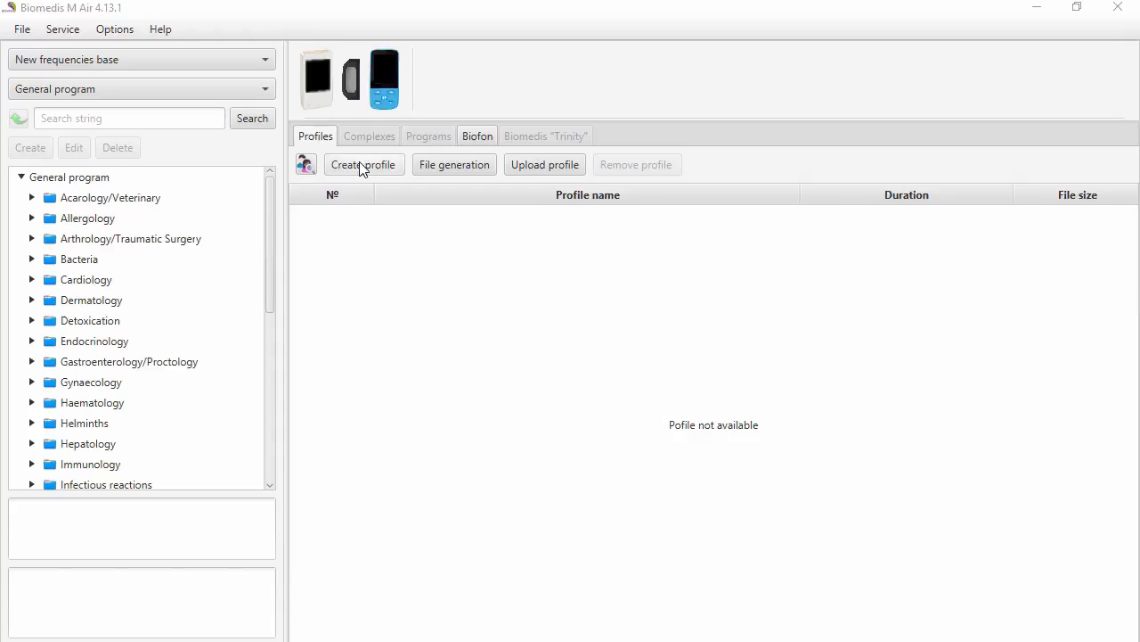
Create an empty profile named 'Test' and make it the active profile.
{"action": "left_click", "coordinate": [363, 163]}
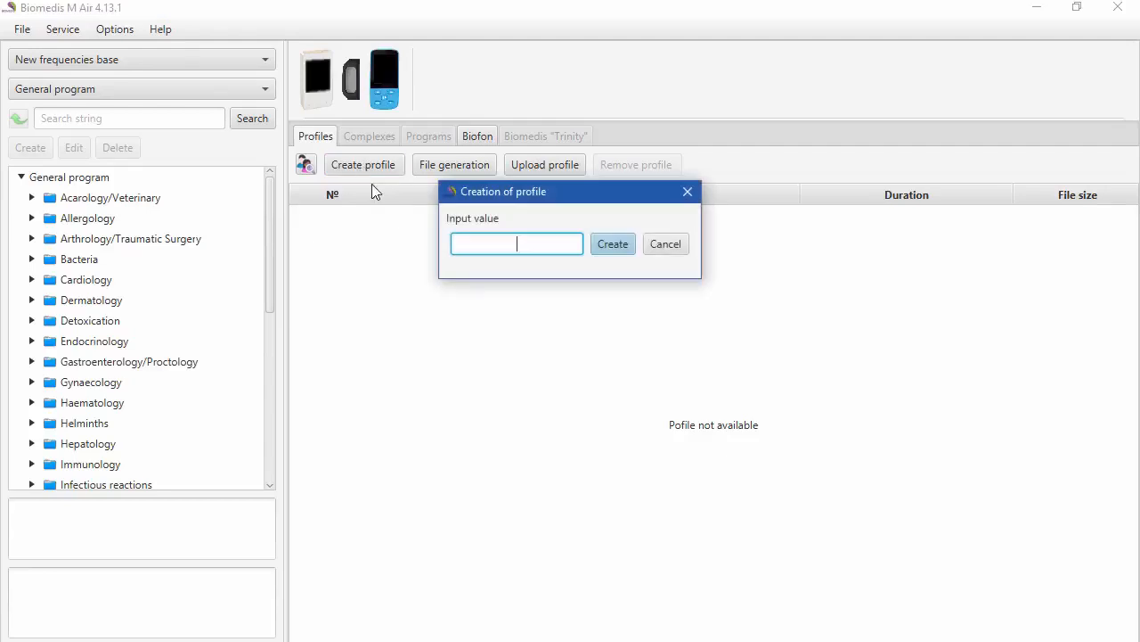
{"action": "mouse_move", "coordinate": [488, 275]}
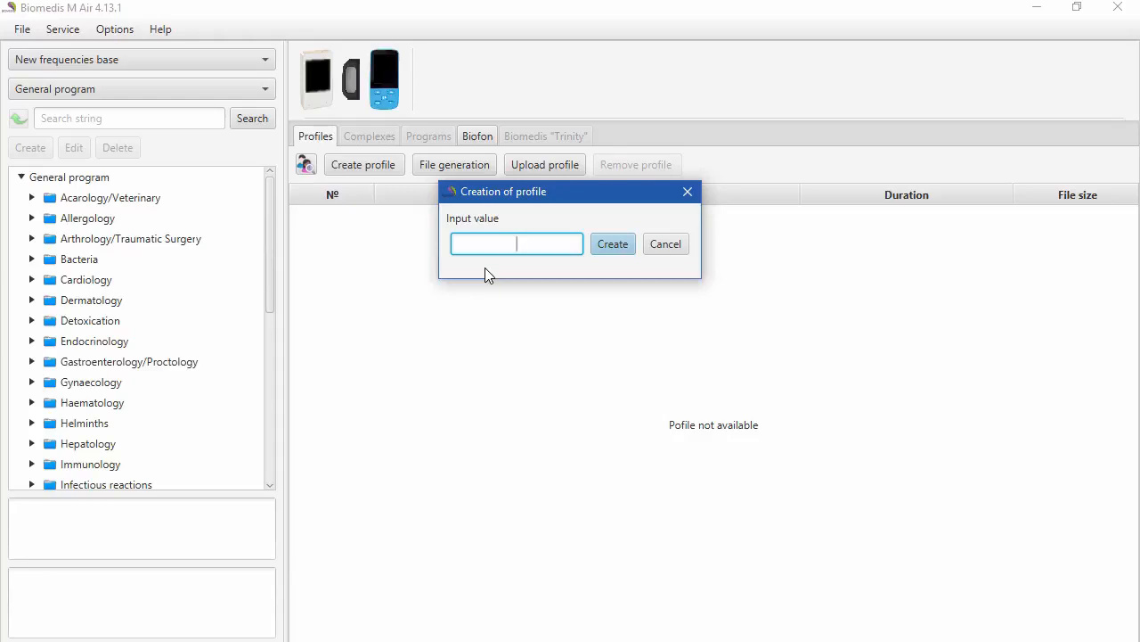
{"action": "type", "text": "Test"}
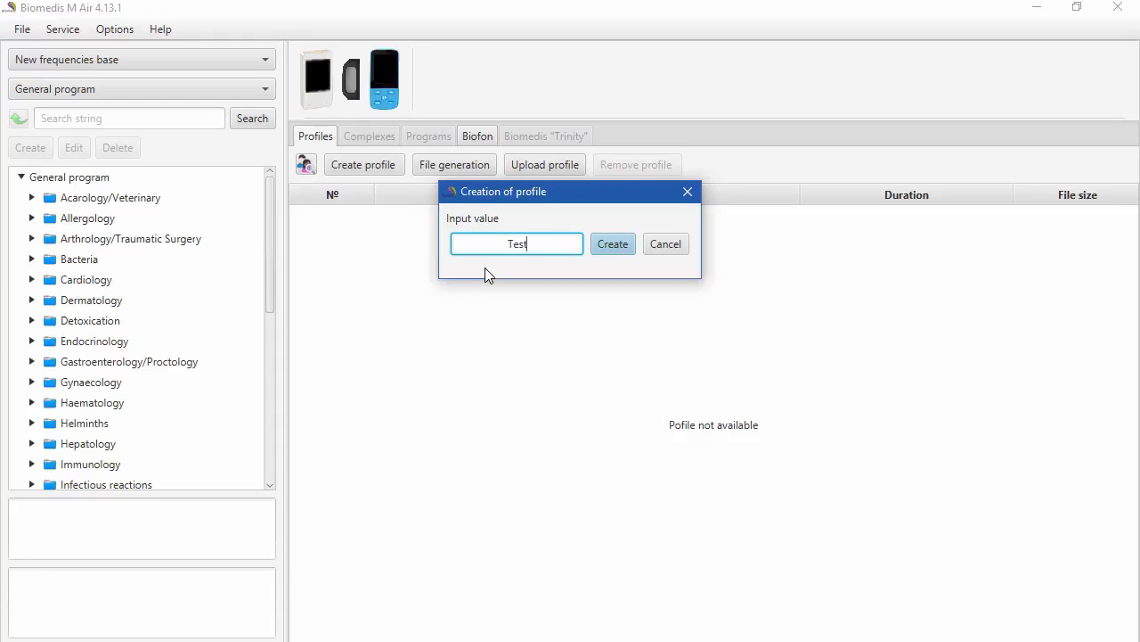
{"action": "left_click", "coordinate": [613, 243]}
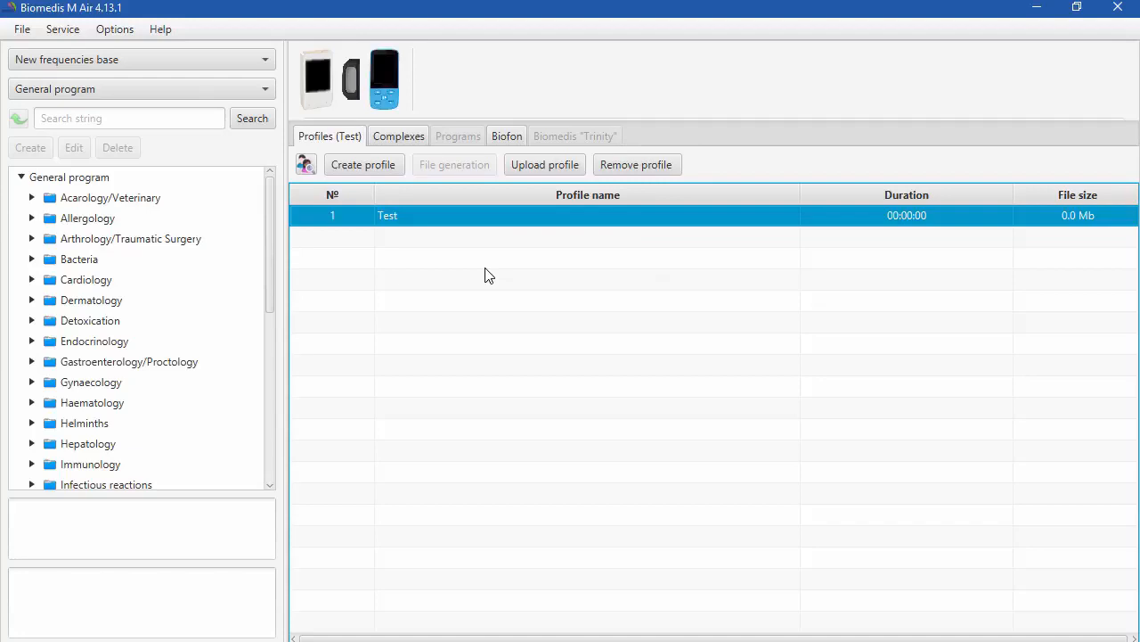
{"action": "mouse_move", "coordinate": [381, 238]}
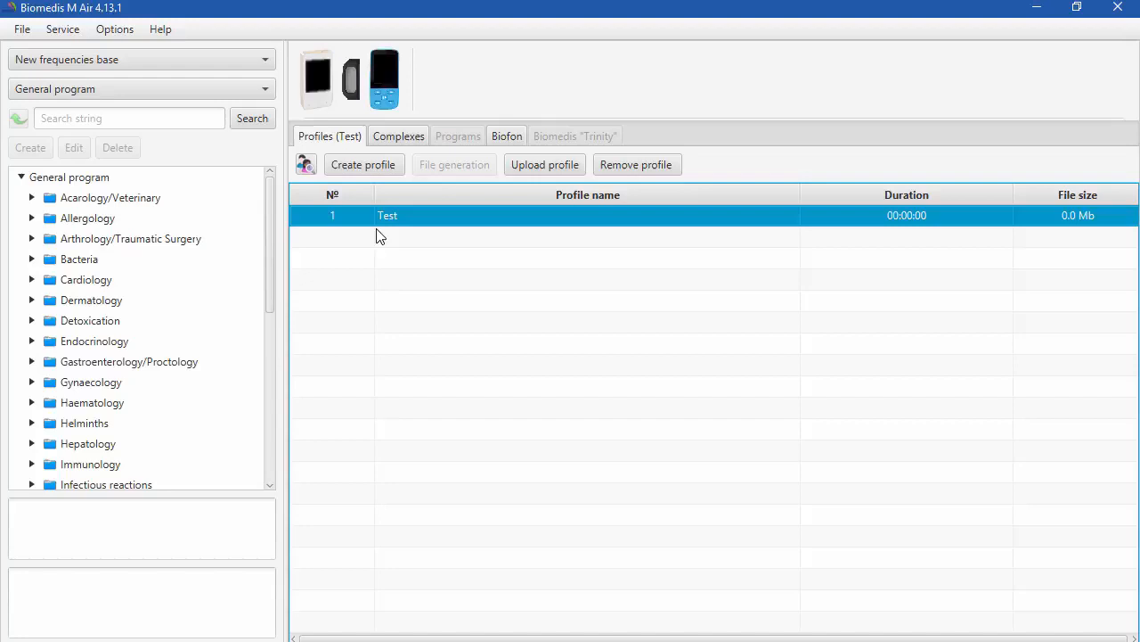
{"action": "mouse_move", "coordinate": [361, 223]}
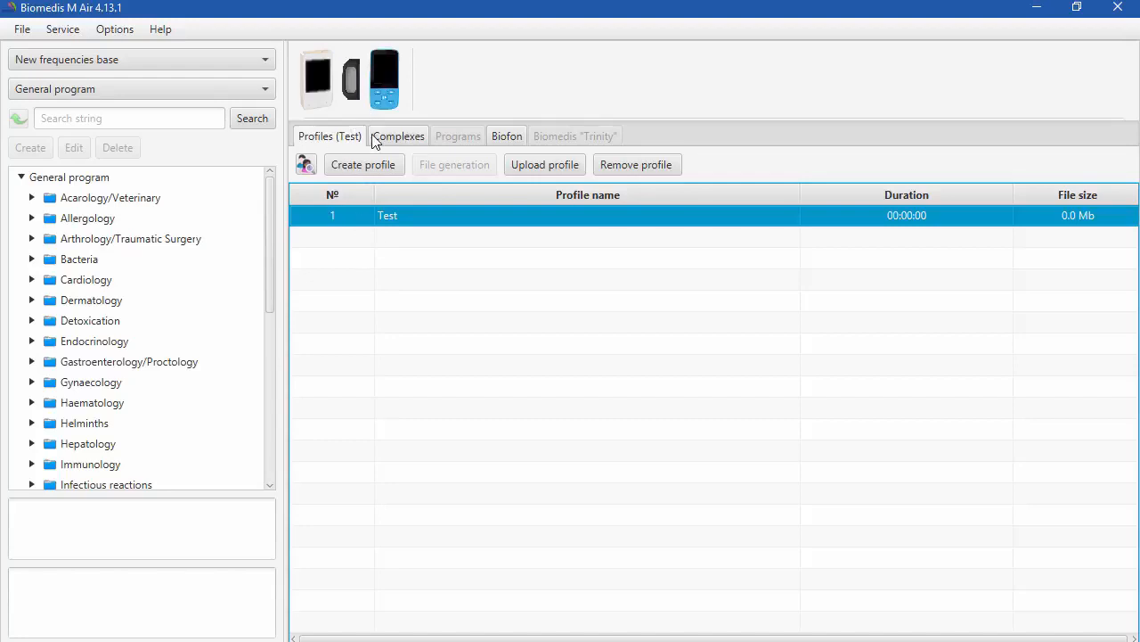
Create 'Complex 1' with description 'Descr' in the Test profile's complexes.
{"action": "left_click", "coordinate": [398, 135]}
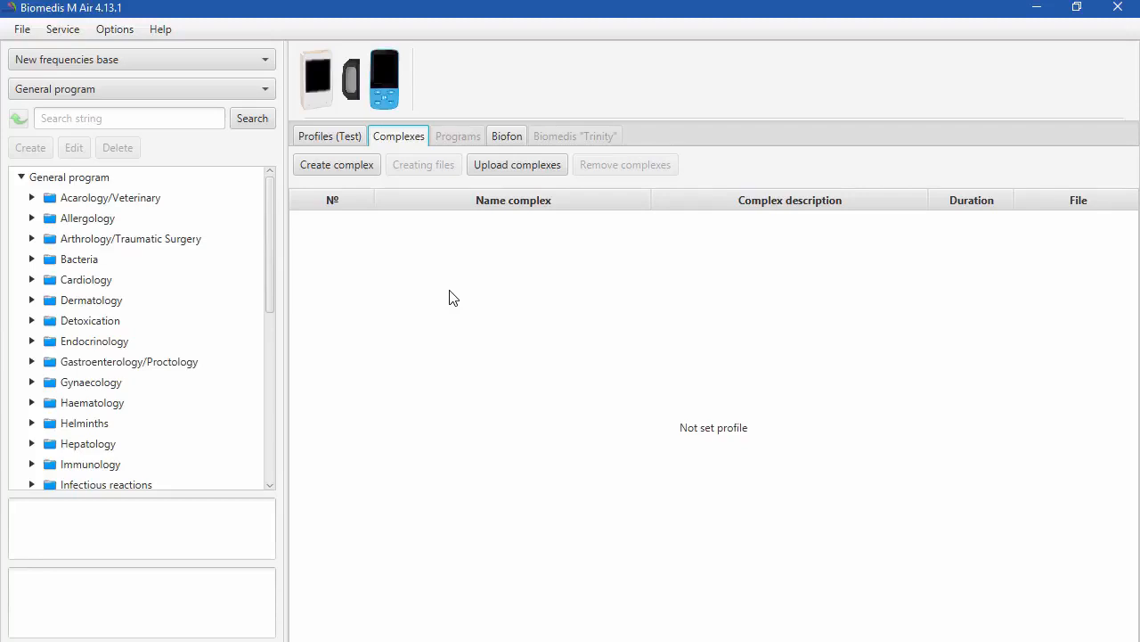
{"action": "mouse_move", "coordinate": [446, 297]}
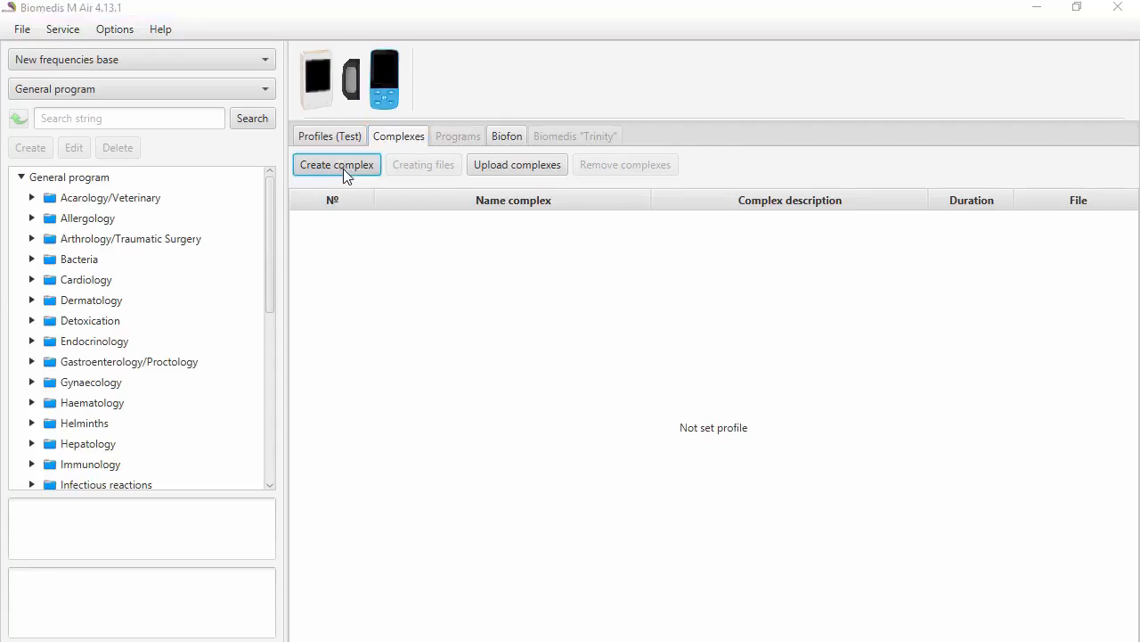
{"action": "left_click", "coordinate": [337, 164]}
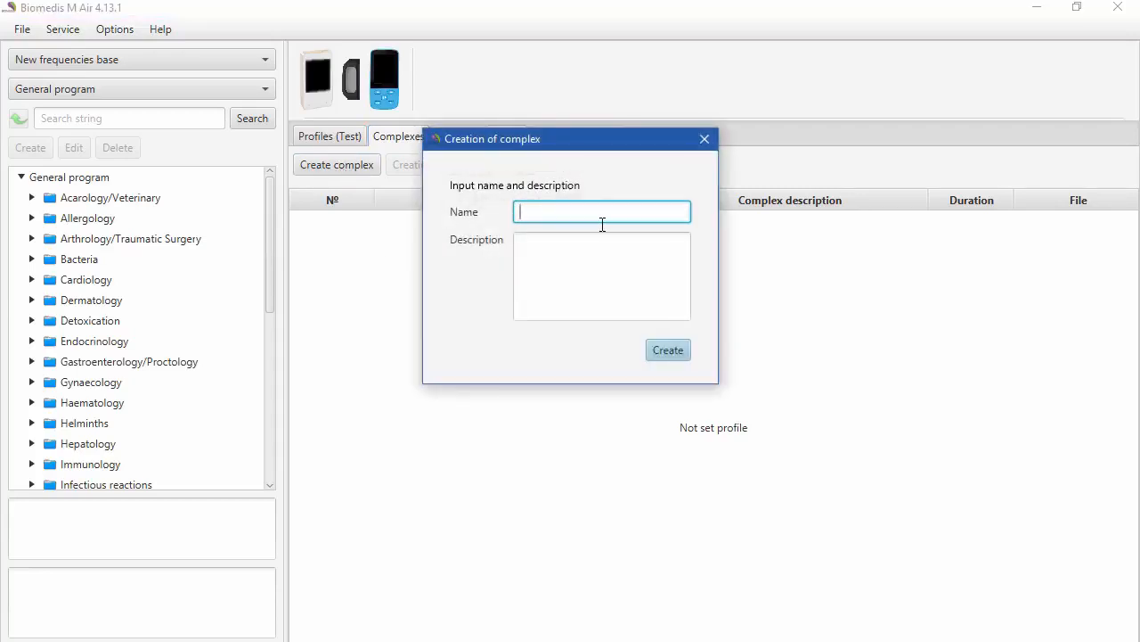
{"action": "type", "text": "C"}
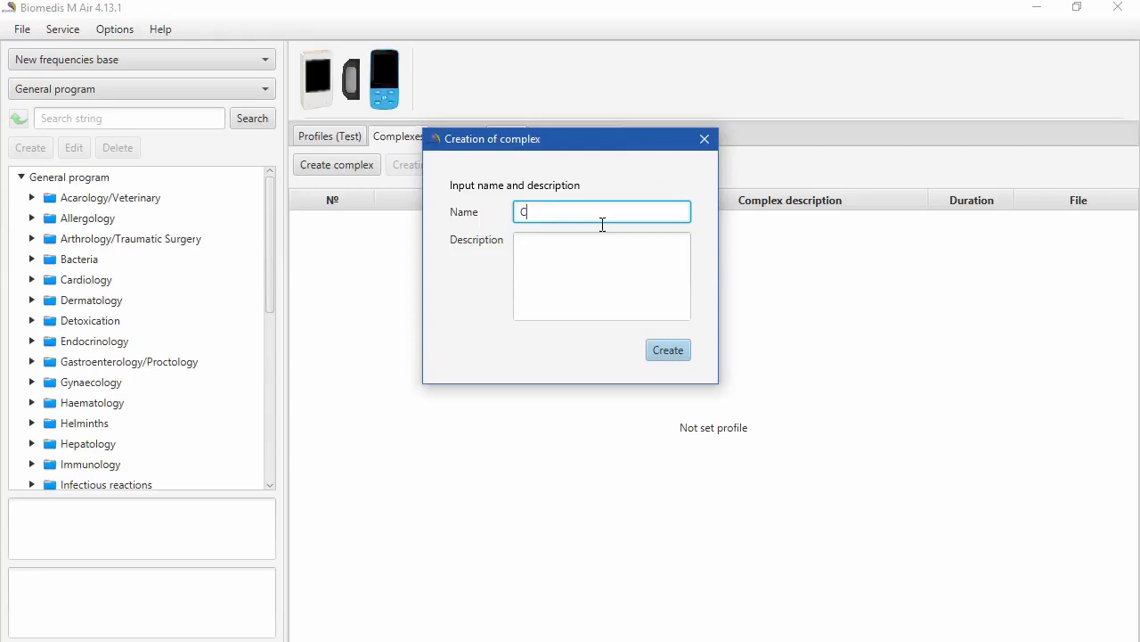
{"action": "type", "text": "omp"}
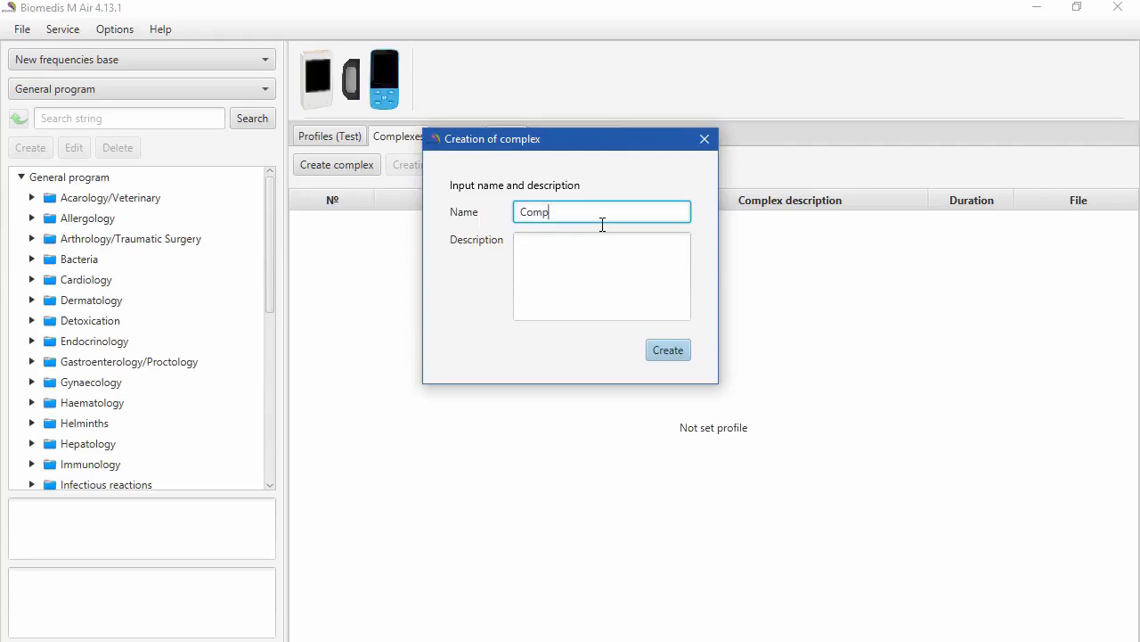
{"action": "type", "text": "lex"}
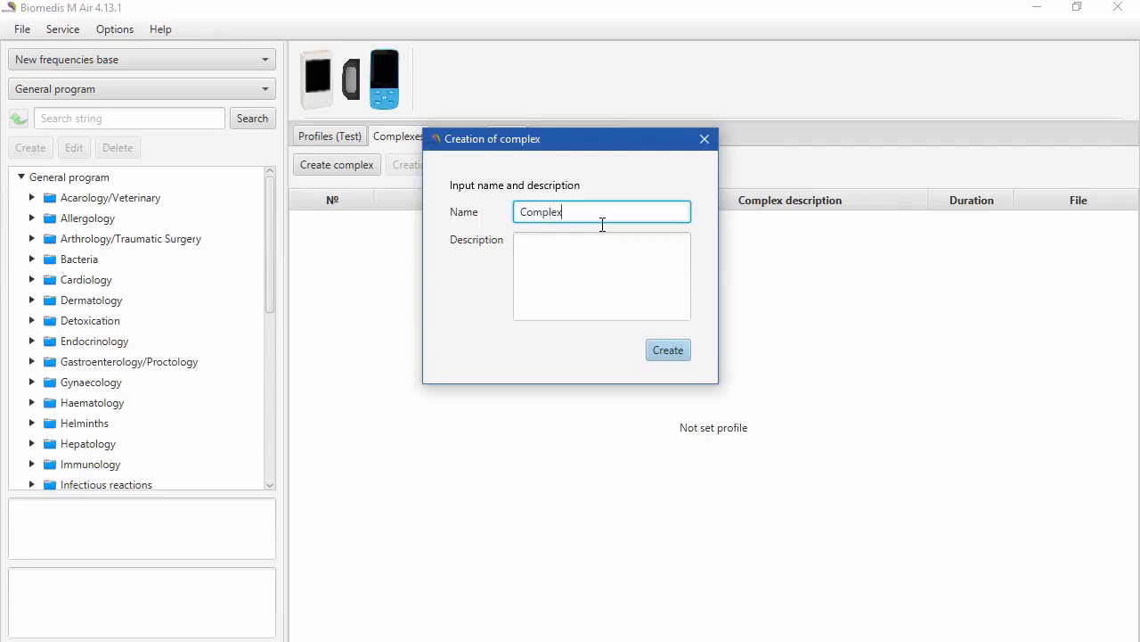
{"action": "type", "text": "1"}
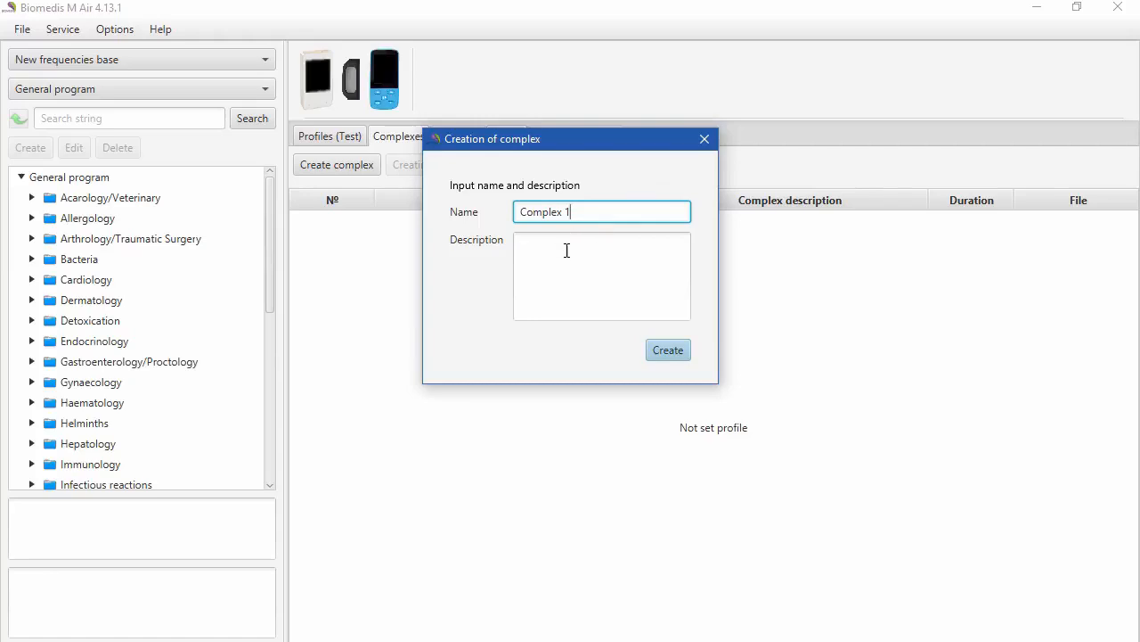
{"action": "type", "text": "De"}
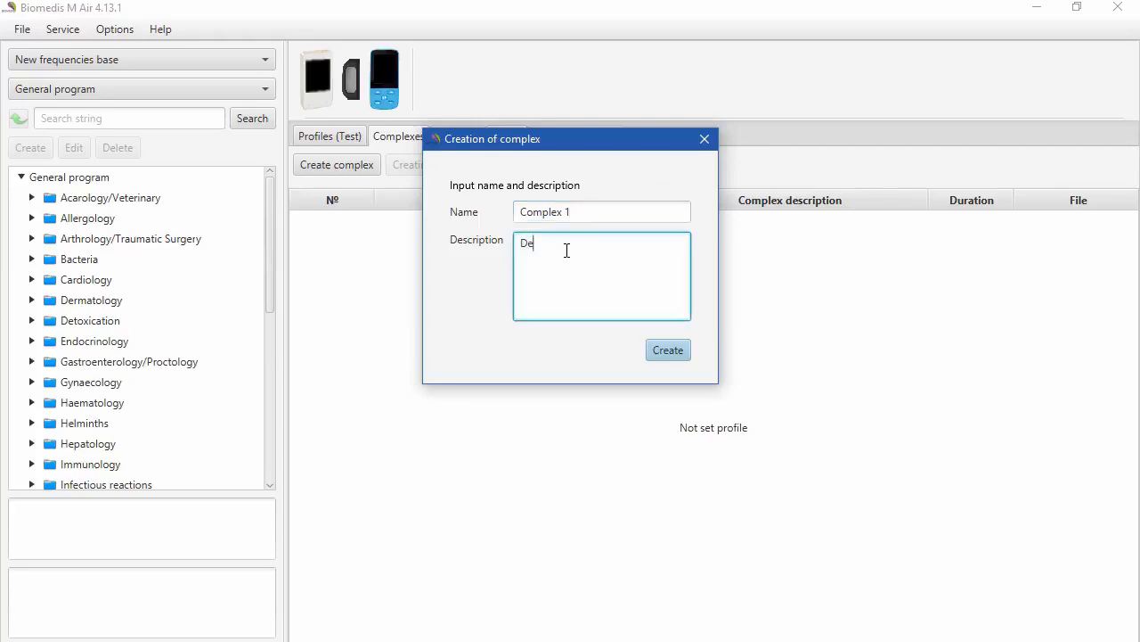
{"action": "type", "text": "scr"}
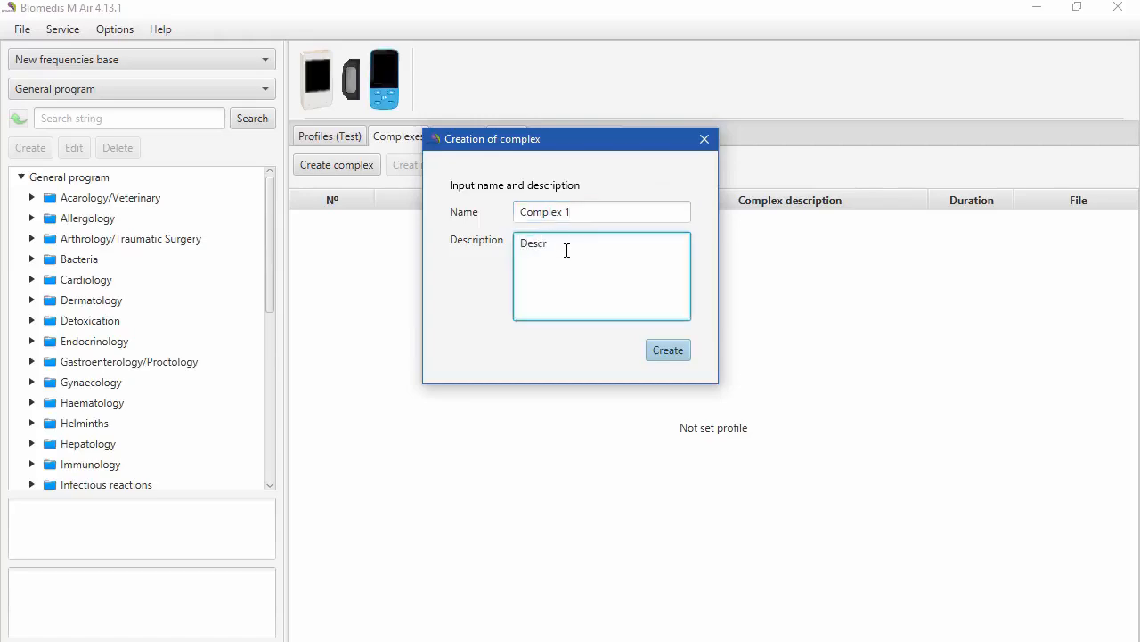
{"action": "left_click", "coordinate": [667, 349]}
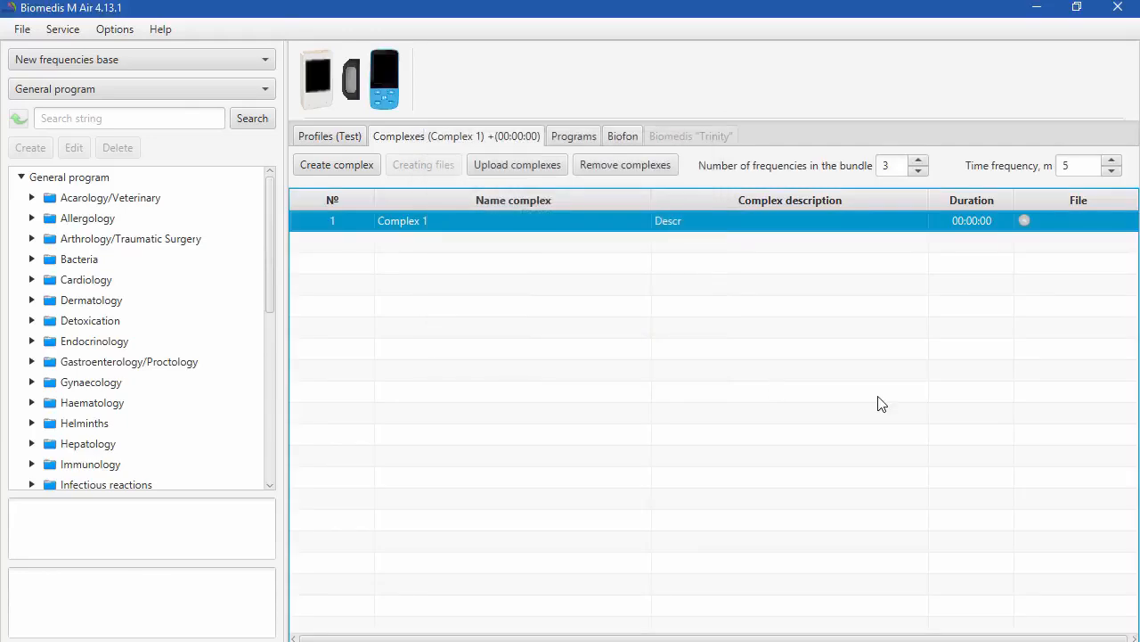
{"action": "mouse_move", "coordinate": [756, 238]}
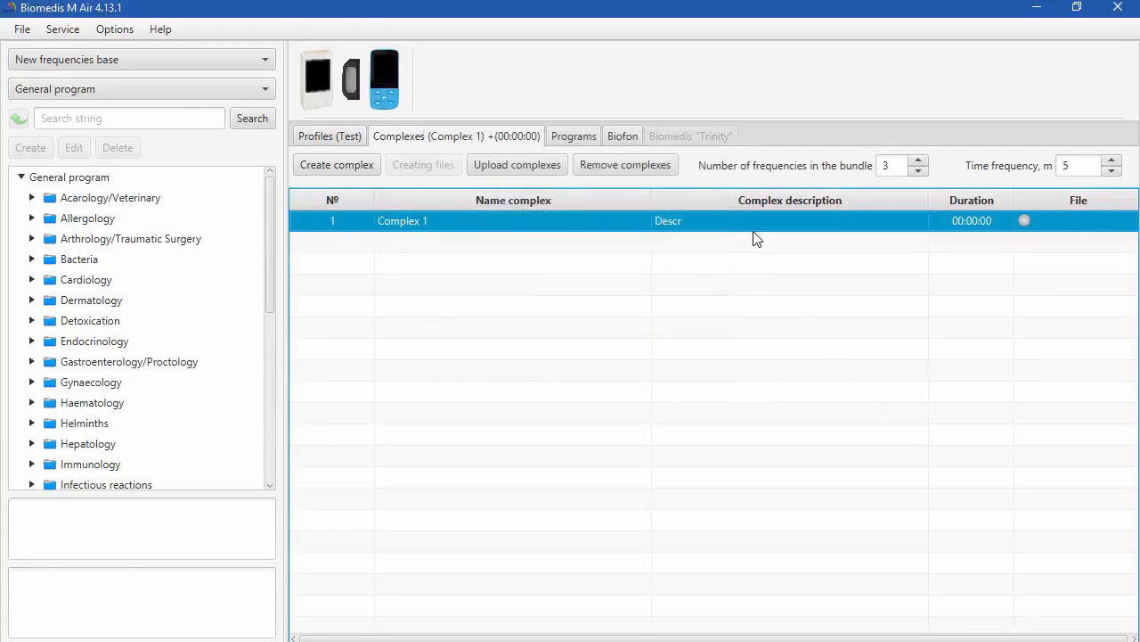
{"action": "mouse_move", "coordinate": [831, 210]}
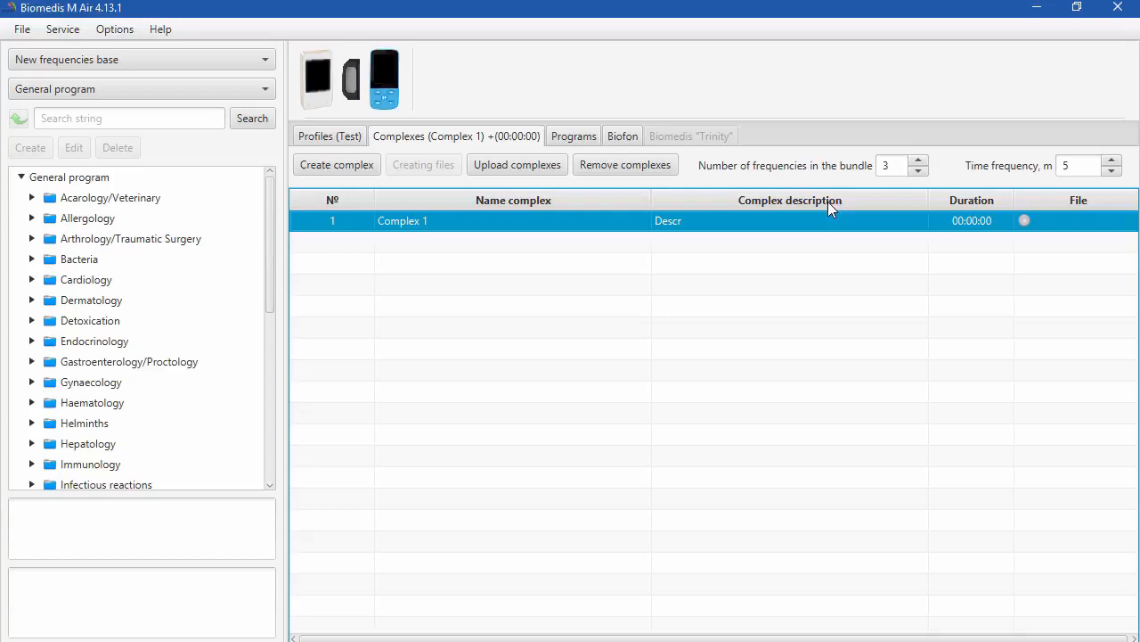
{"action": "mouse_move", "coordinate": [680, 243]}
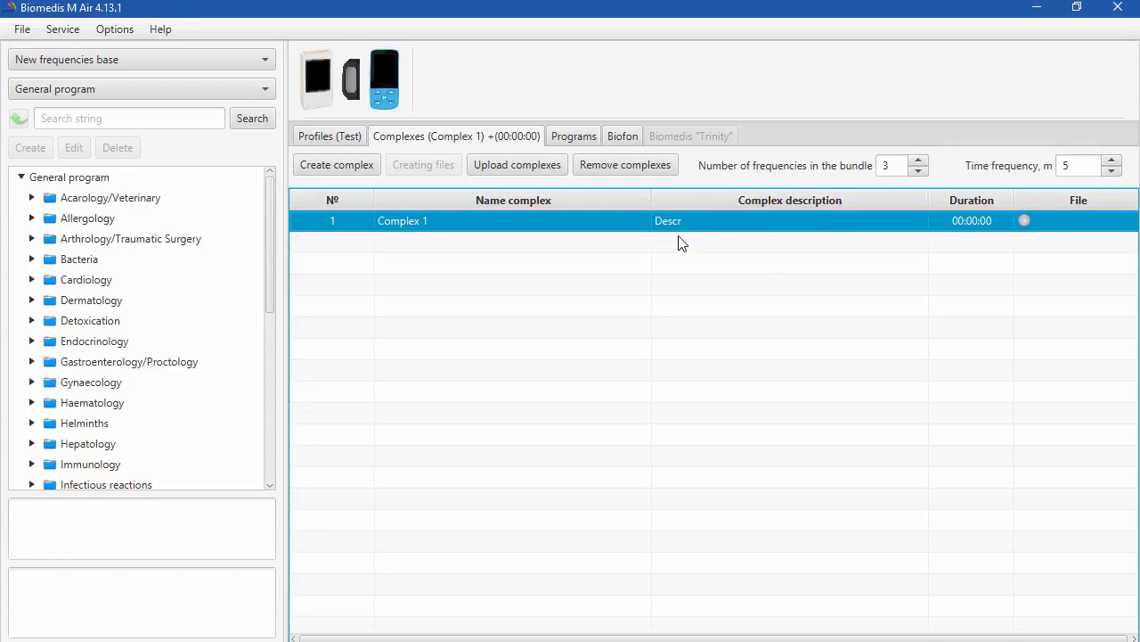
{"action": "mouse_move", "coordinate": [527, 145]}
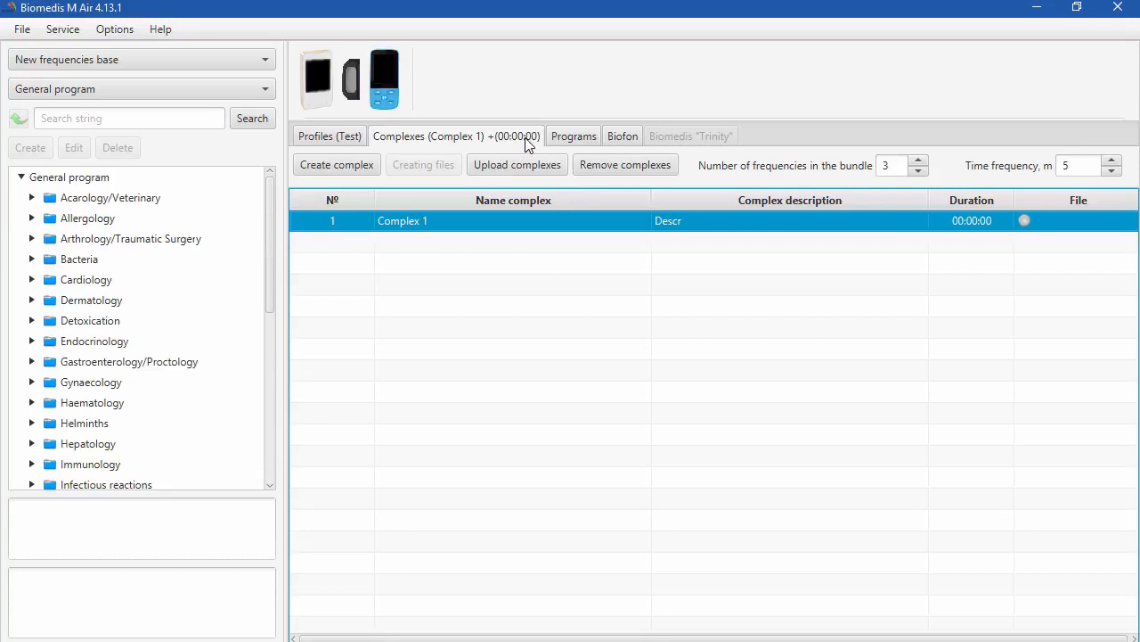
Change the program library base from Trinity to the empty User base.
{"action": "left_click", "coordinate": [573, 136]}
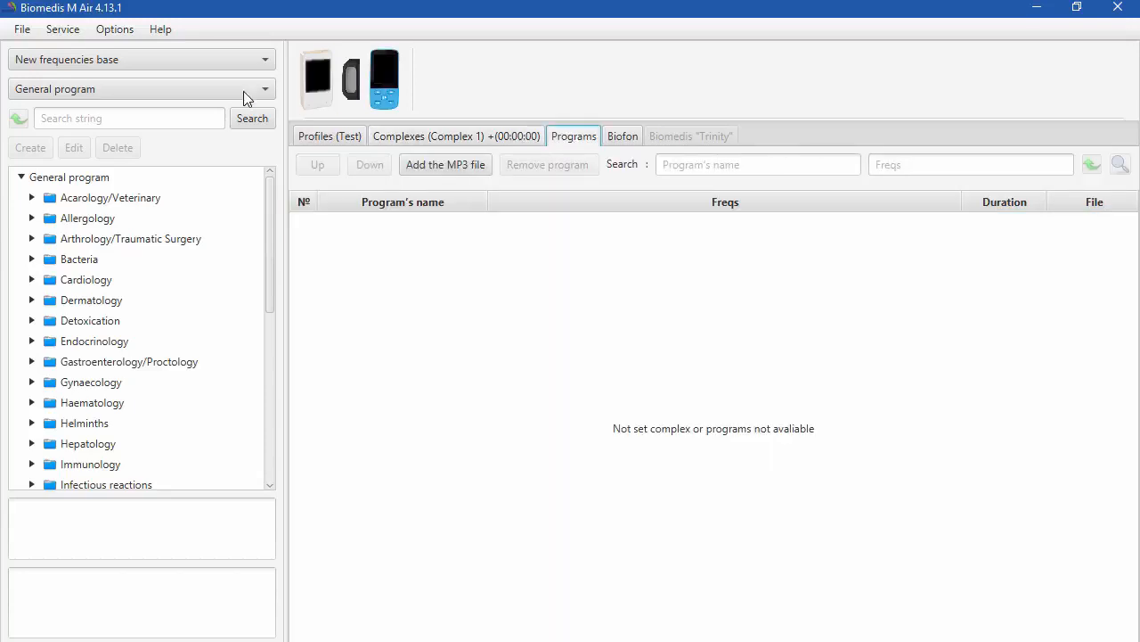
{"action": "mouse_move", "coordinate": [107, 58]}
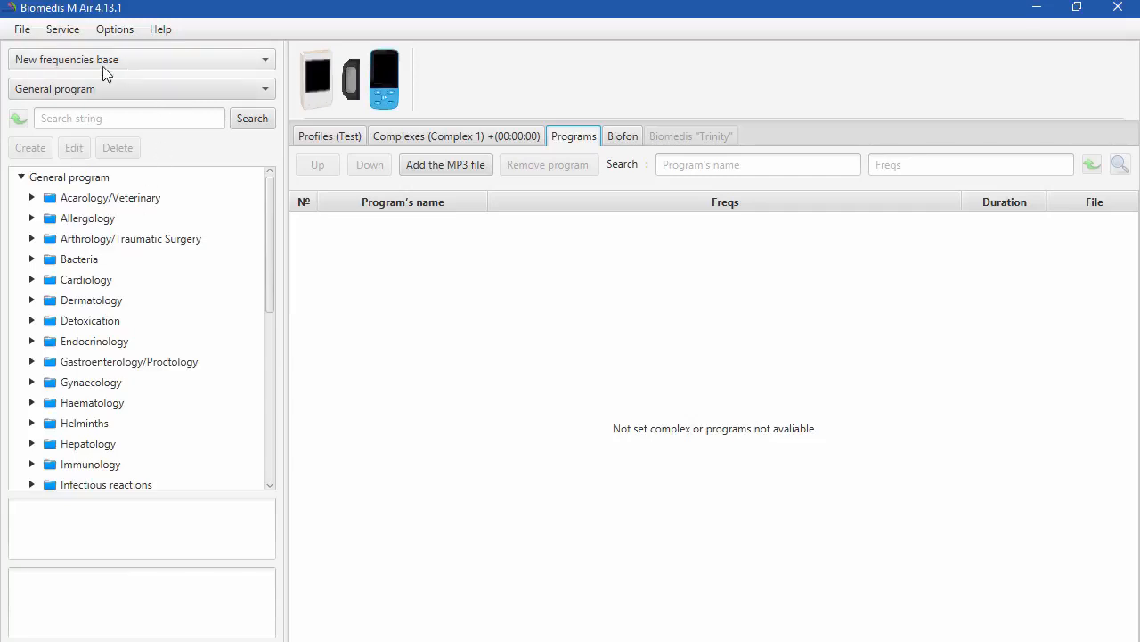
{"action": "mouse_move", "coordinate": [178, 261]}
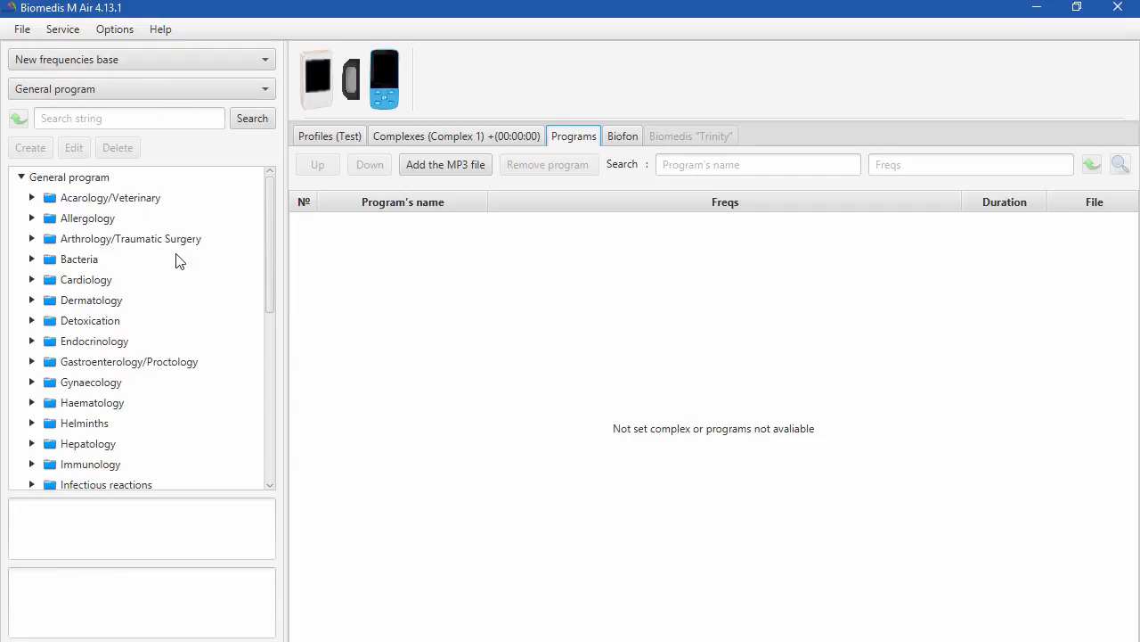
{"action": "mouse_move", "coordinate": [177, 244]}
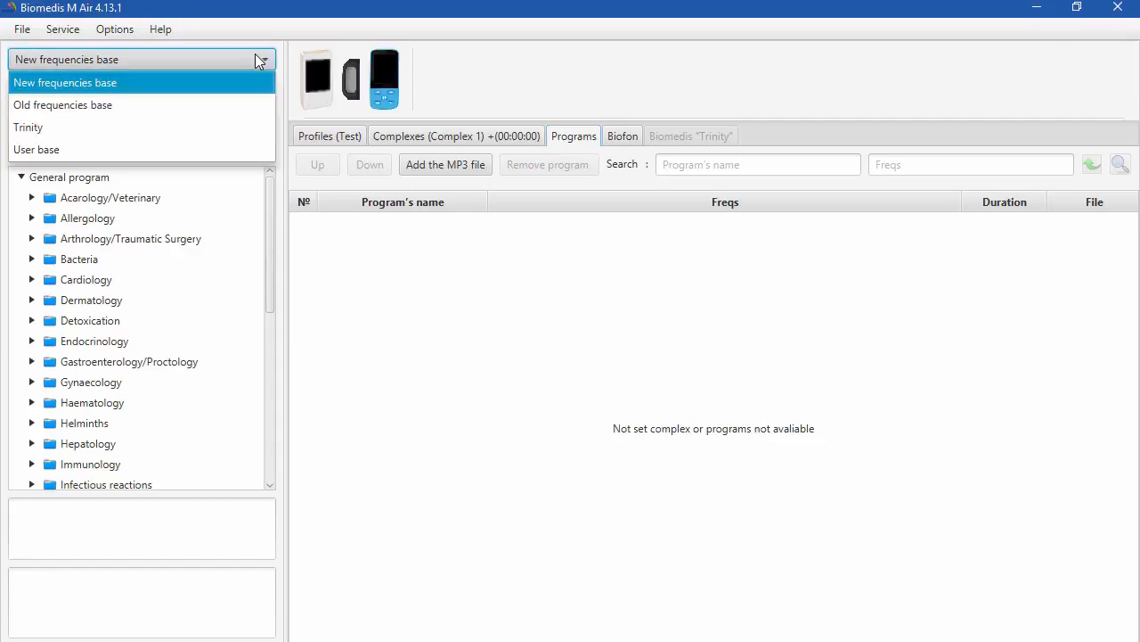
{"action": "left_click", "coordinate": [62, 104]}
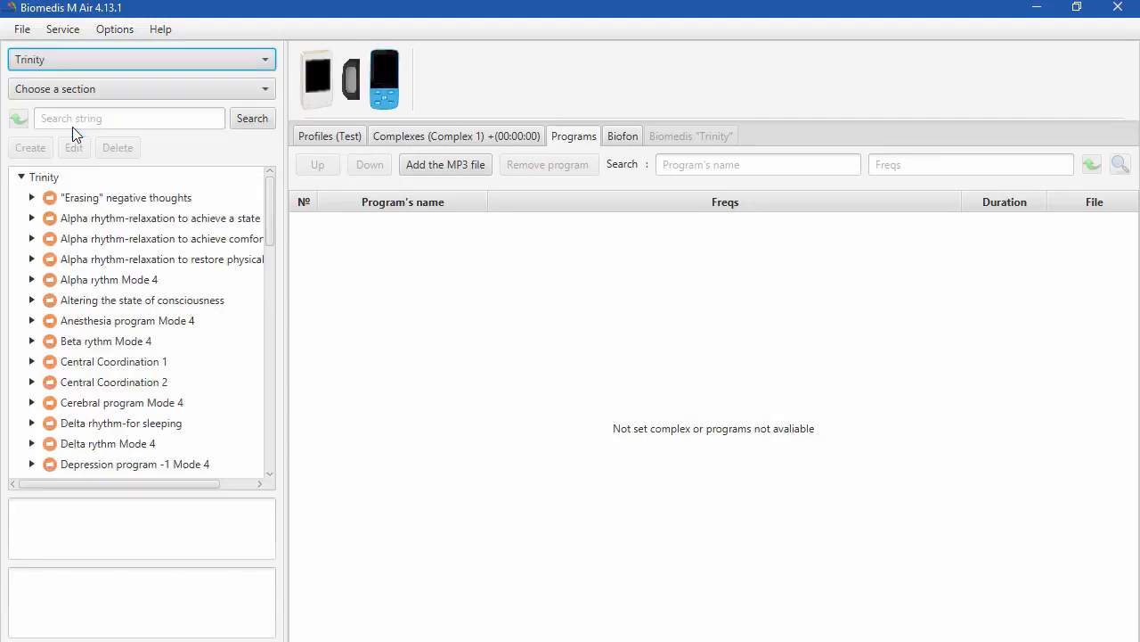
{"action": "mouse_move", "coordinate": [34, 346]}
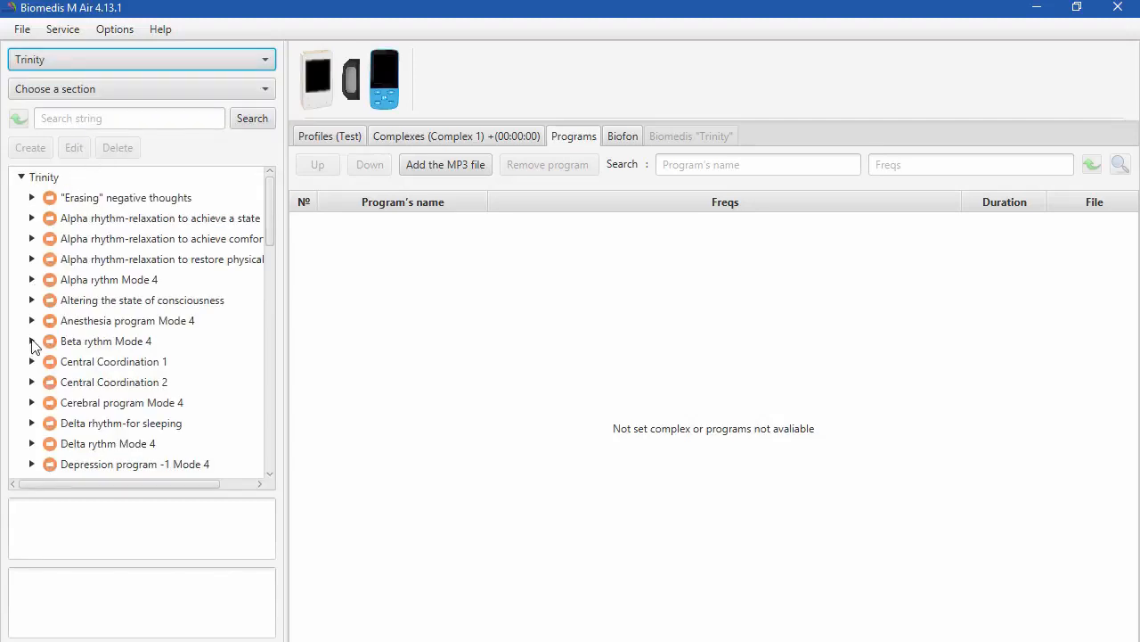
{"action": "scroll", "scroll_direction": "down", "scroll_amount": 3}
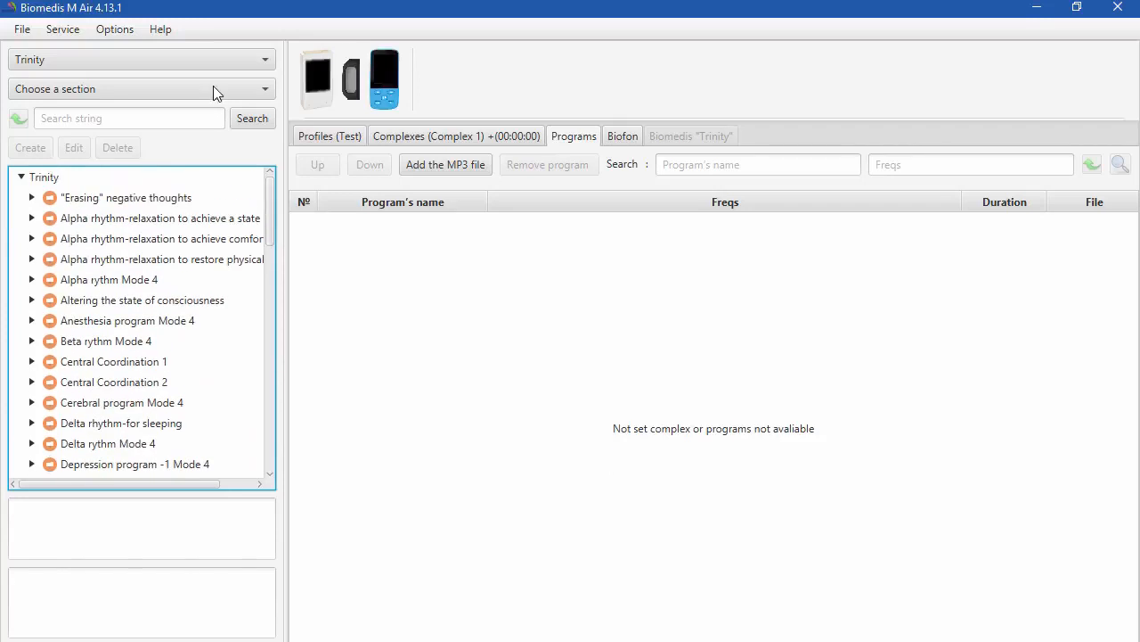
{"action": "left_click", "coordinate": [134, 58]}
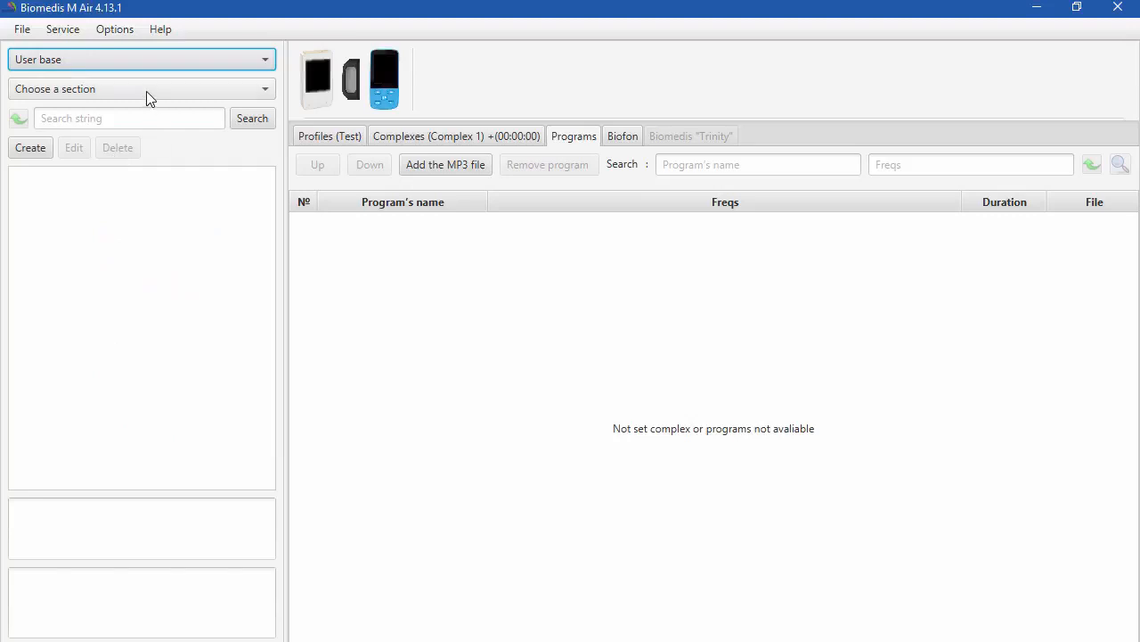
{"action": "left_click", "coordinate": [140, 59]}
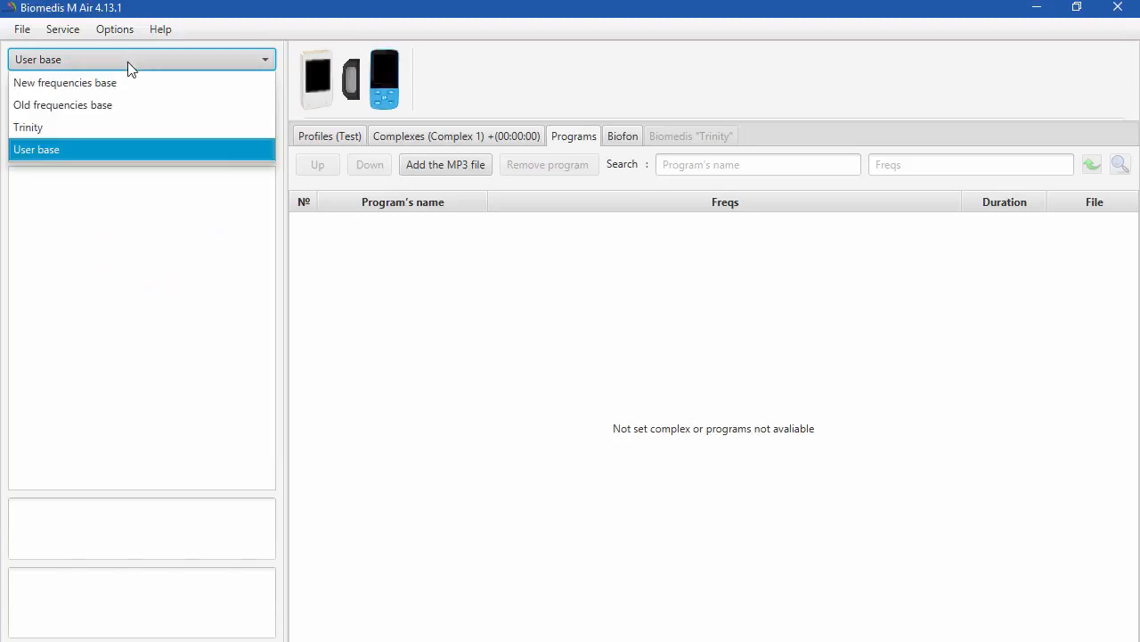
Select the New frequencies base and expand its Allergology category.
{"action": "left_click", "coordinate": [65, 82]}
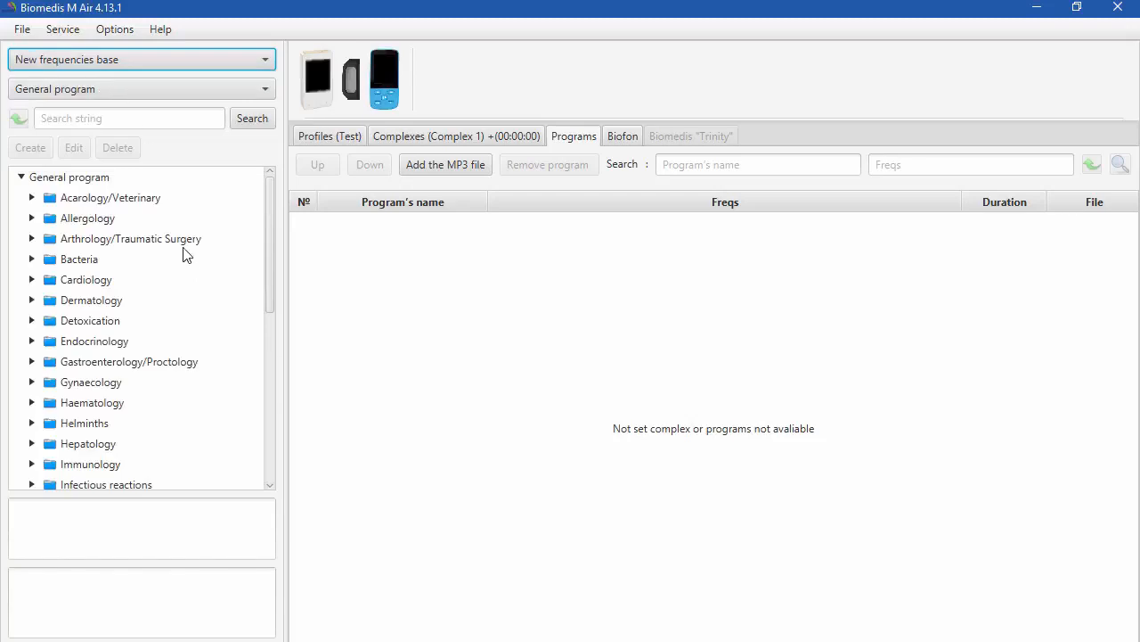
{"action": "mouse_move", "coordinate": [206, 287]}
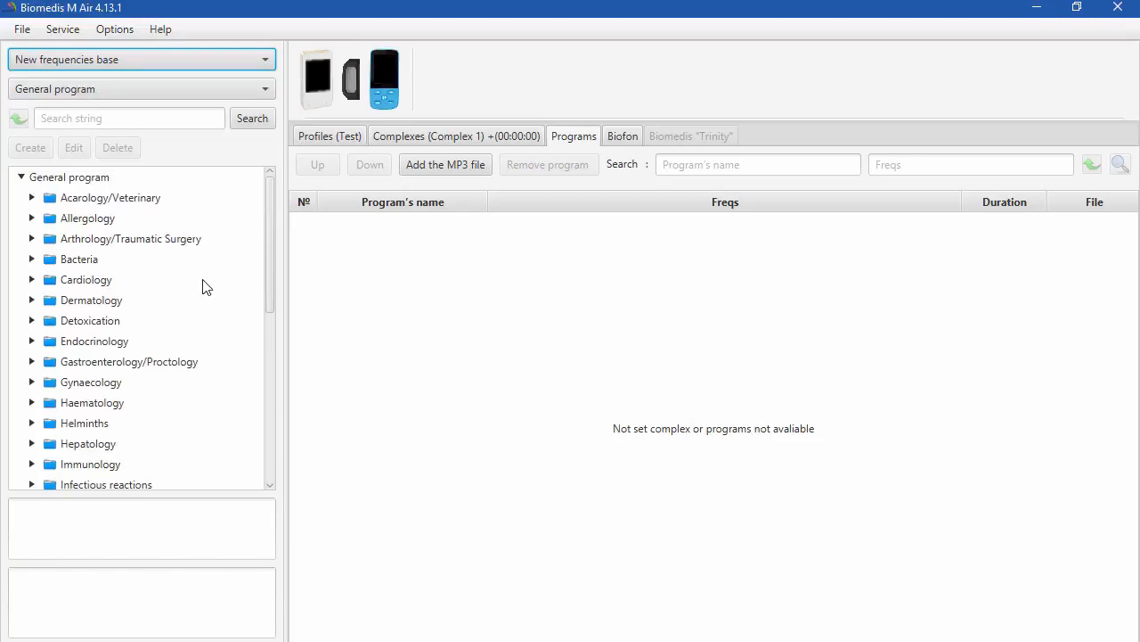
{"action": "mouse_move", "coordinate": [76, 377]}
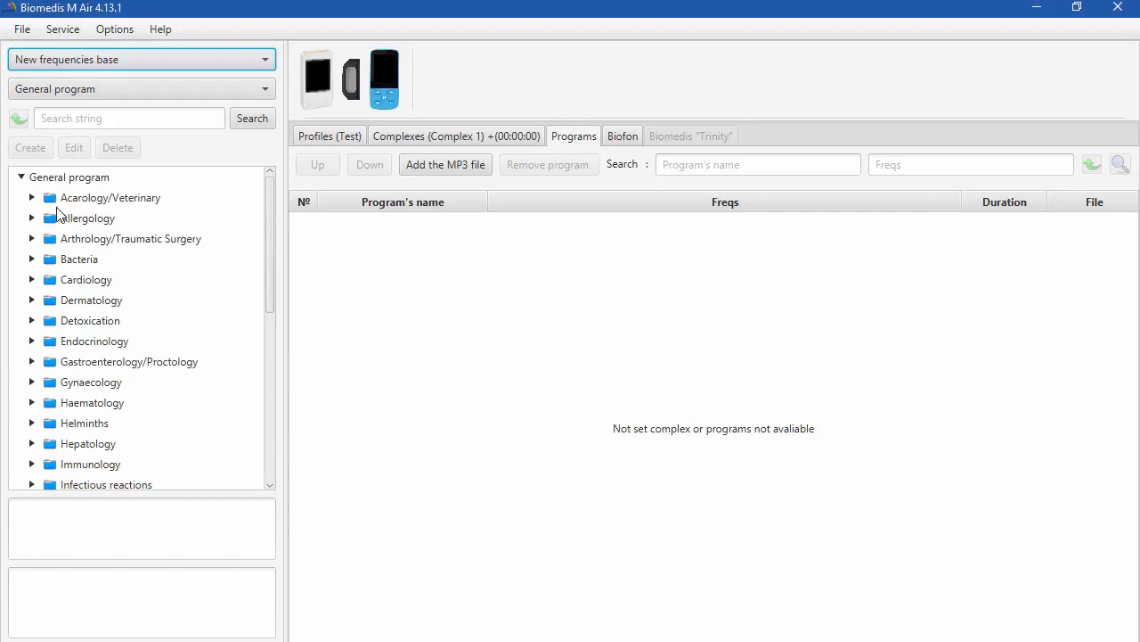
{"action": "left_click", "coordinate": [32, 218]}
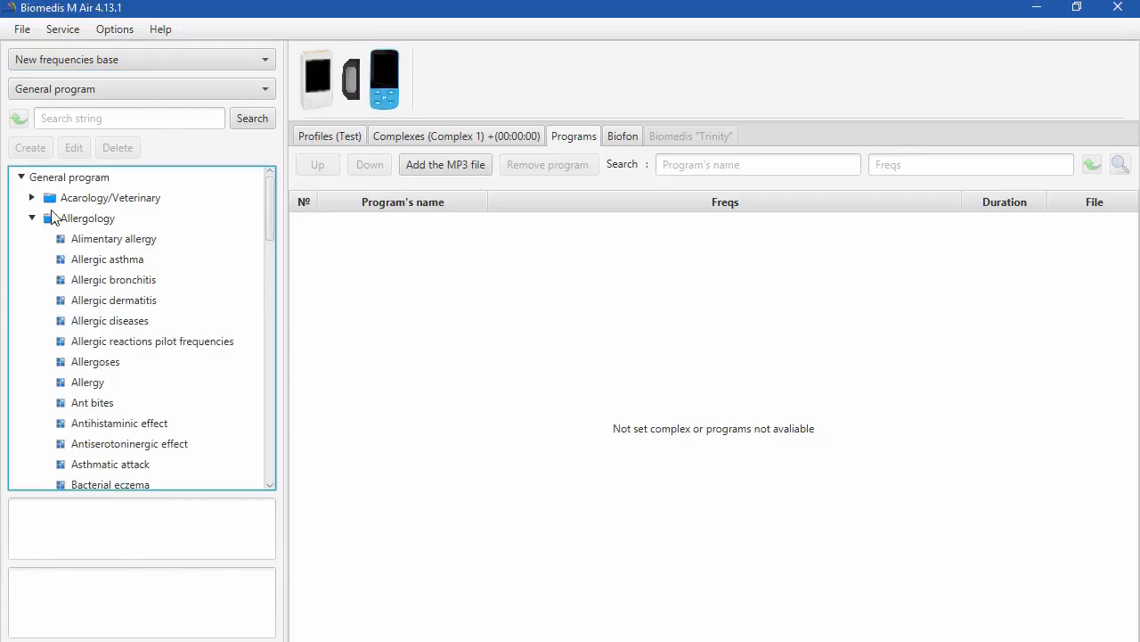
Collapse Allergology, enter 'aller' as the program search term, and show the search scope options.
{"action": "left_click", "coordinate": [31, 219]}
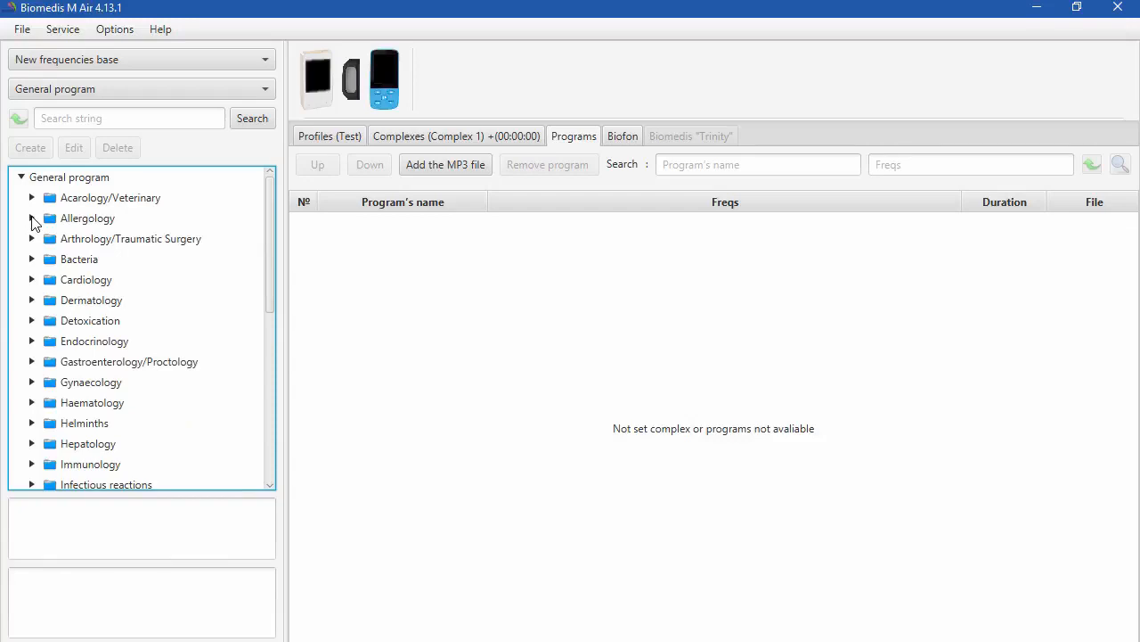
{"action": "left_click", "coordinate": [572, 135]}
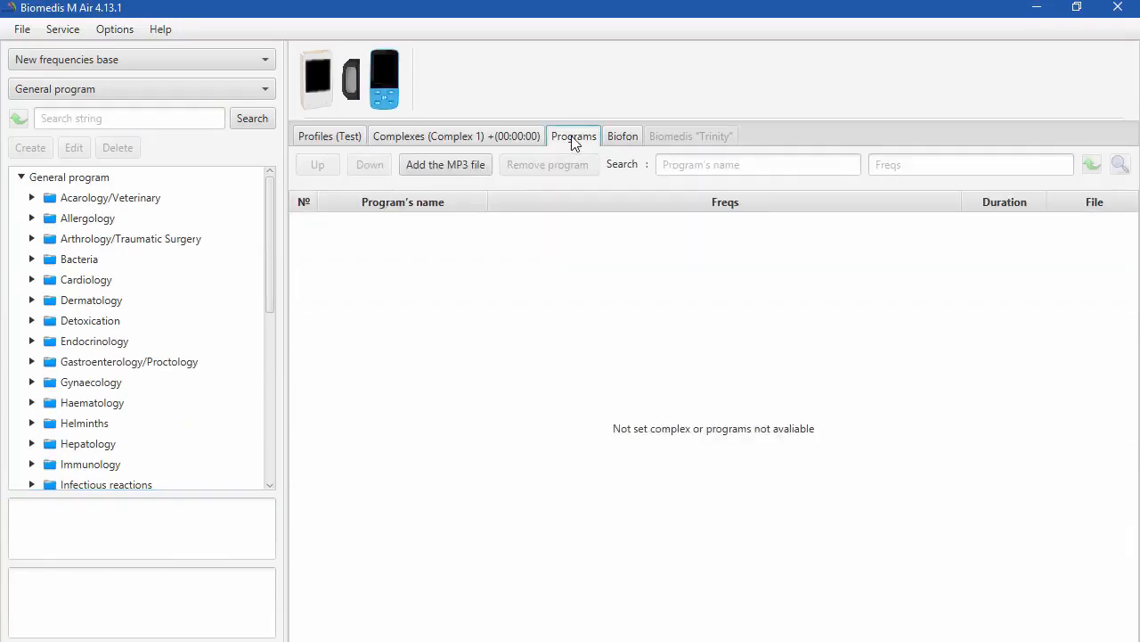
{"action": "left_click", "coordinate": [129, 118]}
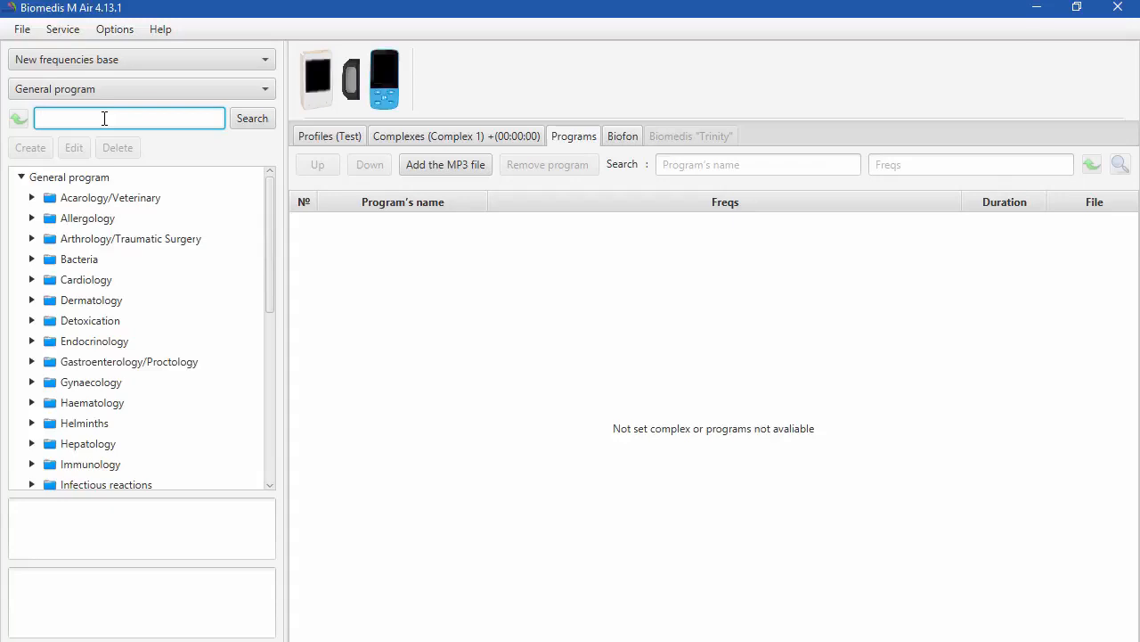
{"action": "type", "text": "allergy"}
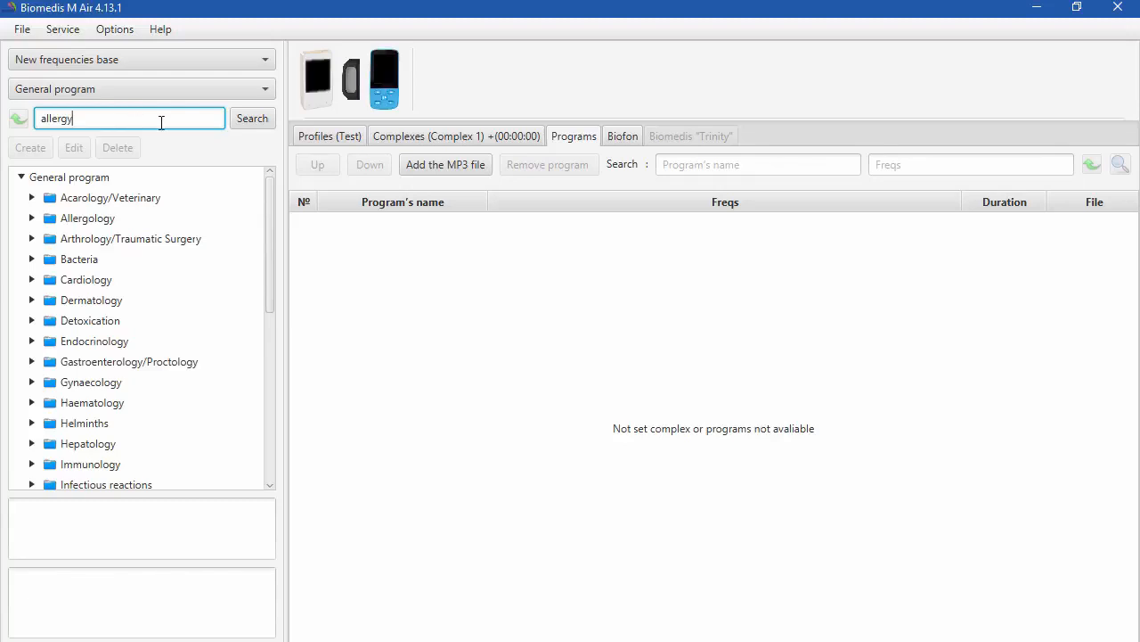
{"action": "left_click", "coordinate": [252, 117]}
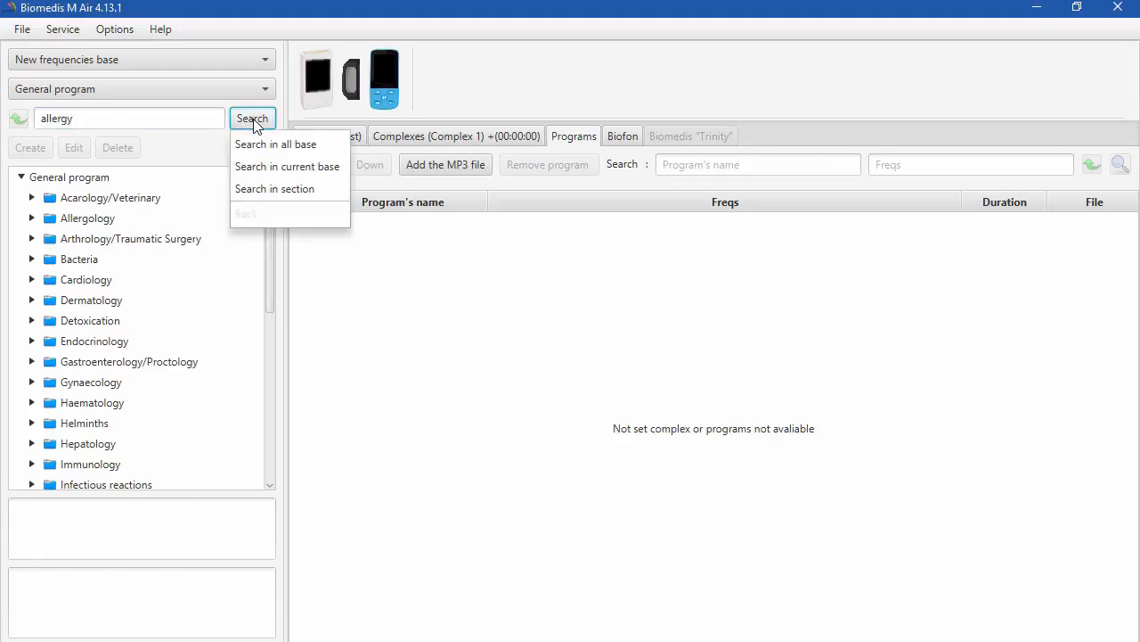
{"action": "mouse_move", "coordinate": [275, 144]}
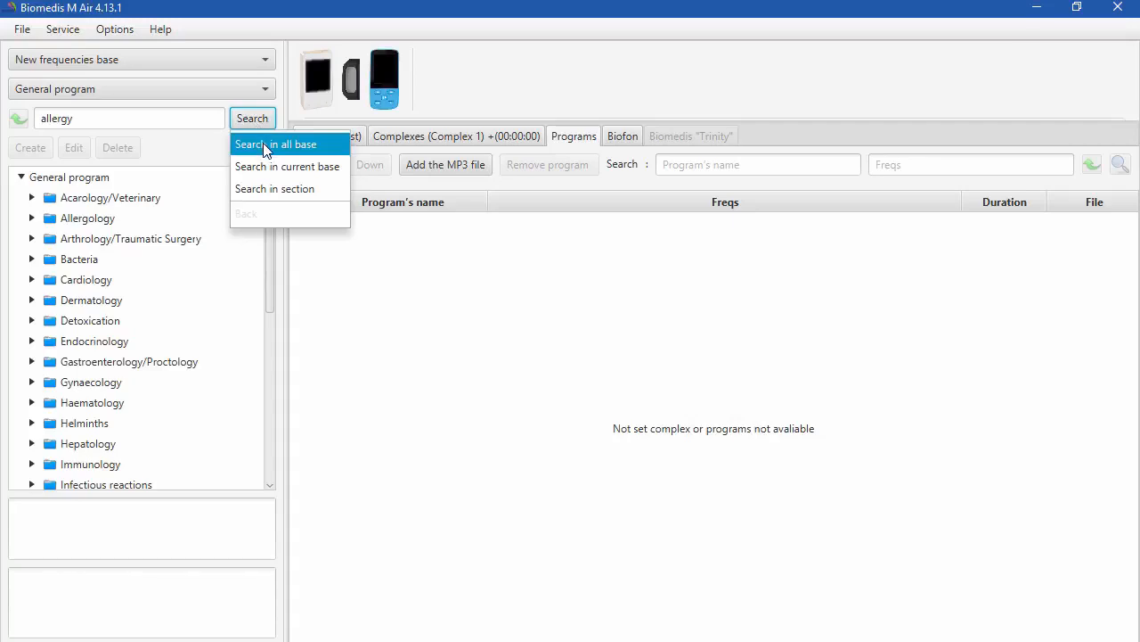
{"action": "mouse_move", "coordinate": [270, 166]}
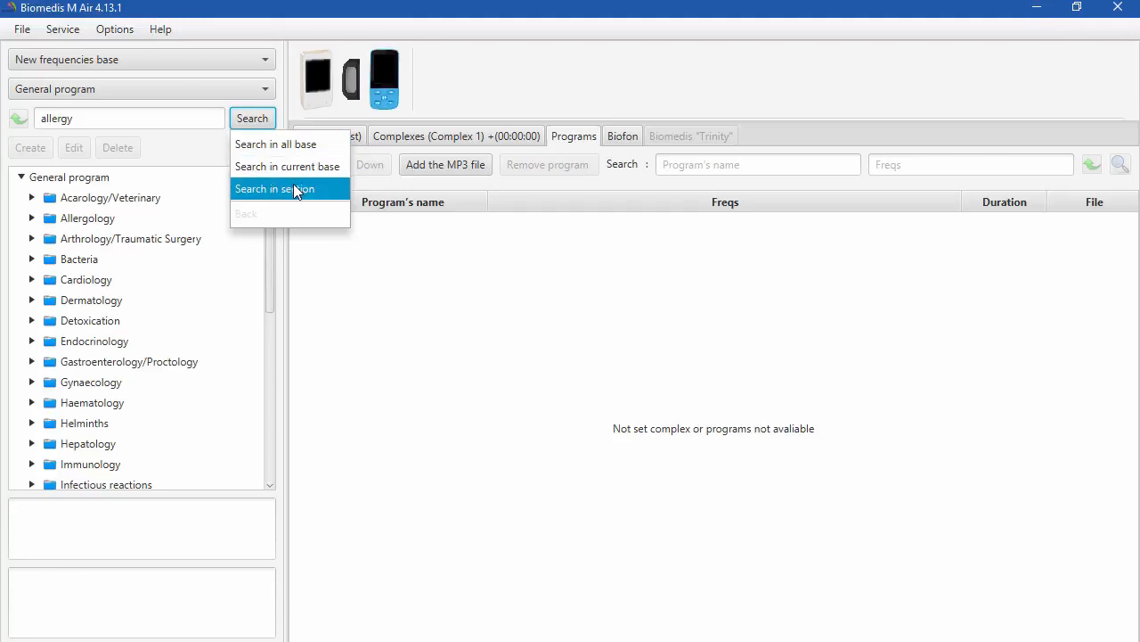
{"action": "mouse_move", "coordinate": [297, 193]}
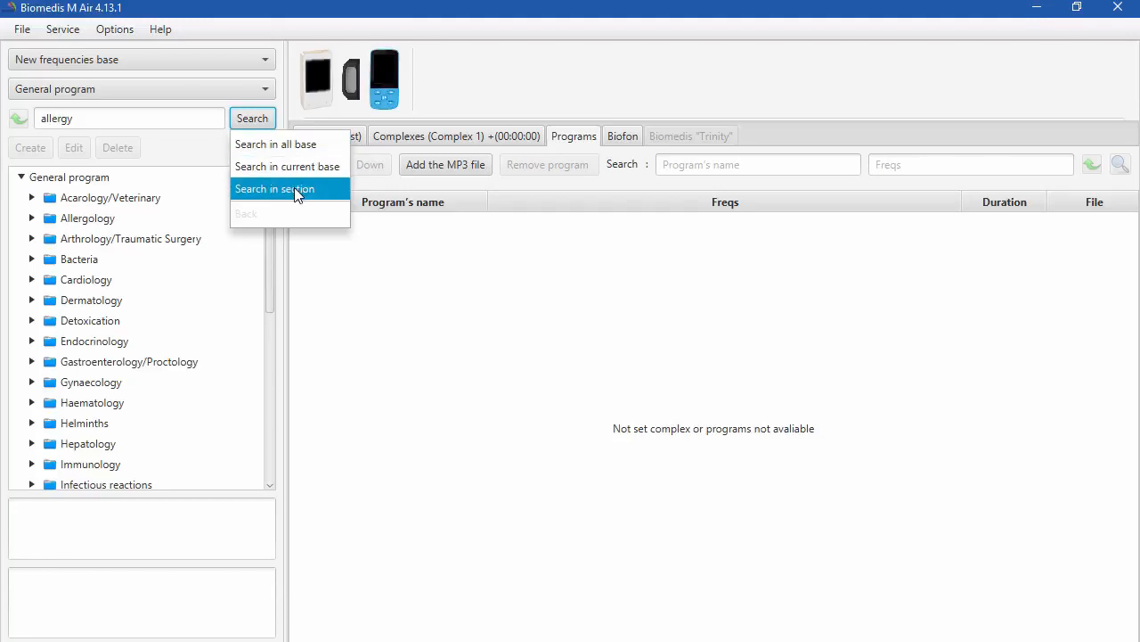
{"action": "mouse_move", "coordinate": [276, 144]}
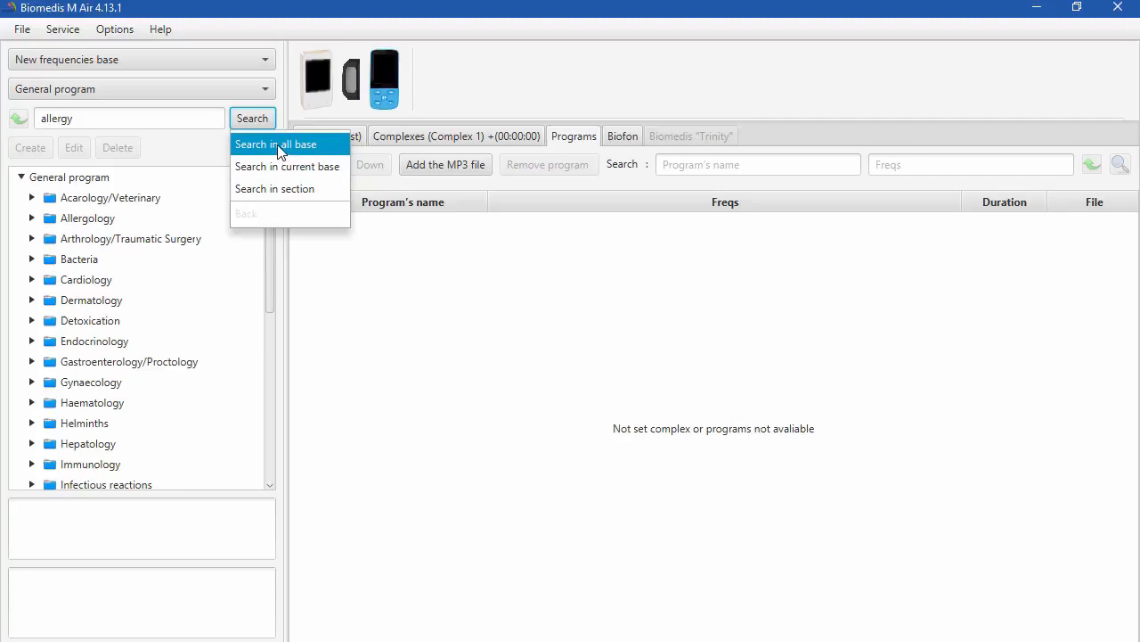
Search all bases for allergy programs and view Basic allergy's frequencies.
{"action": "left_click", "coordinate": [275, 143]}
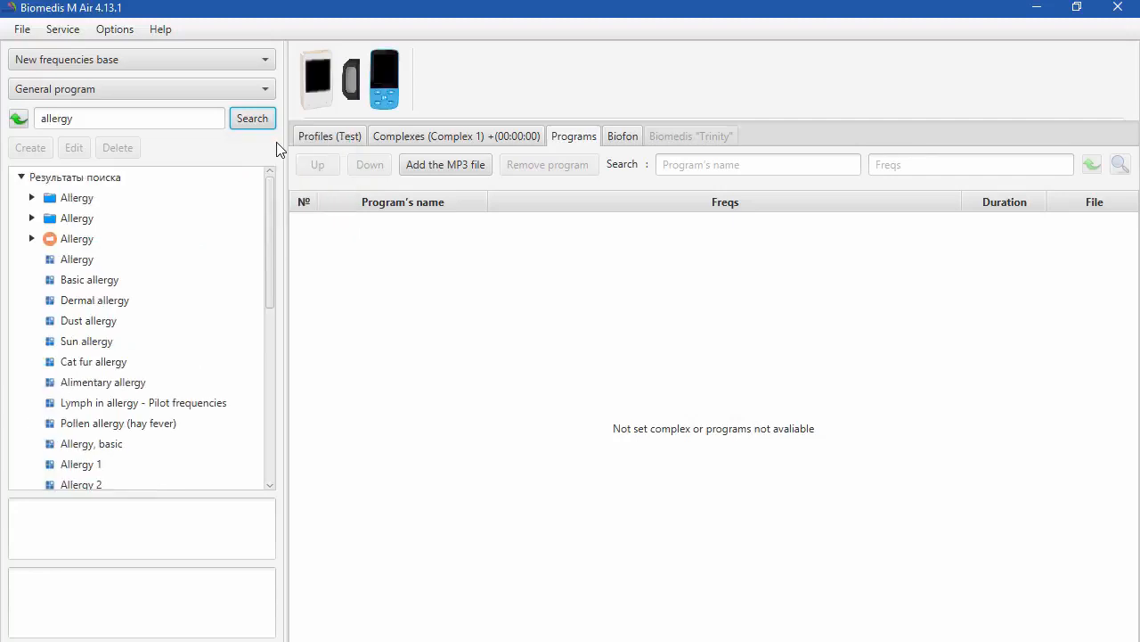
{"action": "mouse_move", "coordinate": [13, 257]}
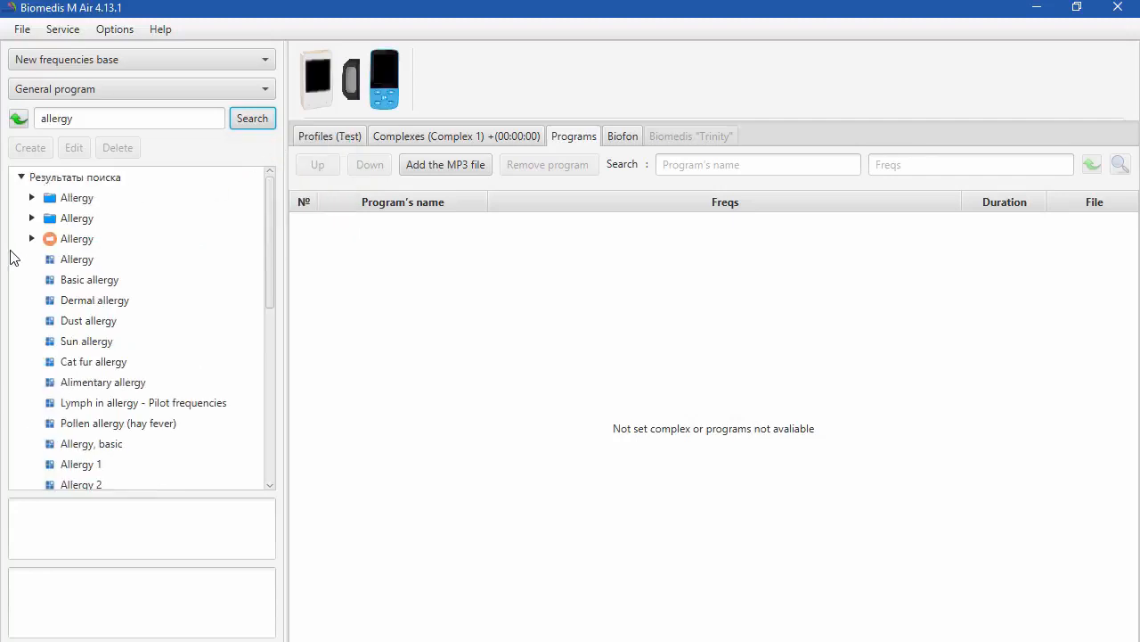
{"action": "mouse_move", "coordinate": [35, 274]}
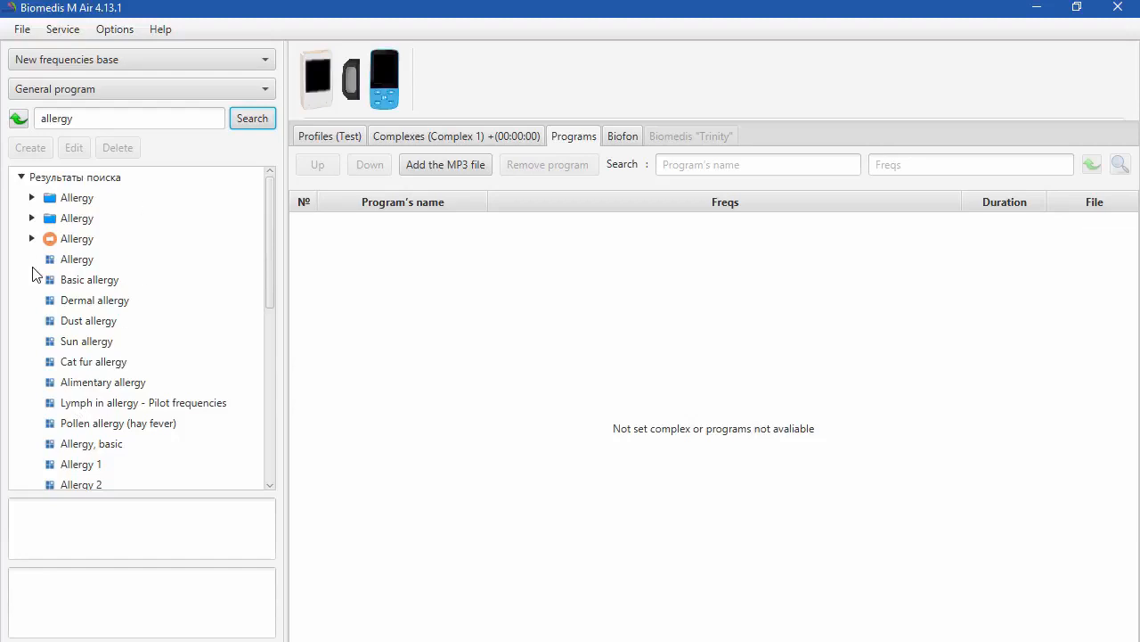
{"action": "scroll", "scroll_direction": "down", "scroll_amount": 3}
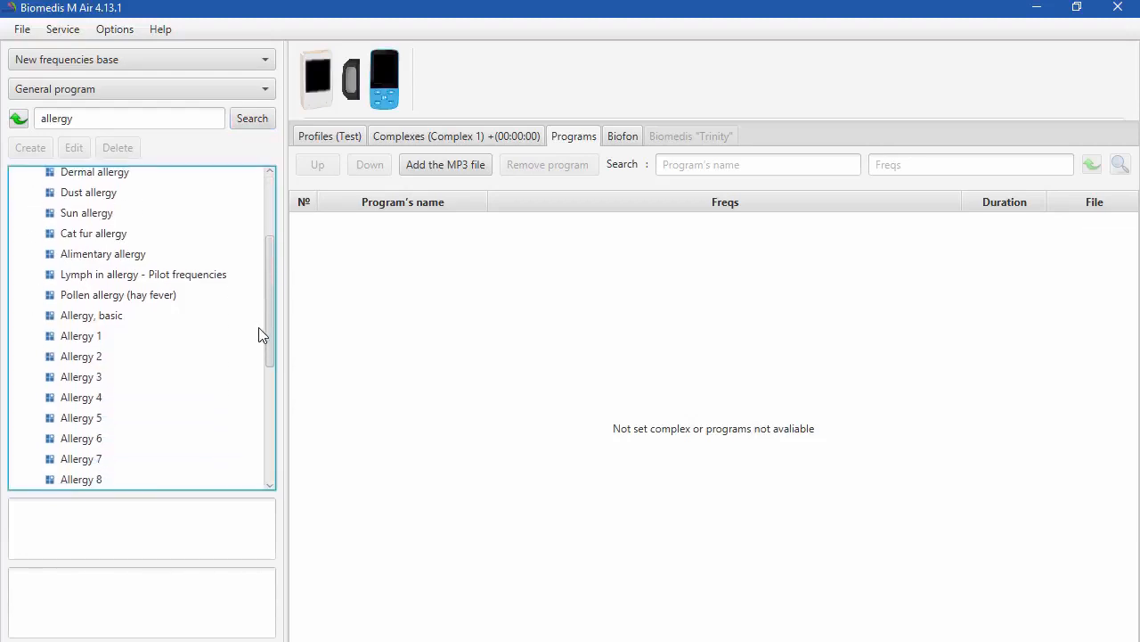
{"action": "scroll", "scroll_direction": "down", "scroll_amount": 3}
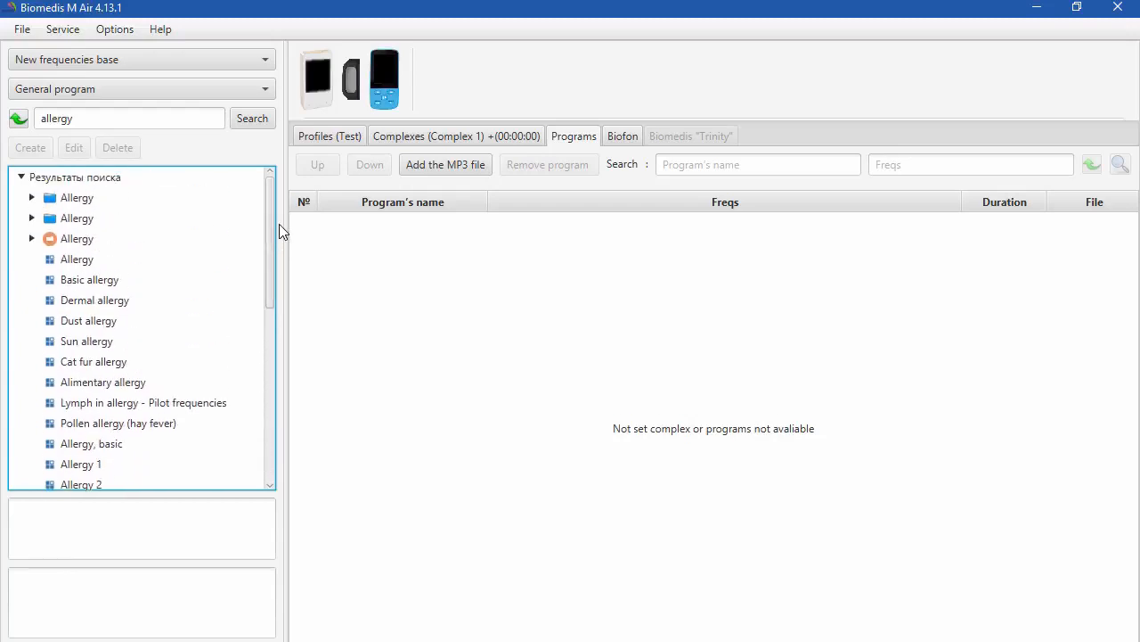
{"action": "left_click", "coordinate": [89, 279]}
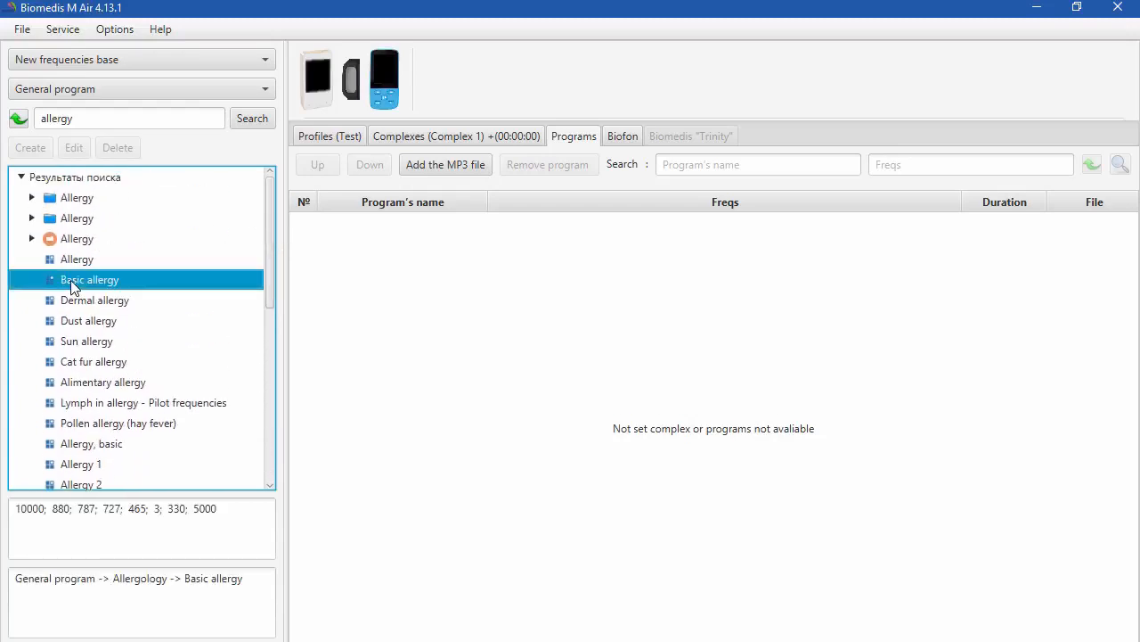
Select Complex 1 and show its programs list.
{"action": "left_click", "coordinate": [456, 135]}
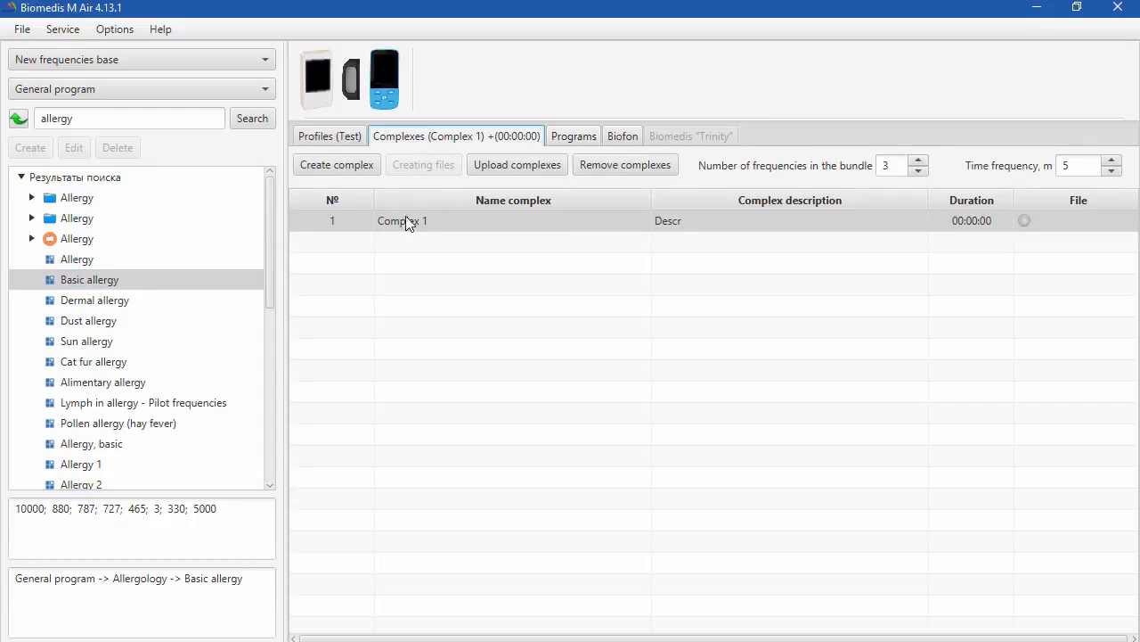
{"action": "left_click", "coordinate": [402, 220]}
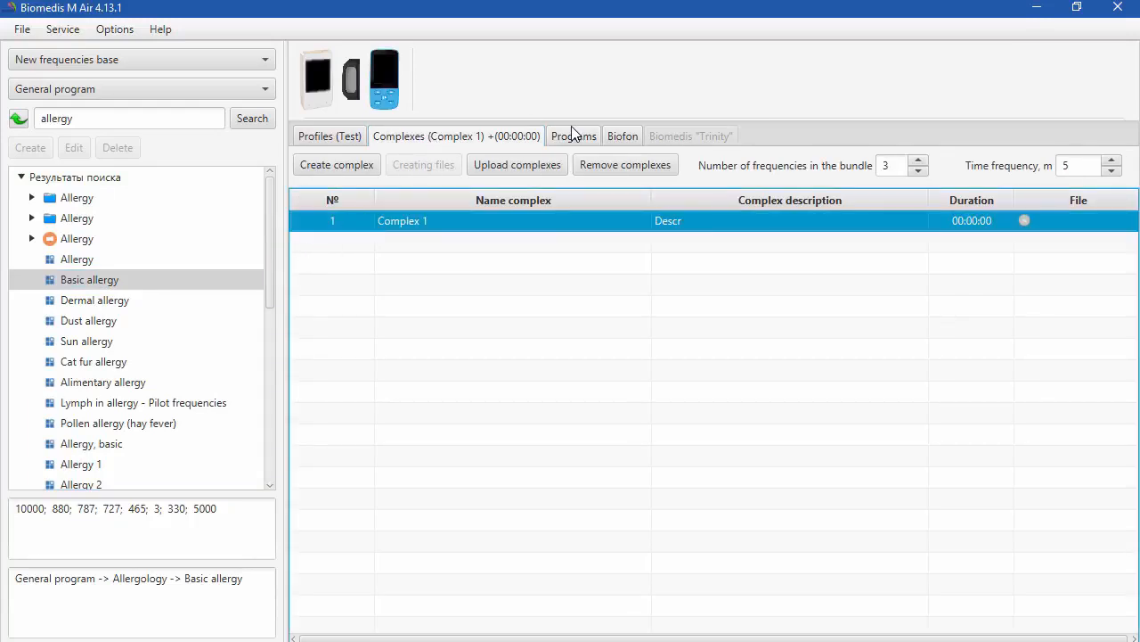
{"action": "left_click", "coordinate": [573, 135]}
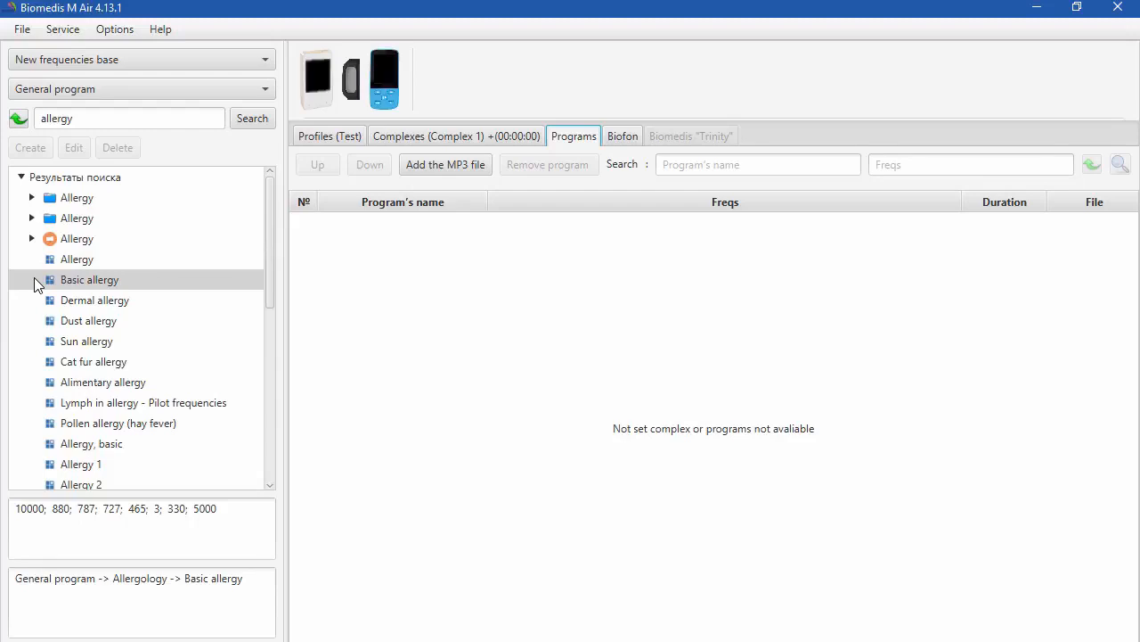
Add Basic allergy to Complex 1 and view the profile's complexes at 15 minutes.
{"action": "double_click", "coordinate": [89, 279]}
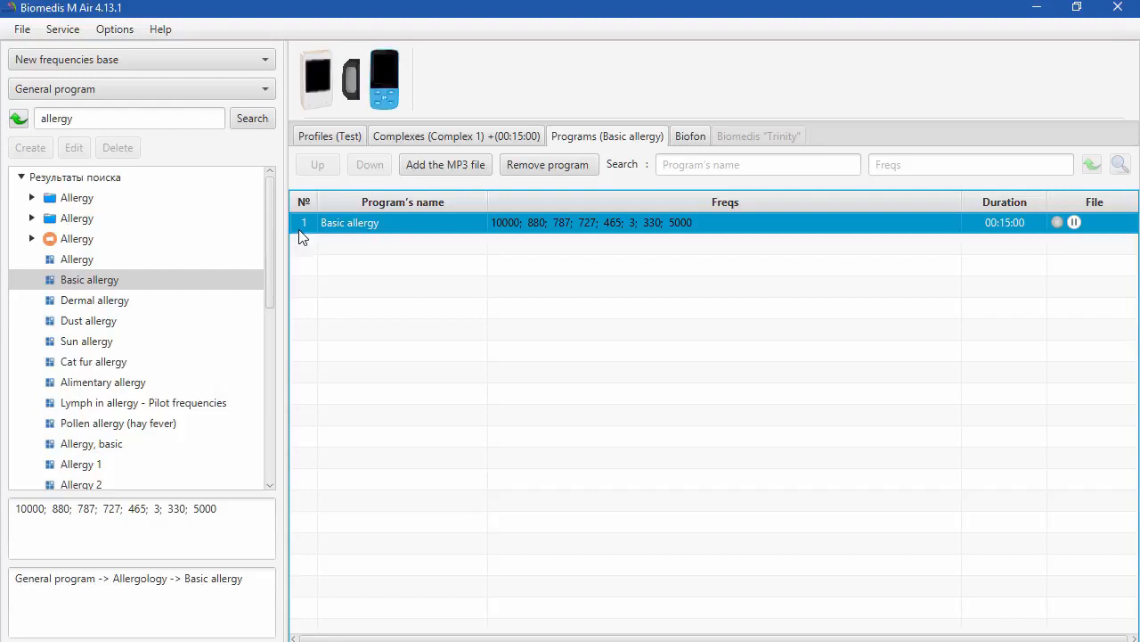
{"action": "mouse_move", "coordinate": [330, 245]}
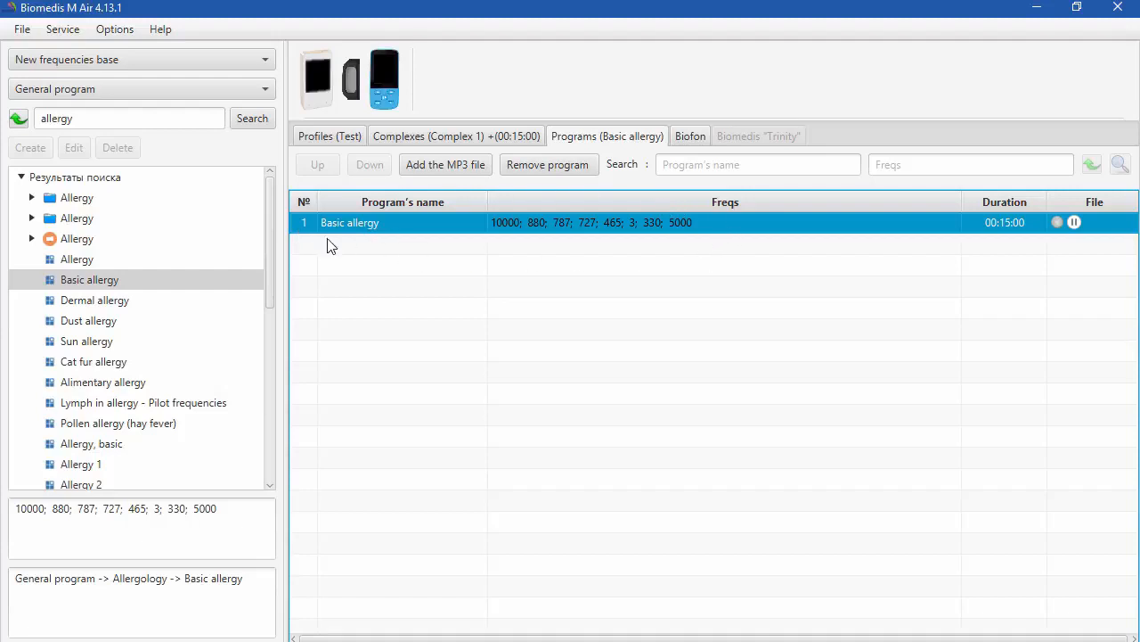
{"action": "mouse_move", "coordinate": [443, 267]}
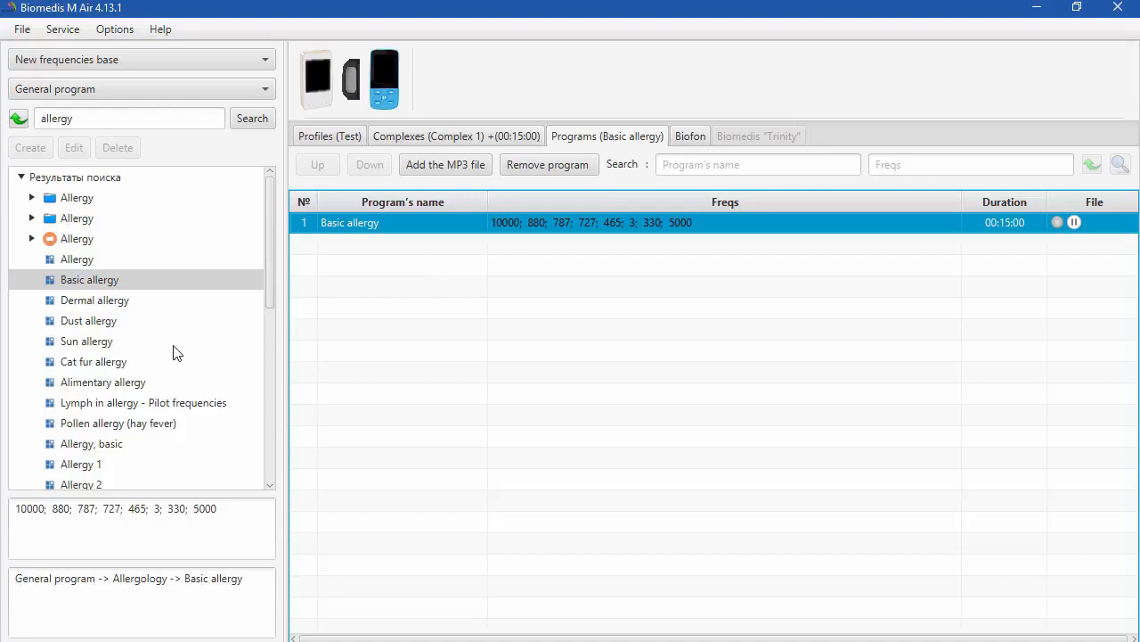
{"action": "mouse_move", "coordinate": [252, 147]}
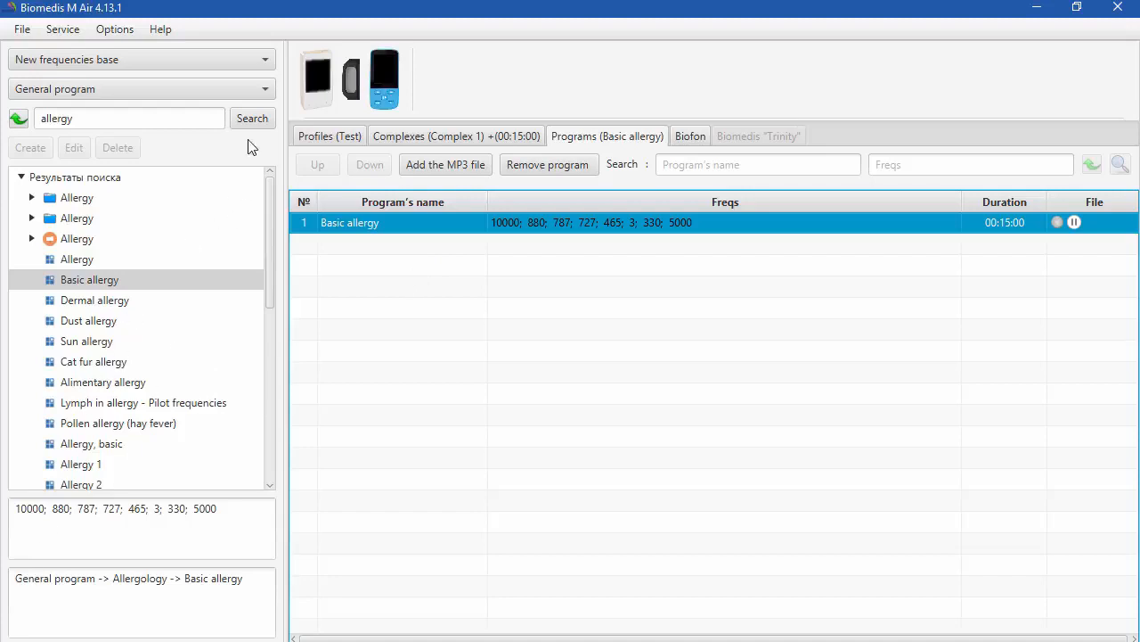
{"action": "mouse_move", "coordinate": [40, 381]}
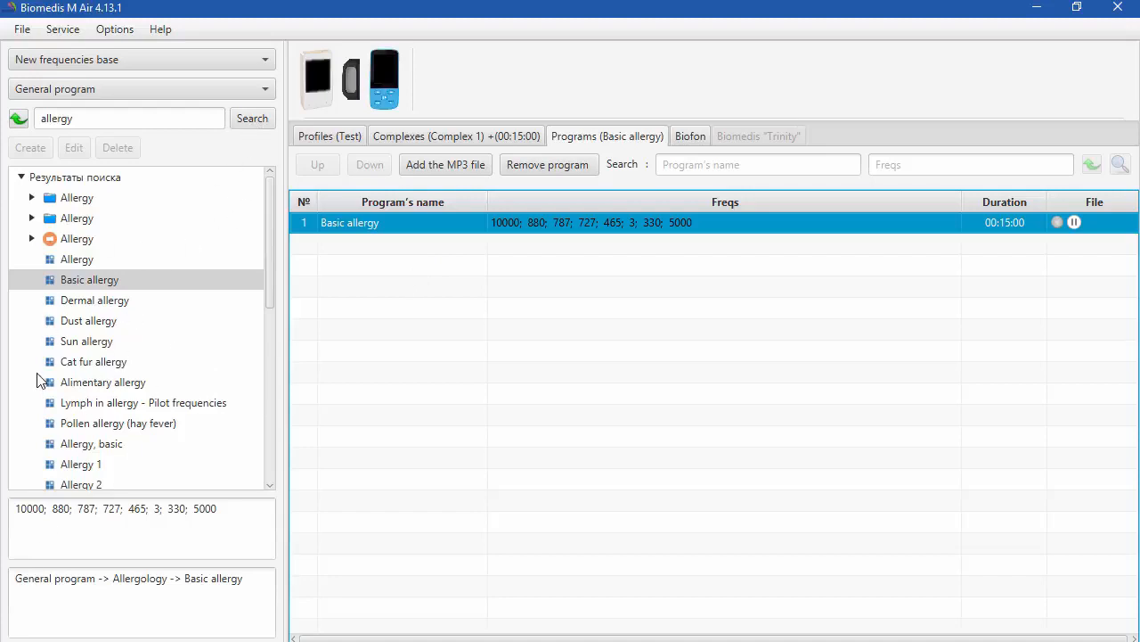
{"action": "mouse_move", "coordinate": [54, 369]}
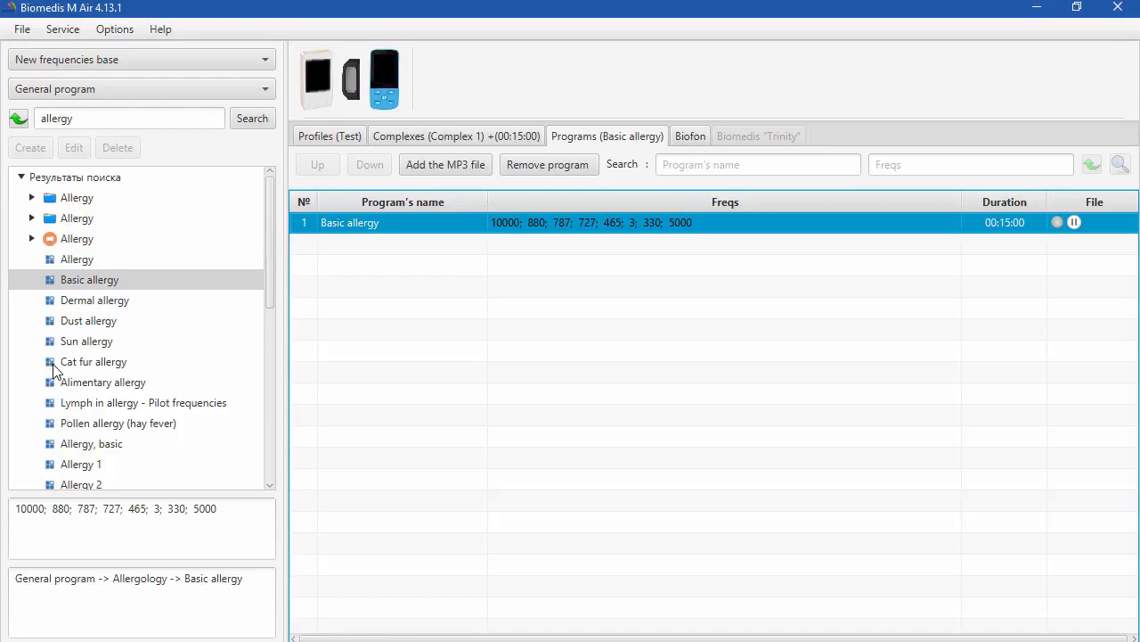
{"action": "left_click", "coordinate": [457, 135]}
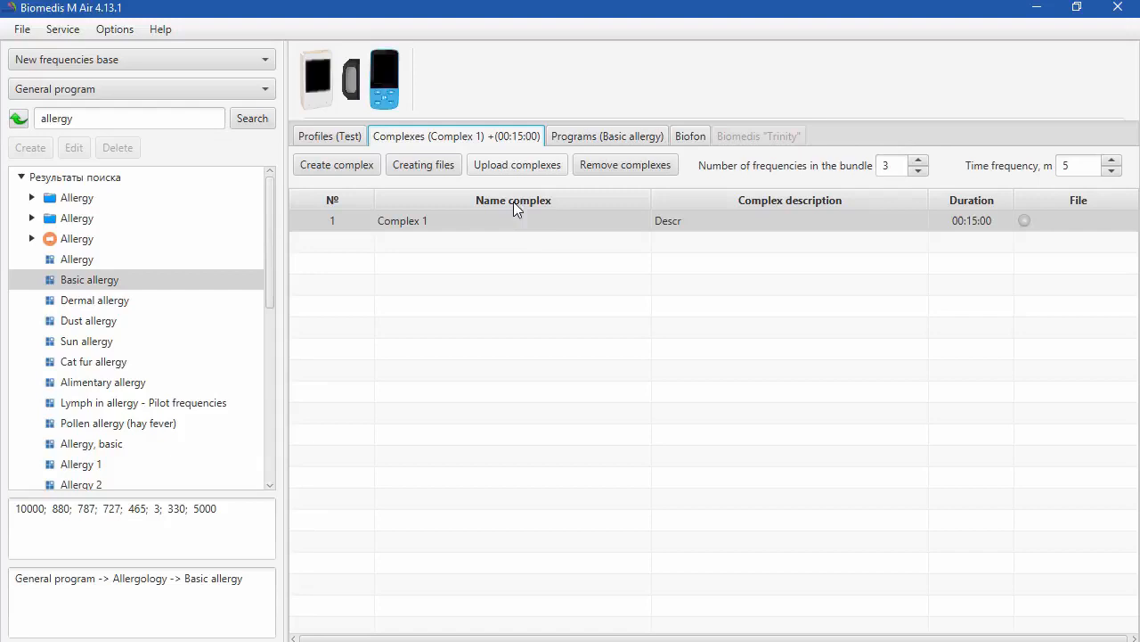
{"action": "mouse_move", "coordinate": [309, 224]}
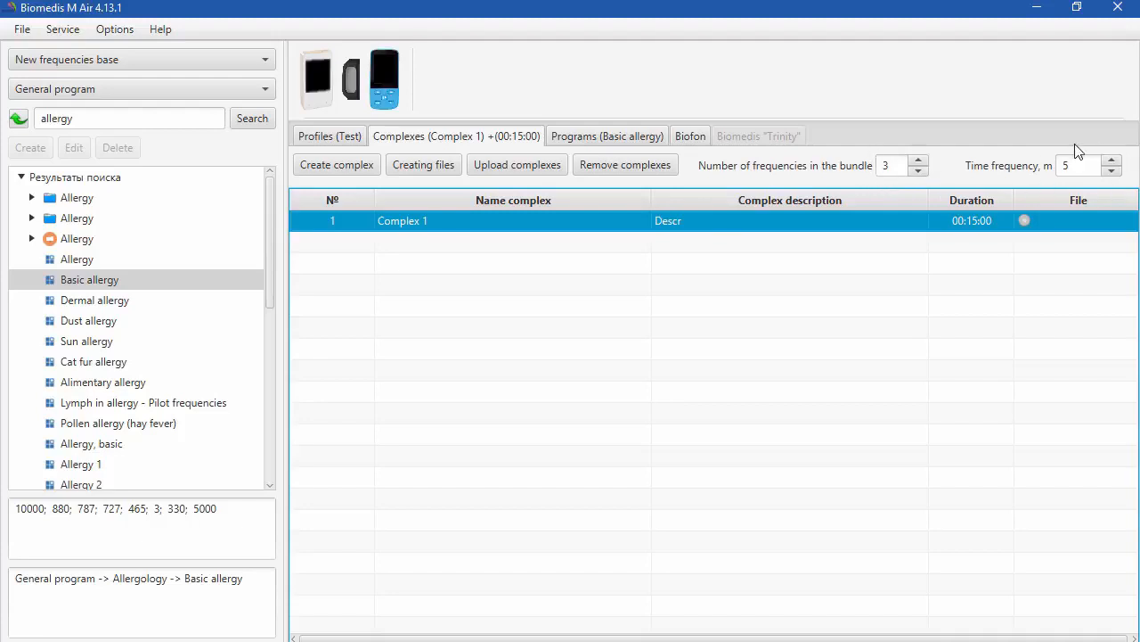
{"action": "mouse_move", "coordinate": [1107, 187]}
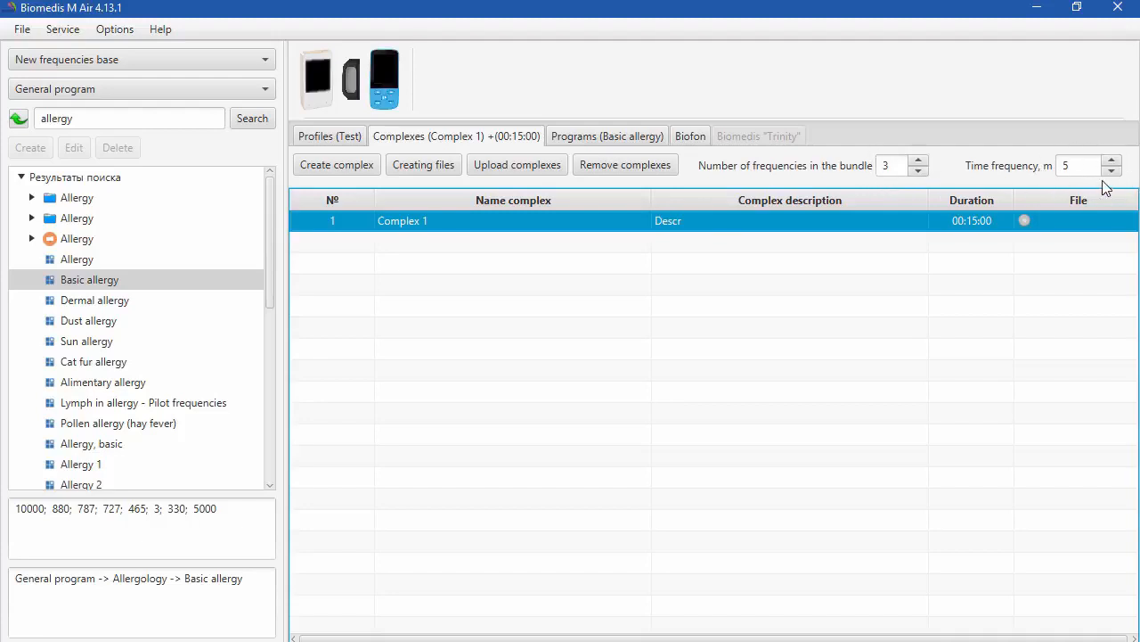
{"action": "mouse_move", "coordinate": [1007, 189]}
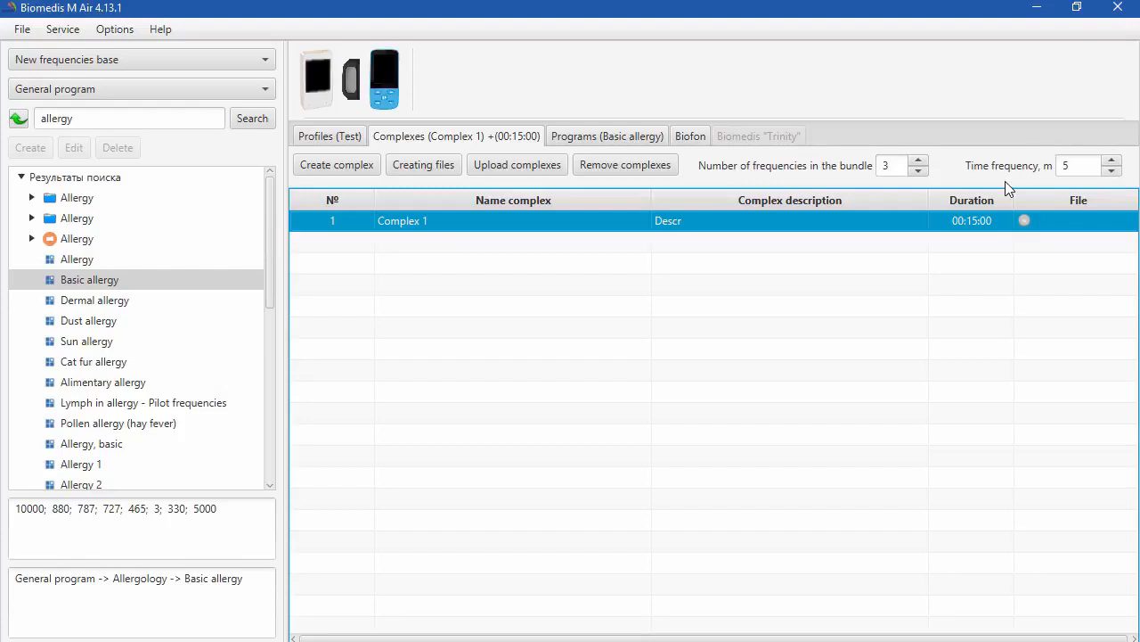
{"action": "left_click", "coordinate": [918, 160]}
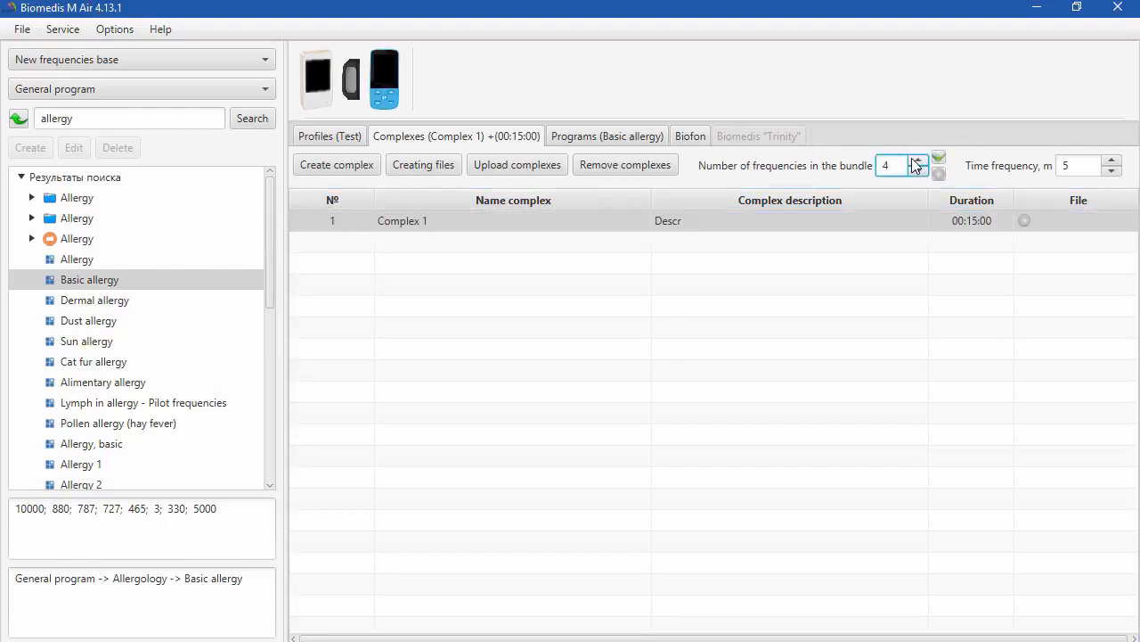
{"action": "left_click", "coordinate": [918, 159]}
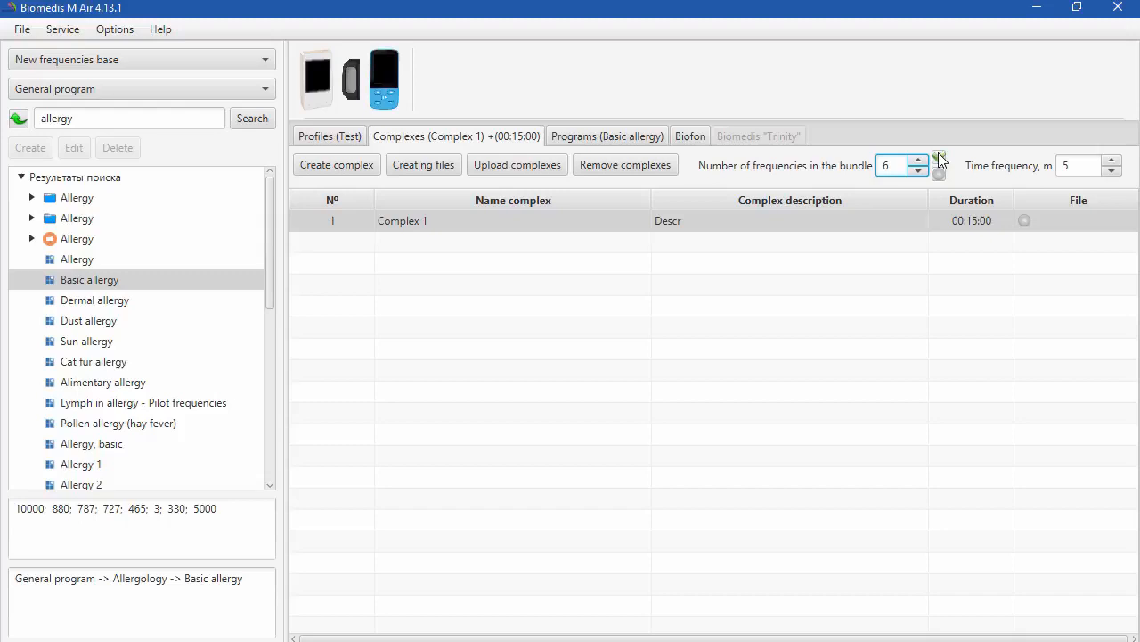
{"action": "left_click", "coordinate": [939, 172]}
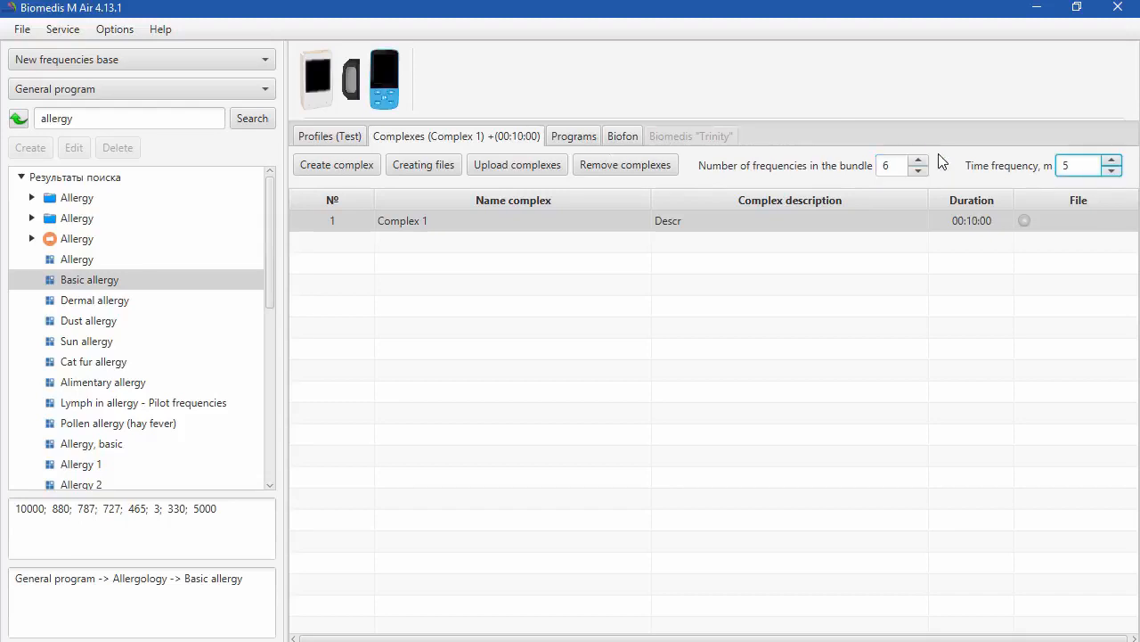
{"action": "left_click", "coordinate": [1112, 171]}
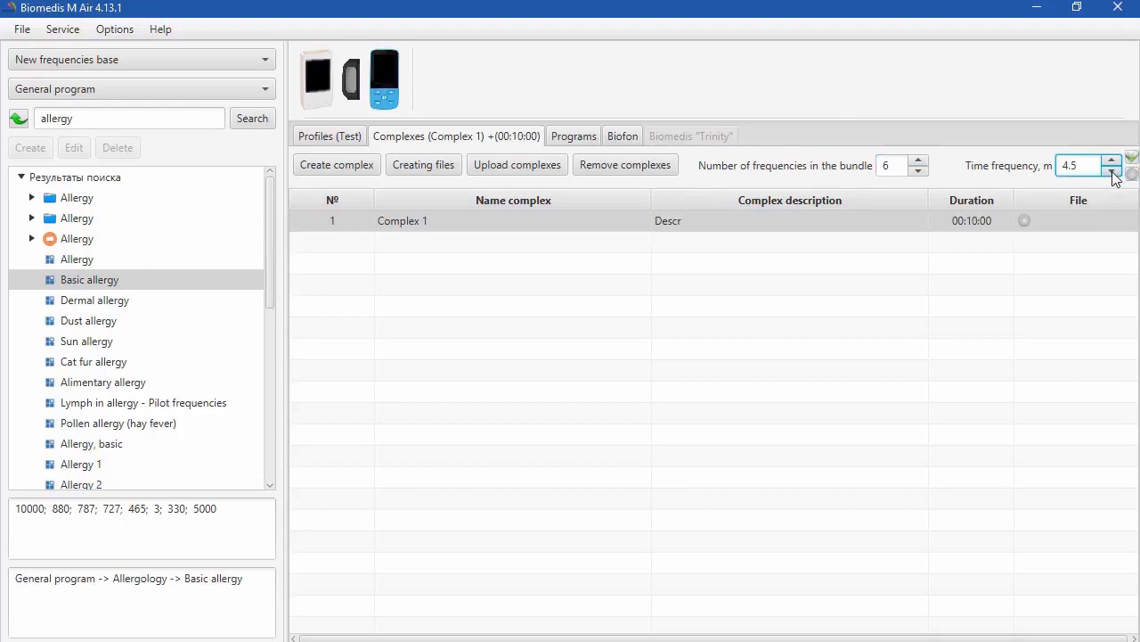
{"action": "left_click", "coordinate": [1112, 172]}
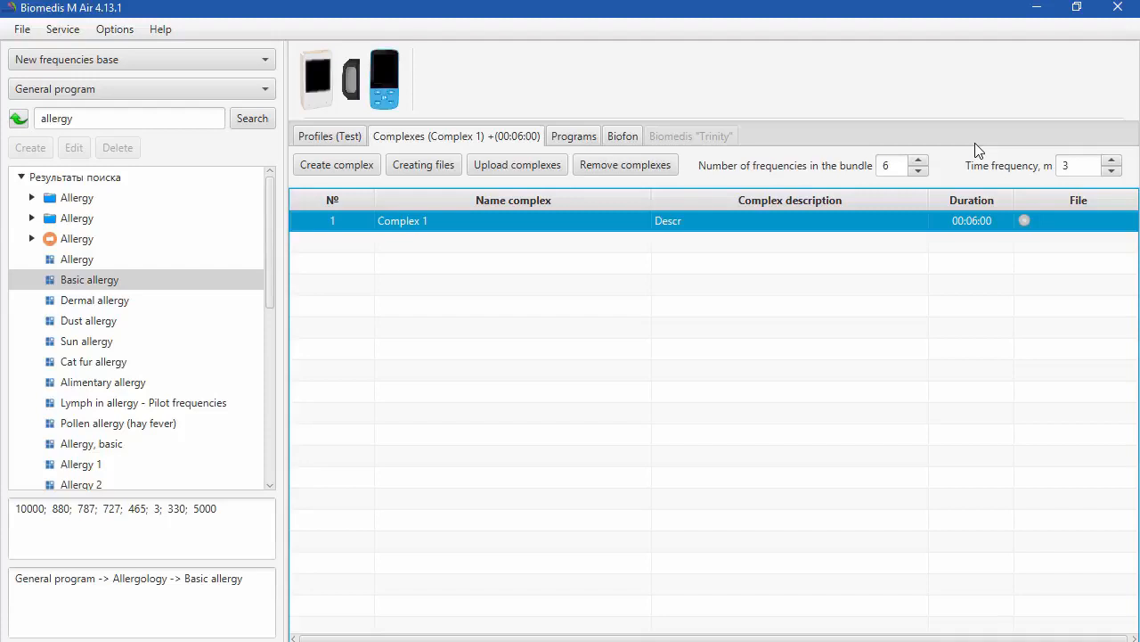
{"action": "mouse_move", "coordinate": [937, 177]}
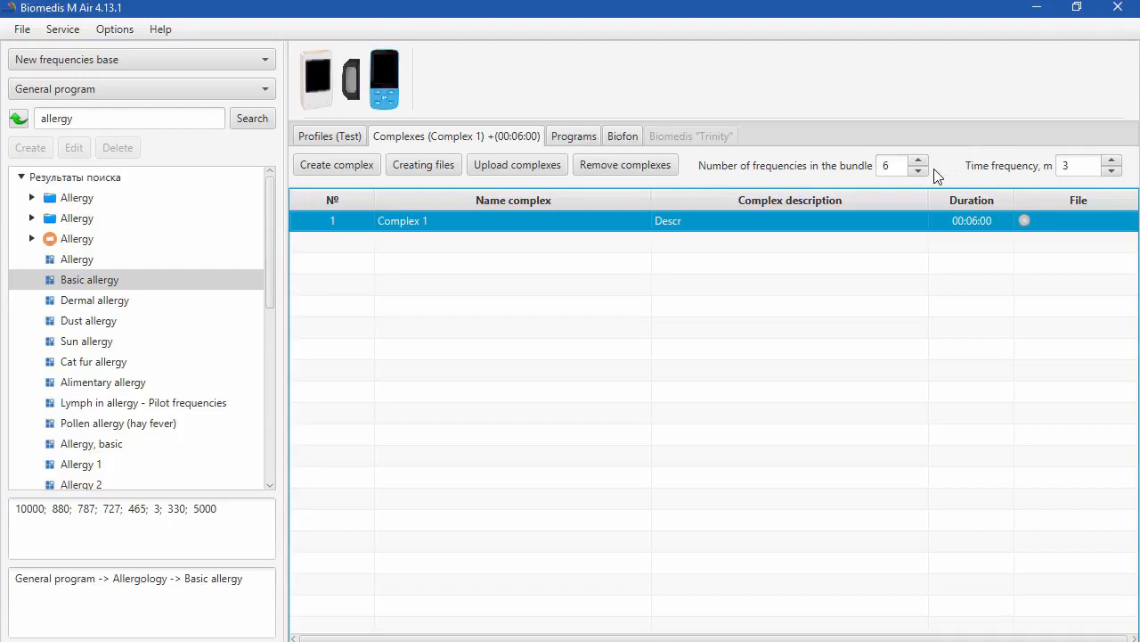
{"action": "left_click", "coordinate": [918, 169]}
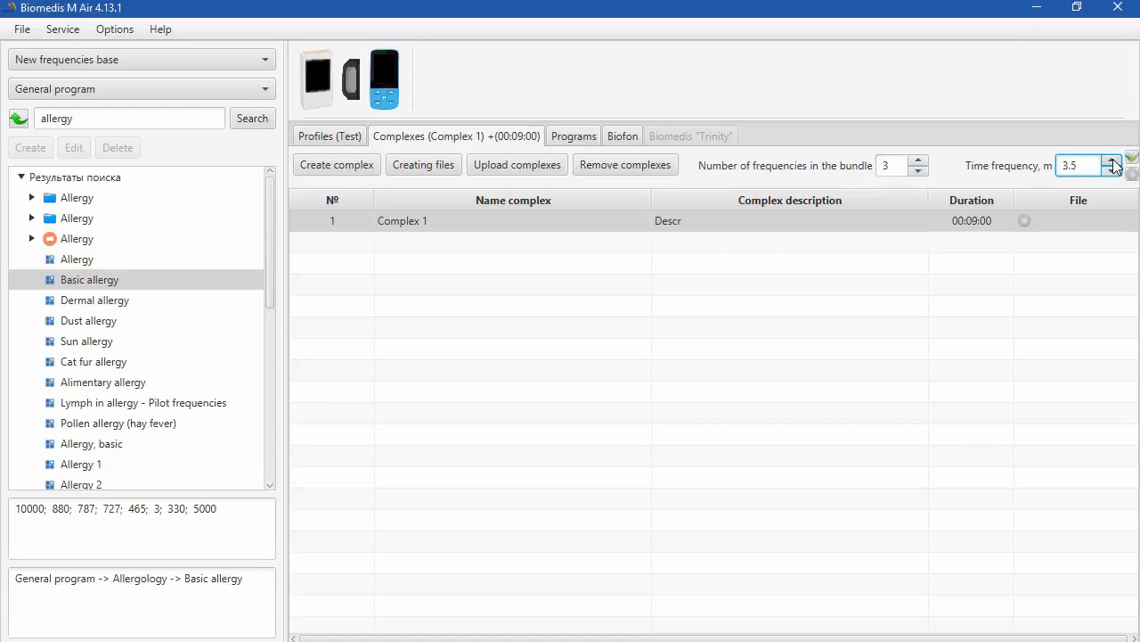
{"action": "left_click", "coordinate": [1111, 161]}
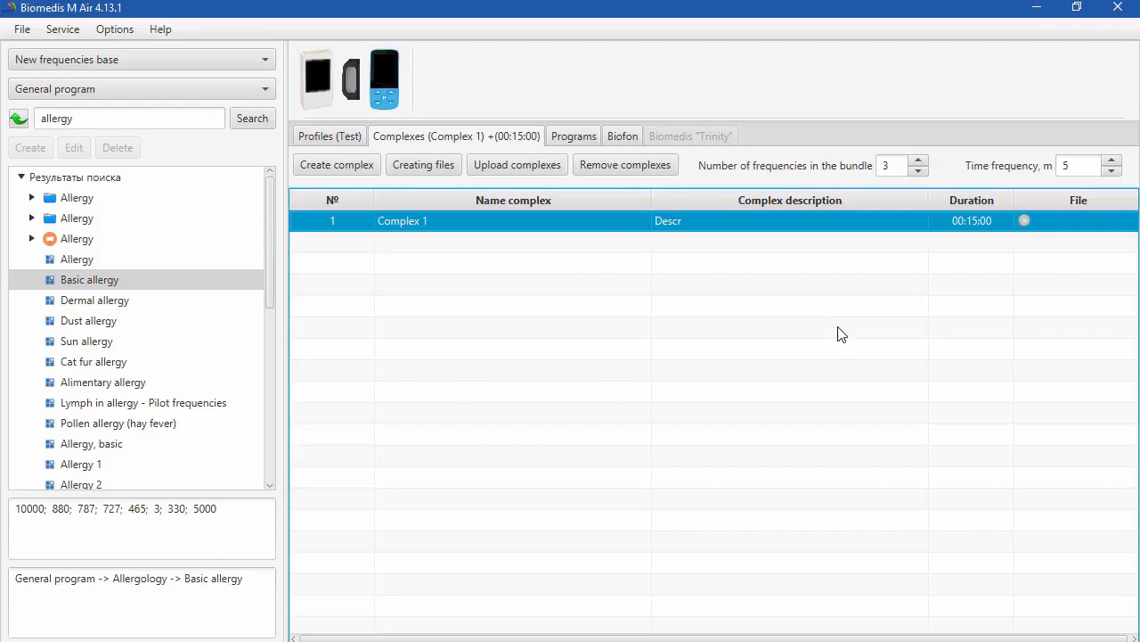
{"action": "mouse_move", "coordinate": [835, 339]}
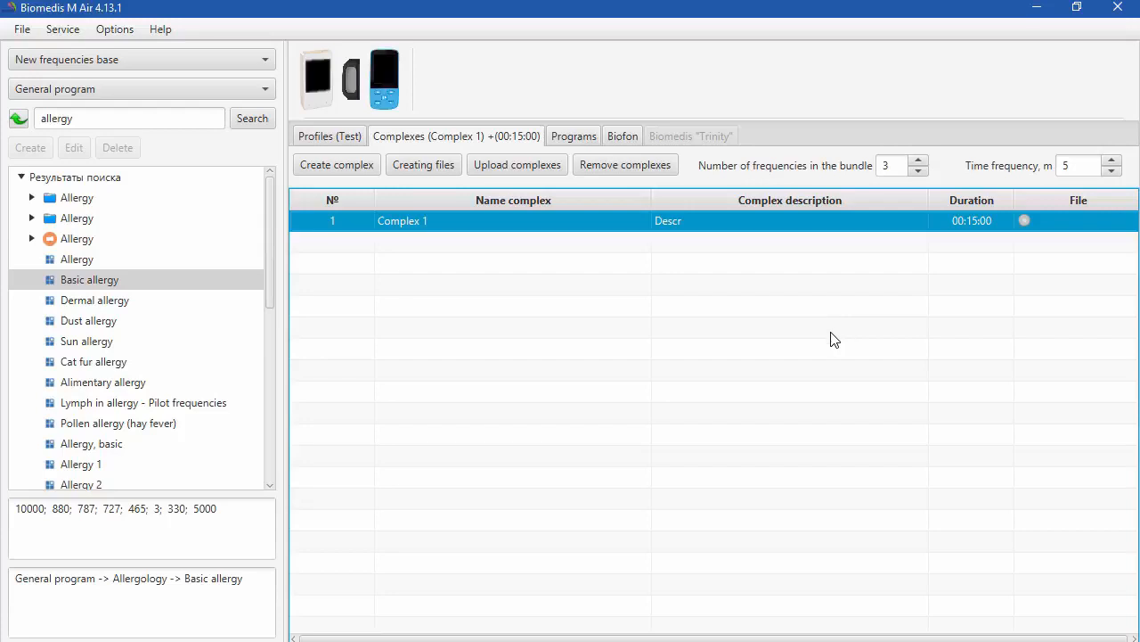
{"action": "mouse_move", "coordinate": [829, 339]}
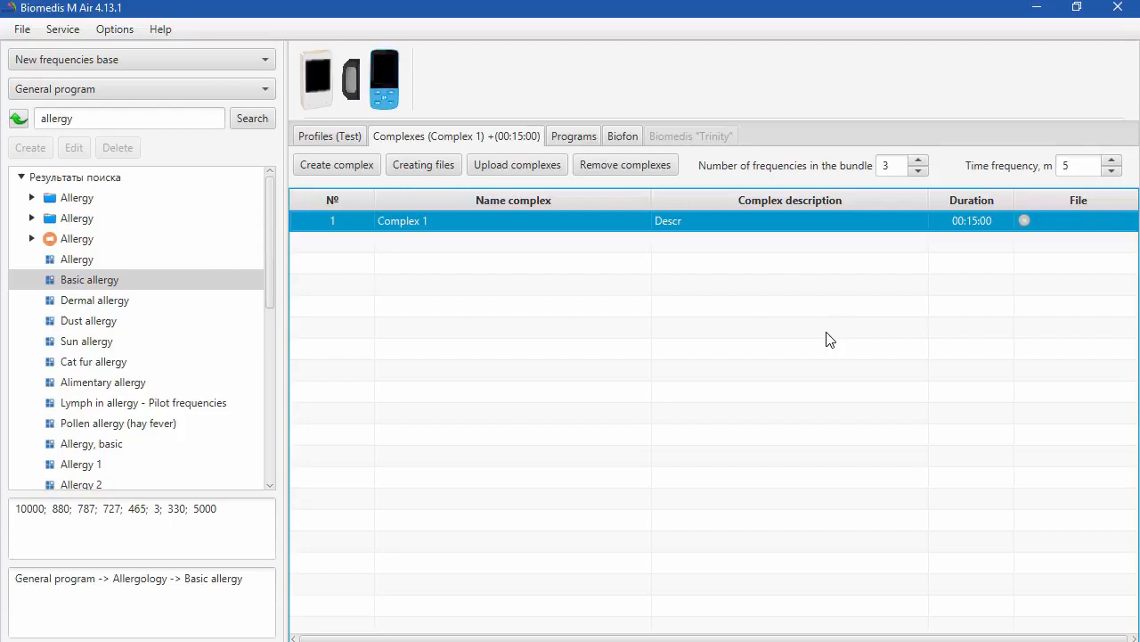
{"action": "mouse_move", "coordinate": [420, 298]}
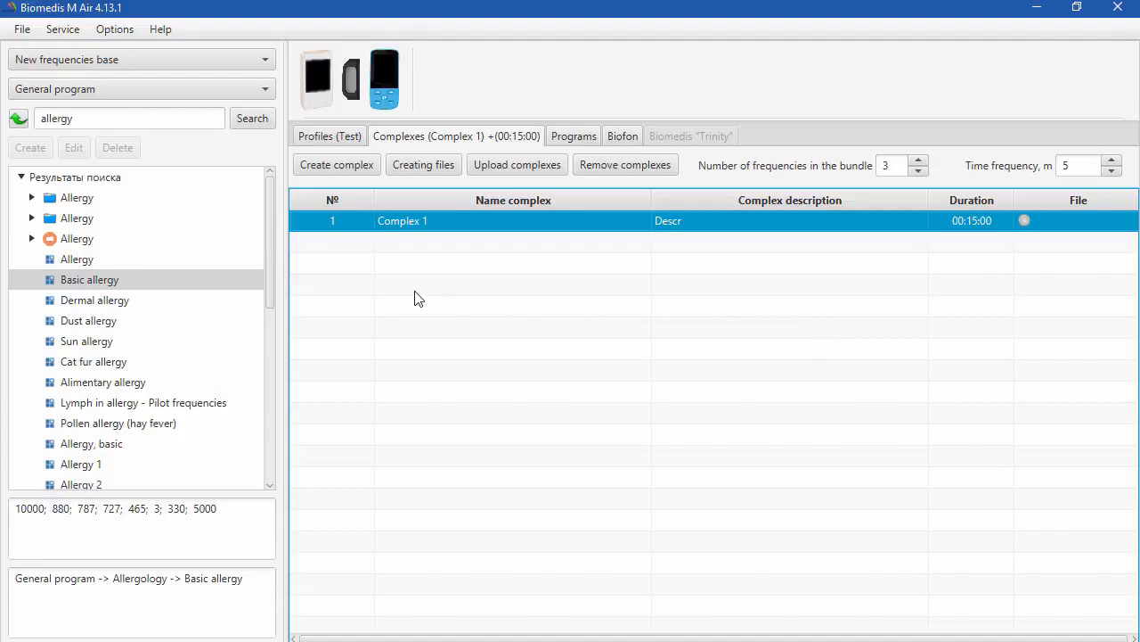
{"action": "mouse_move", "coordinate": [150, 113]}
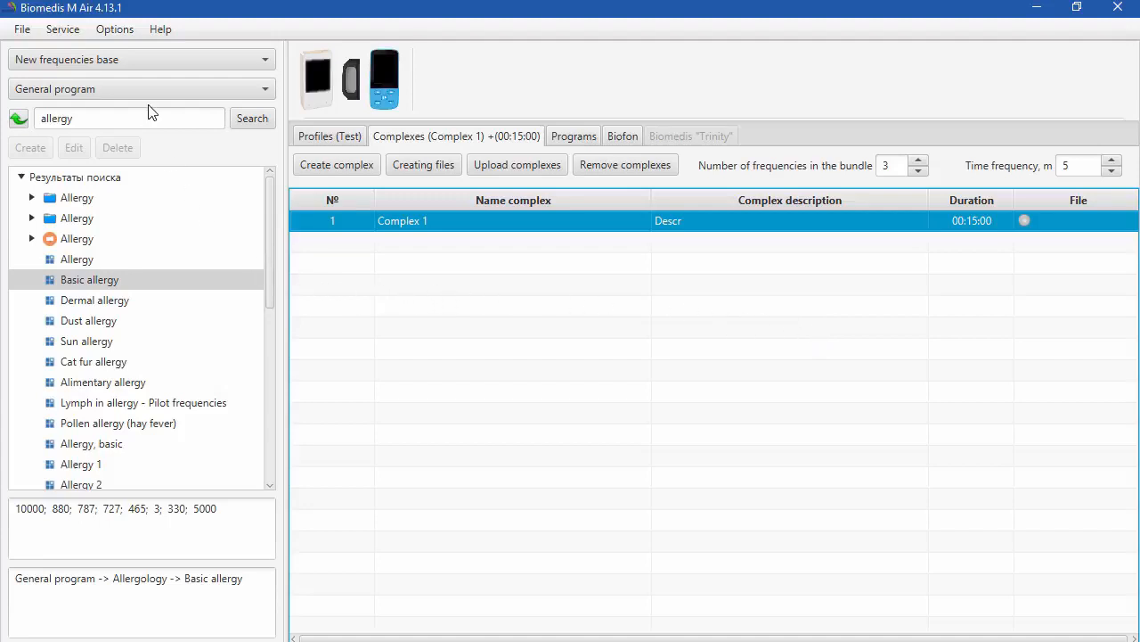
{"action": "left_click", "coordinate": [141, 58]}
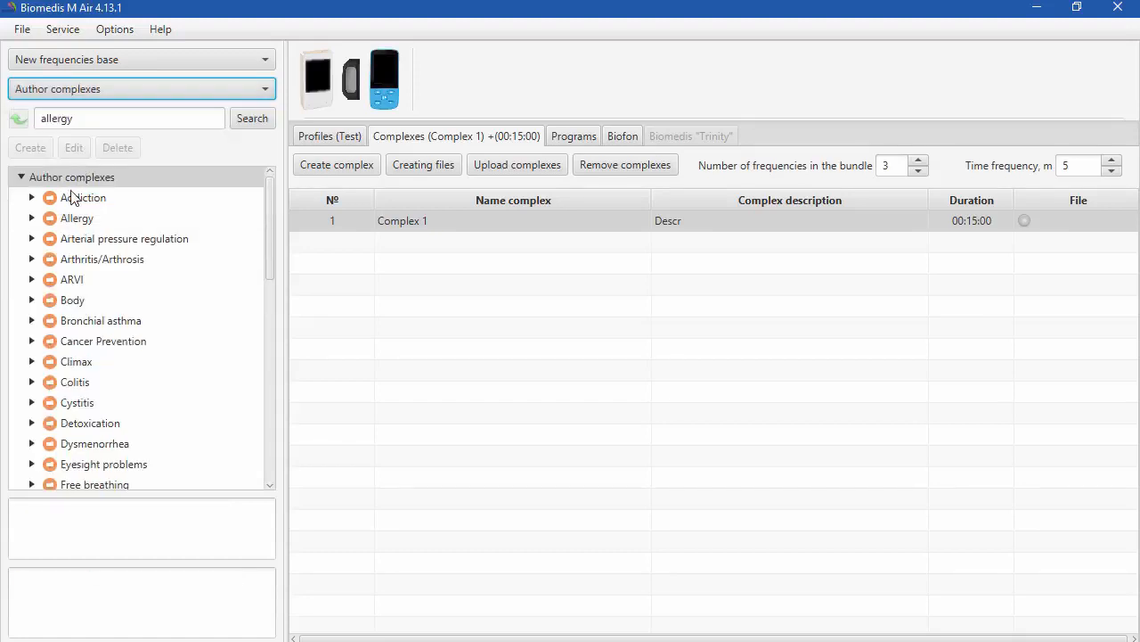
{"action": "mouse_move", "coordinate": [49, 361]}
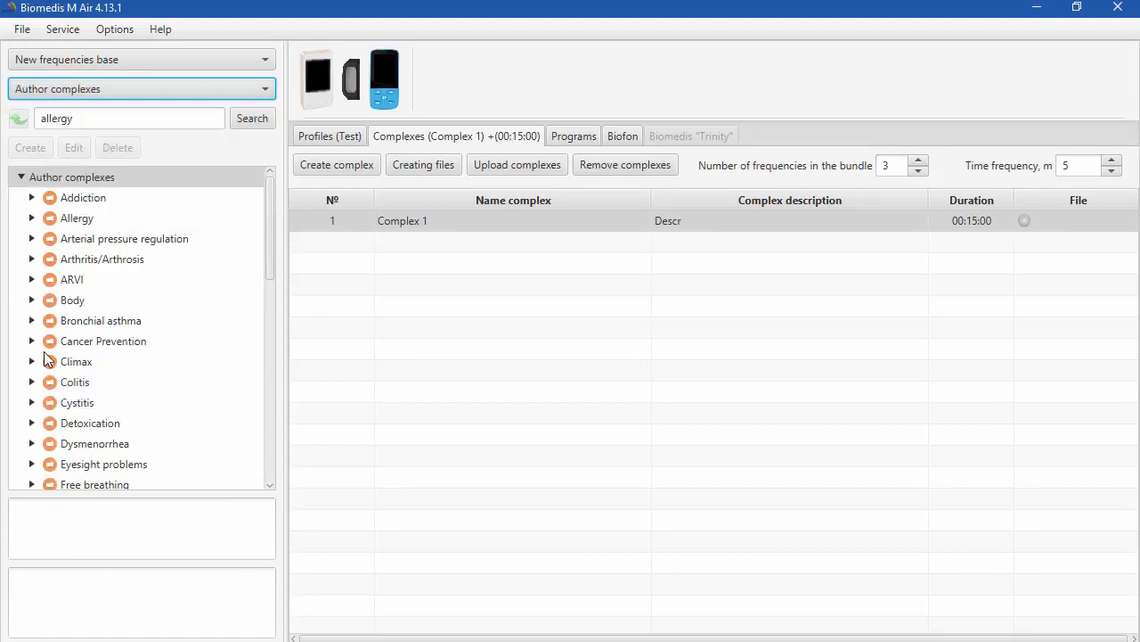
Collapse the Allergy, Agin and adenoids, and Anemia and porphyria groups in Preventive complexes.
{"action": "left_click", "coordinate": [32, 197]}
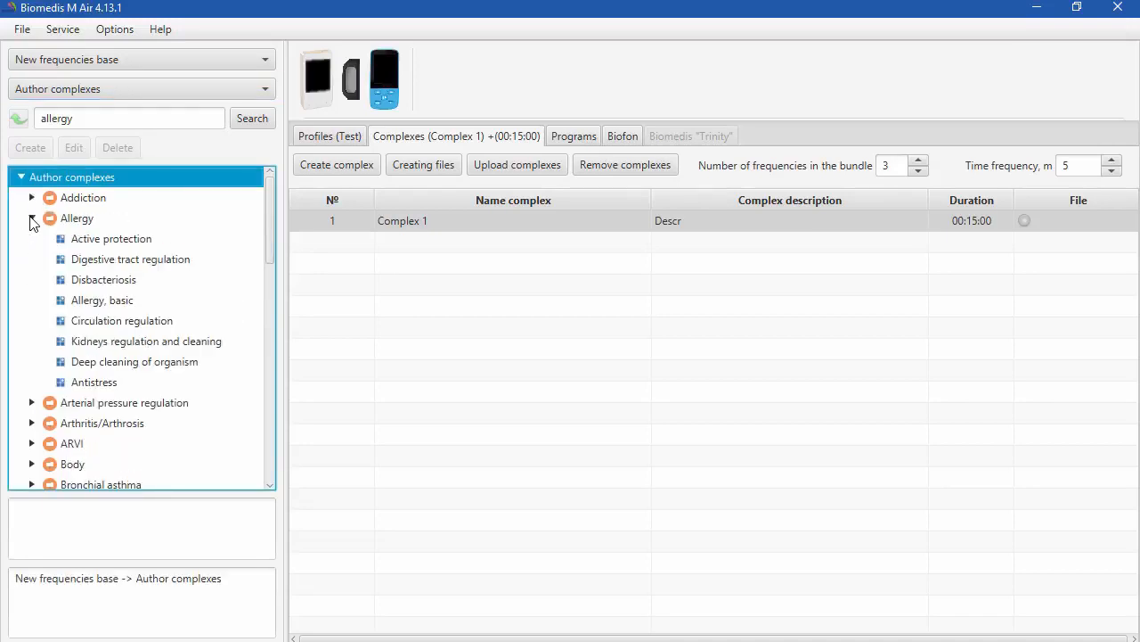
{"action": "left_click", "coordinate": [32, 218]}
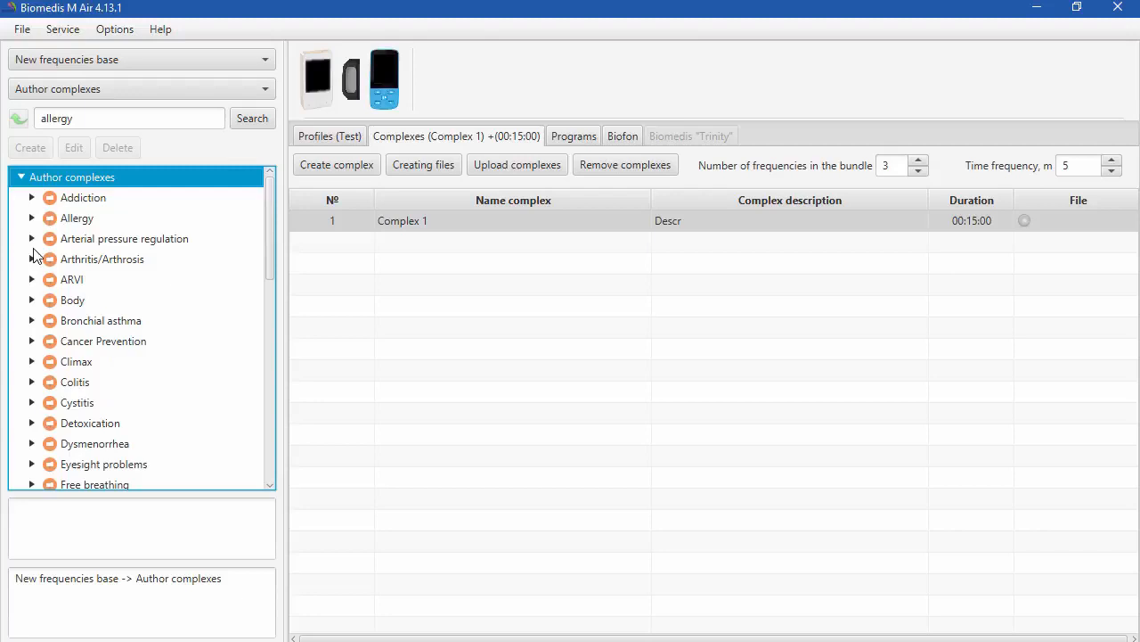
{"action": "mouse_move", "coordinate": [38, 248]}
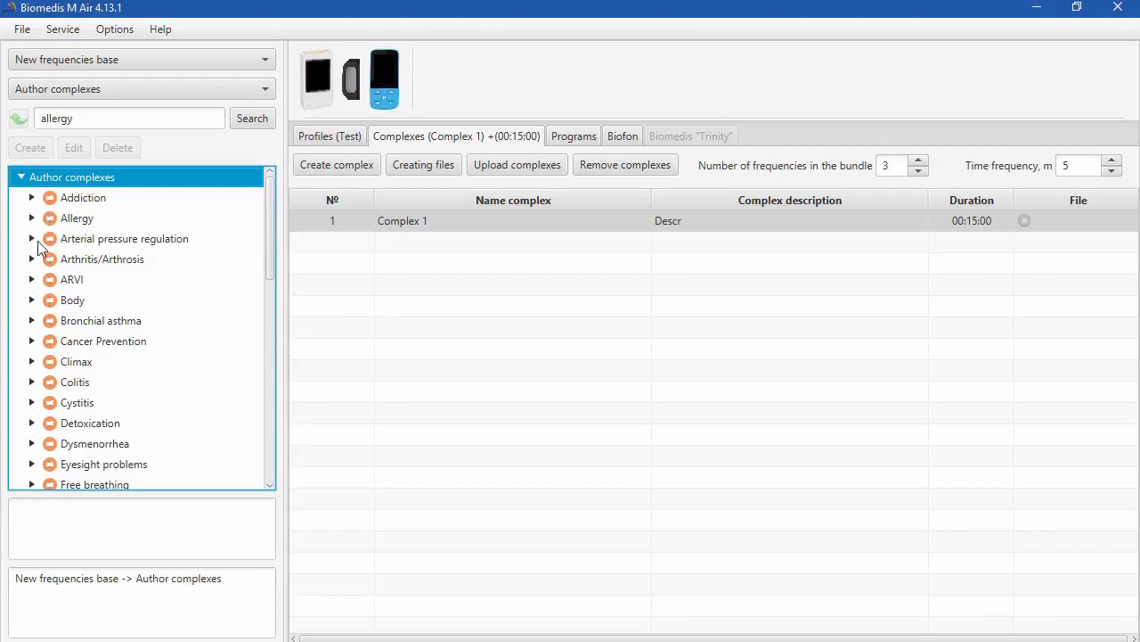
{"action": "left_click", "coordinate": [142, 88]}
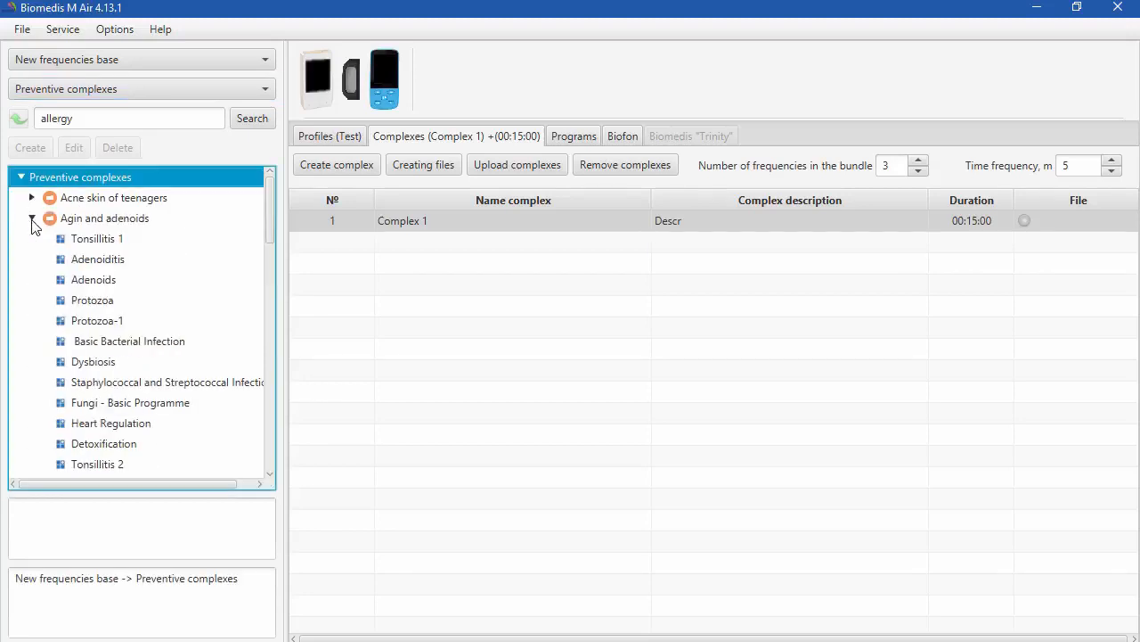
{"action": "left_click", "coordinate": [31, 238]}
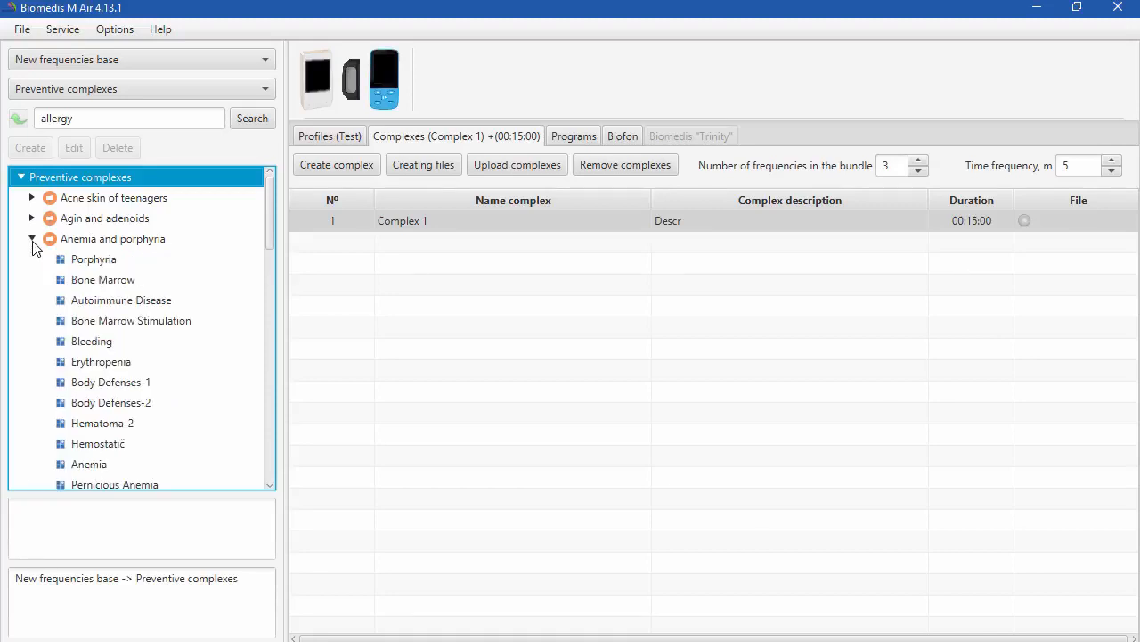
{"action": "left_click", "coordinate": [31, 238]}
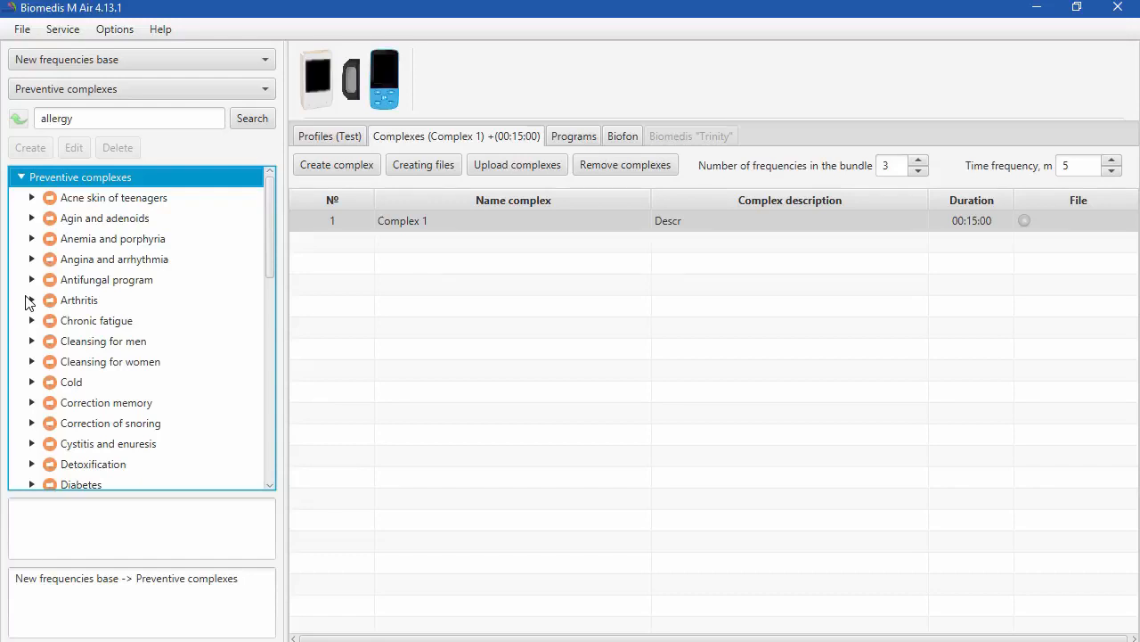
{"action": "mouse_move", "coordinate": [80, 304]}
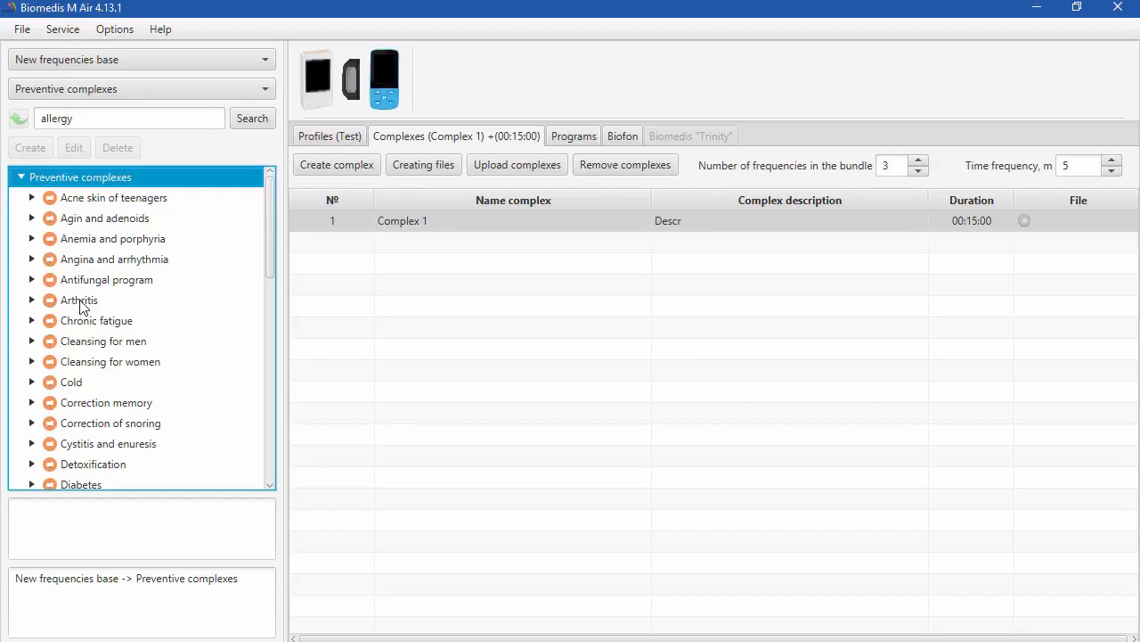
Add the Arthritis preventive complex (04:18:00) as the Test profile's second complex.
{"action": "left_click", "coordinate": [79, 300]}
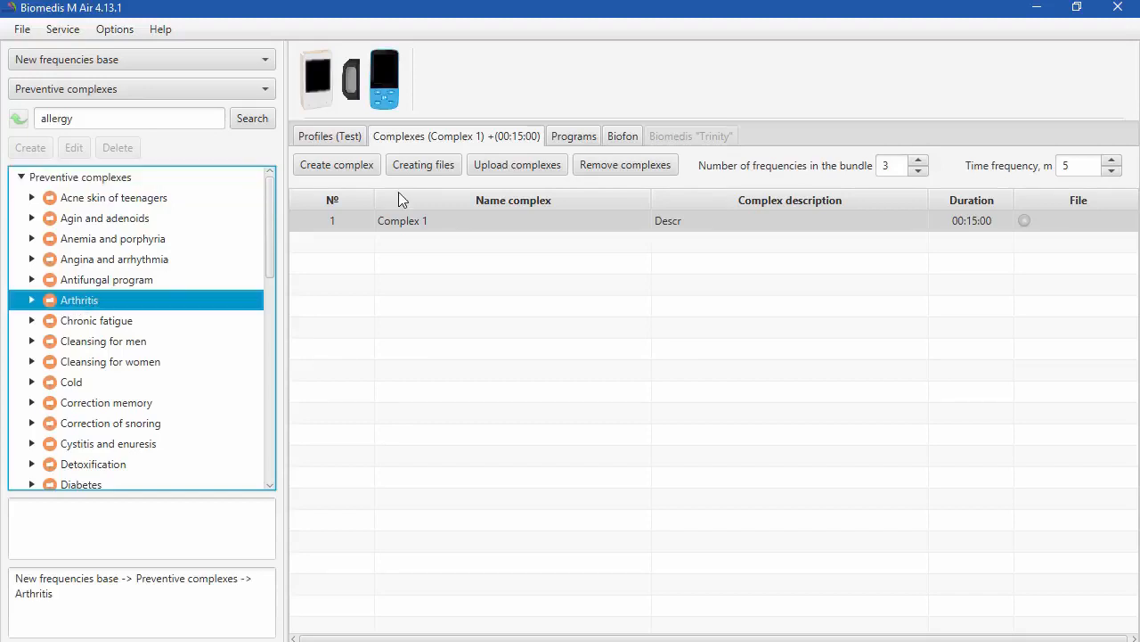
{"action": "left_click", "coordinate": [328, 135]}
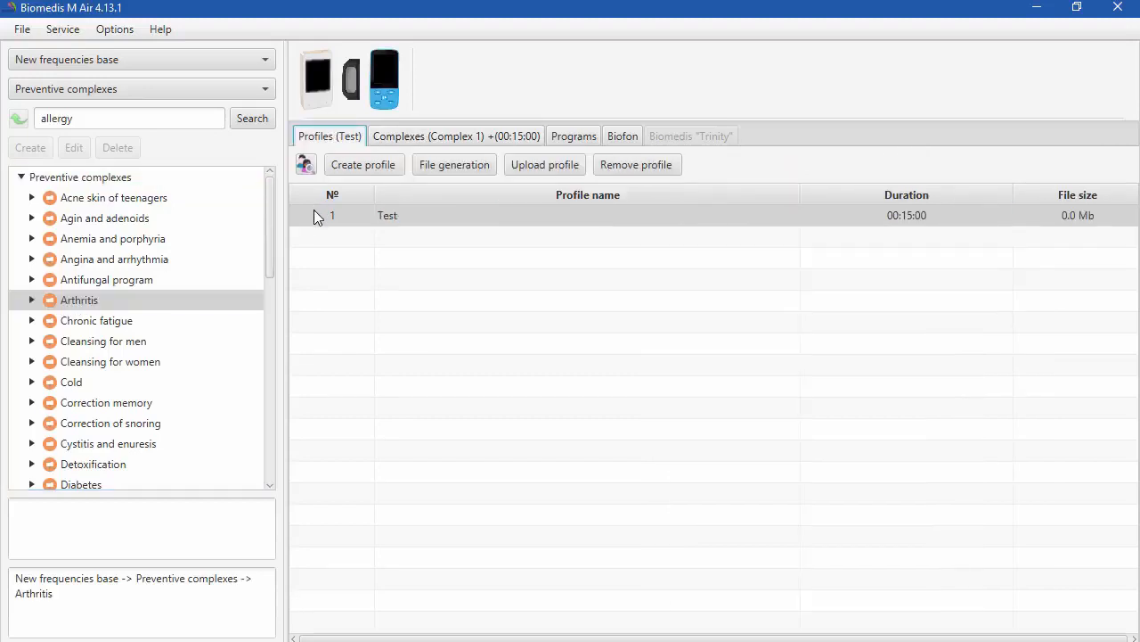
{"action": "left_click", "coordinate": [455, 136]}
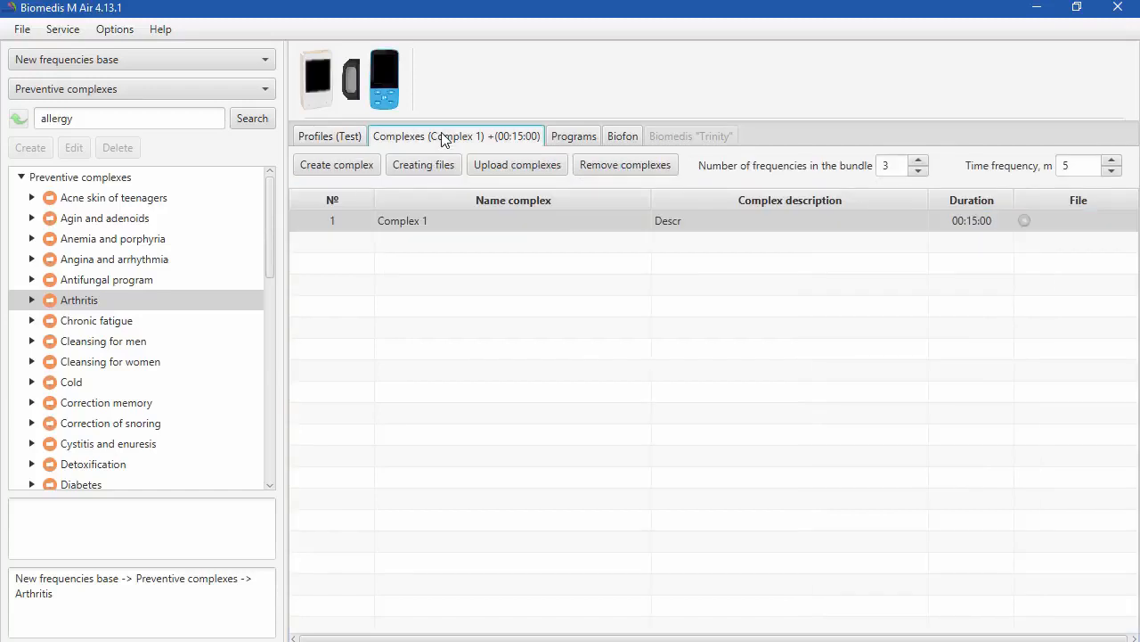
{"action": "mouse_move", "coordinate": [27, 300]}
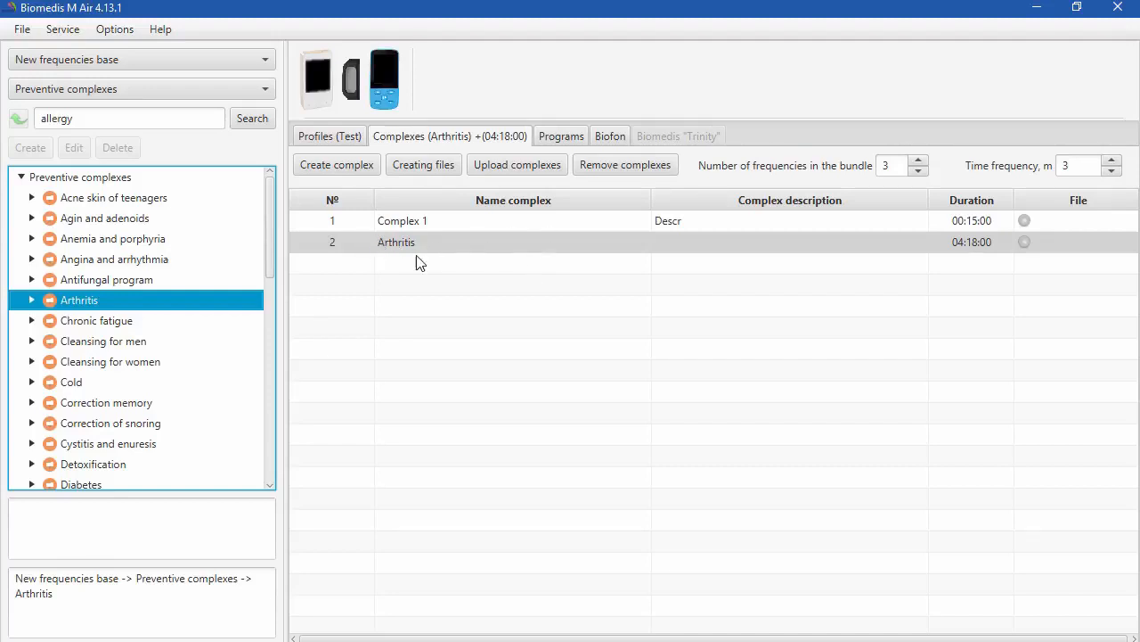
{"action": "mouse_move", "coordinate": [695, 176]}
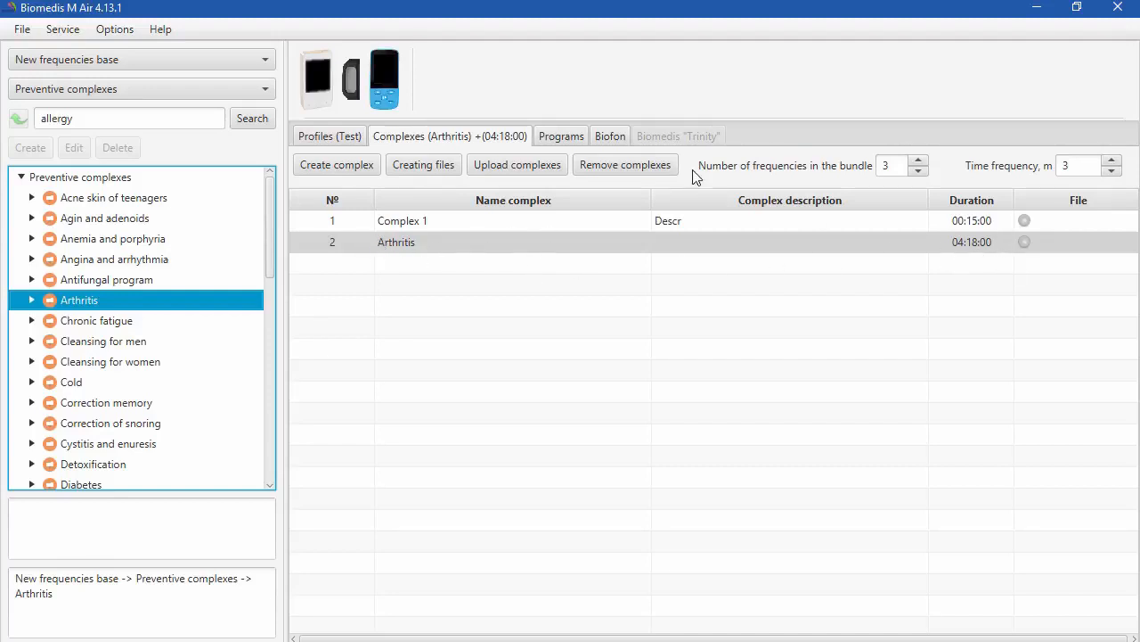
{"action": "left_click", "coordinate": [560, 136]}
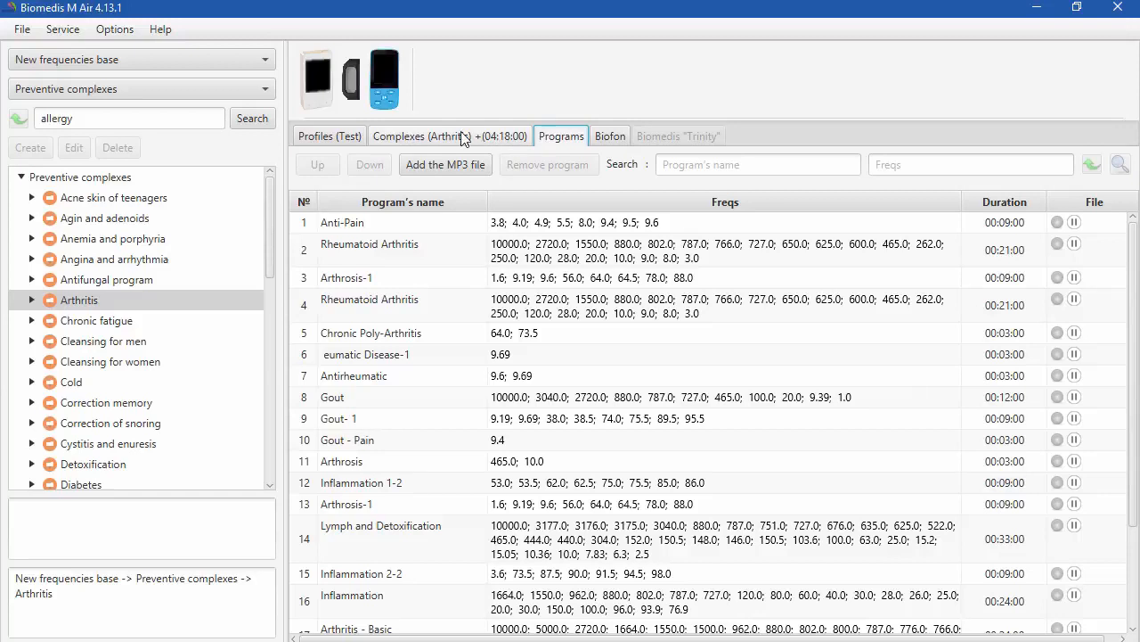
{"action": "left_click", "coordinate": [450, 135]}
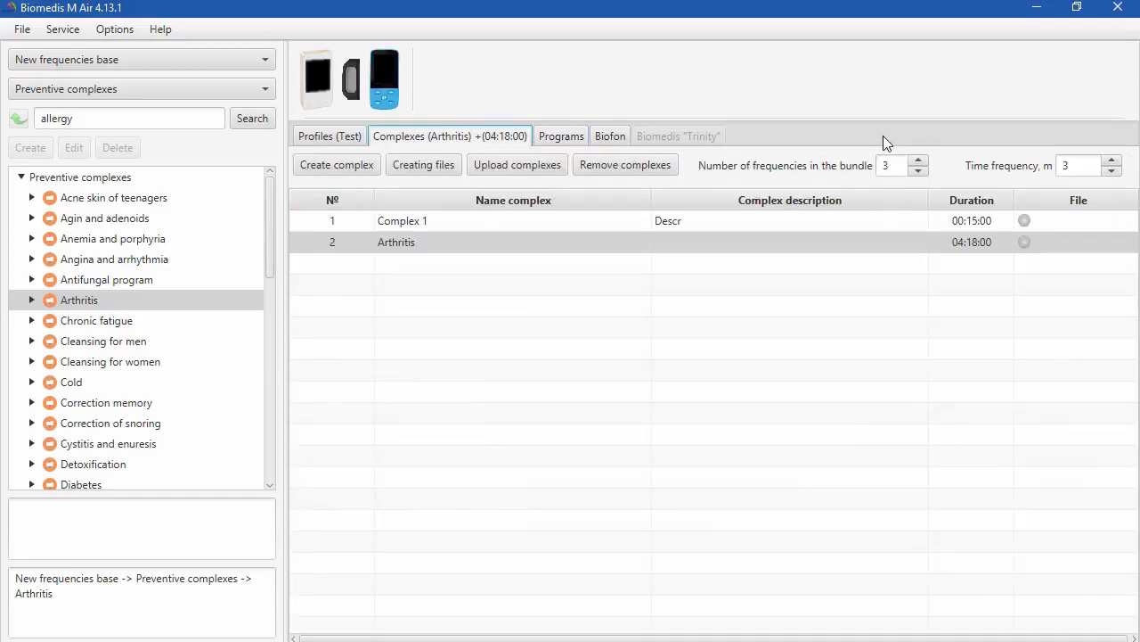
{"action": "mouse_move", "coordinate": [1081, 153]}
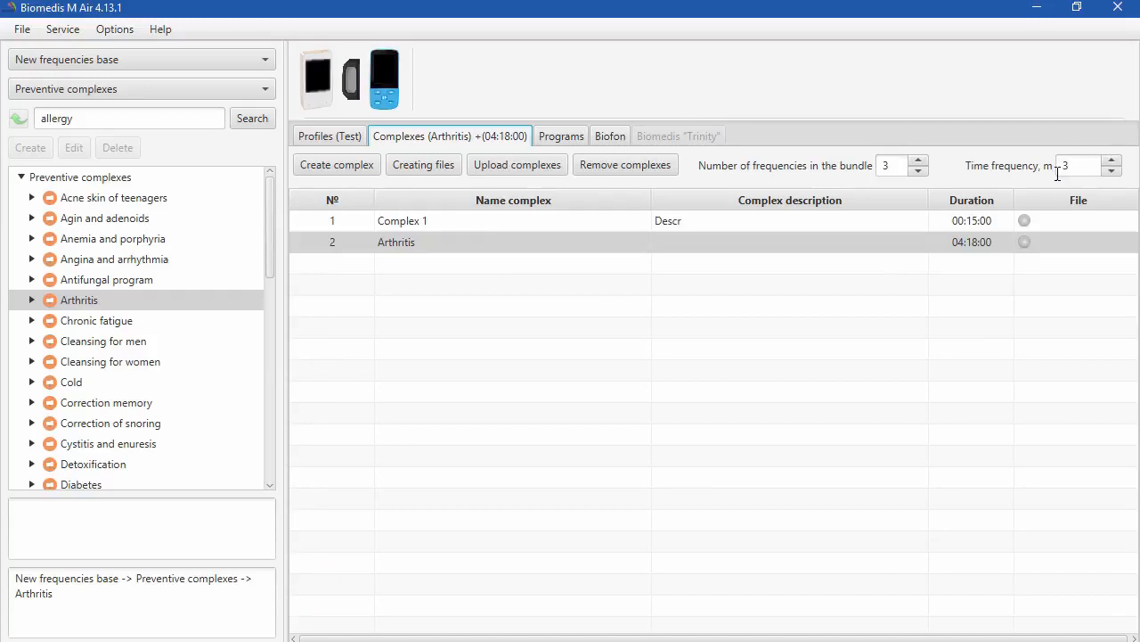
{"action": "left_click", "coordinate": [402, 220]}
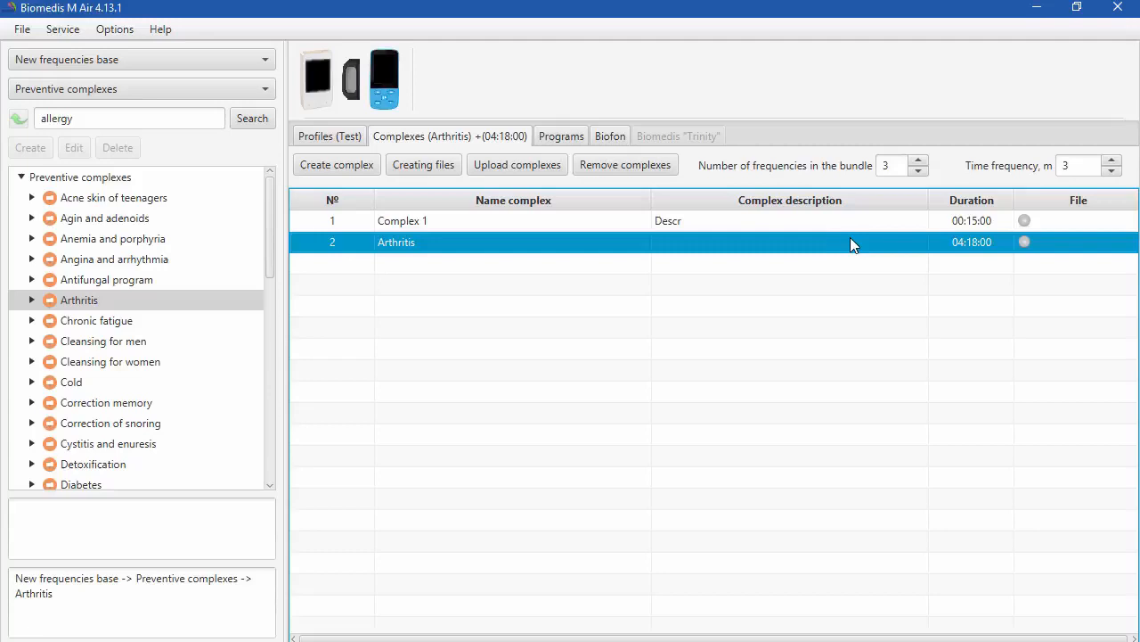
{"action": "mouse_move", "coordinate": [629, 309]}
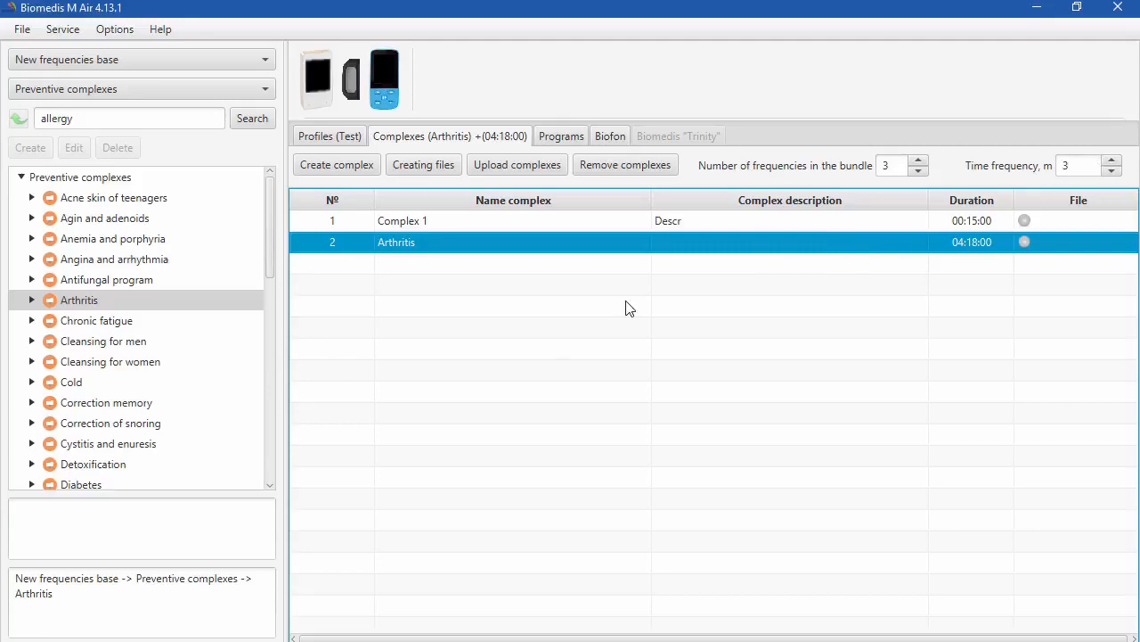
{"action": "mouse_move", "coordinate": [529, 303]}
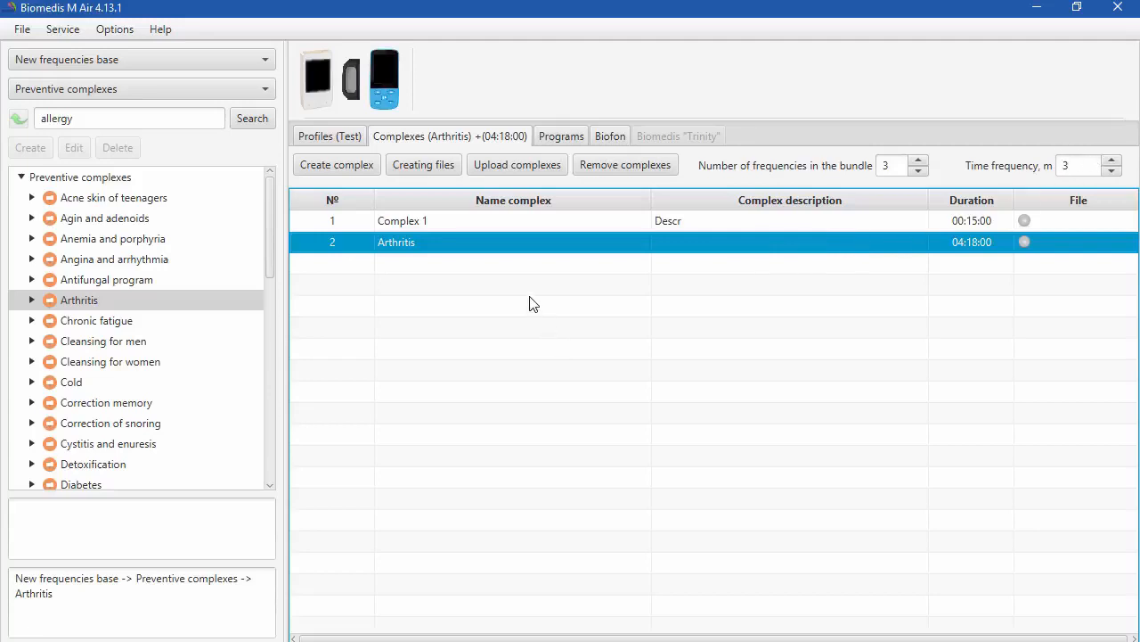
{"action": "mouse_move", "coordinate": [509, 296]}
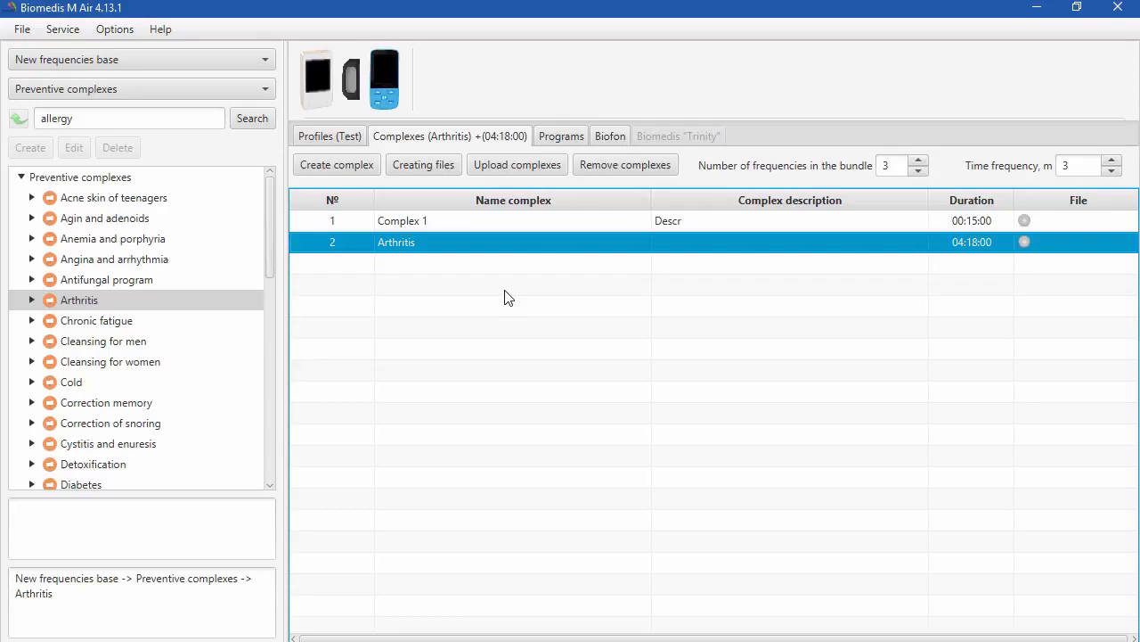
{"action": "left_click", "coordinate": [329, 136]}
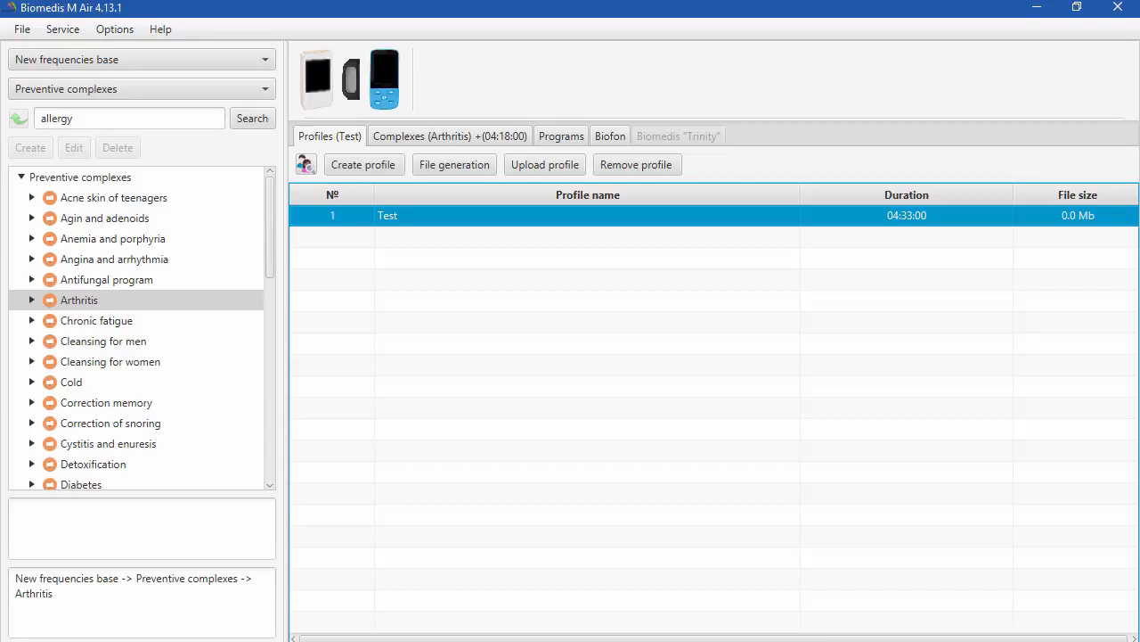
{"action": "mouse_move", "coordinate": [1011, 524]}
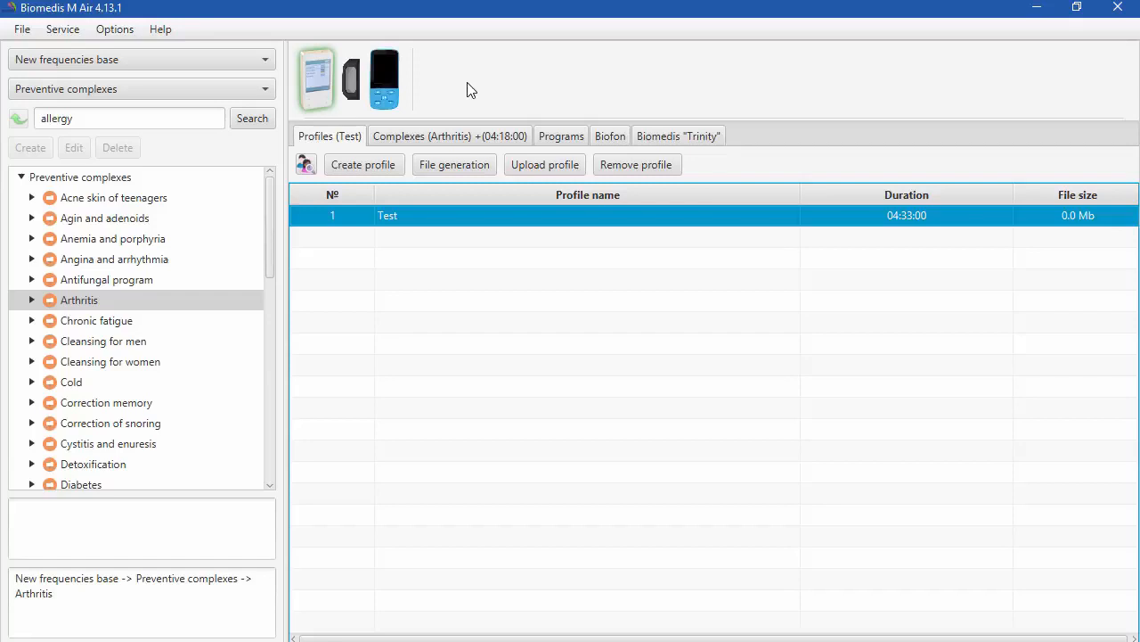
{"action": "mouse_move", "coordinate": [463, 89]}
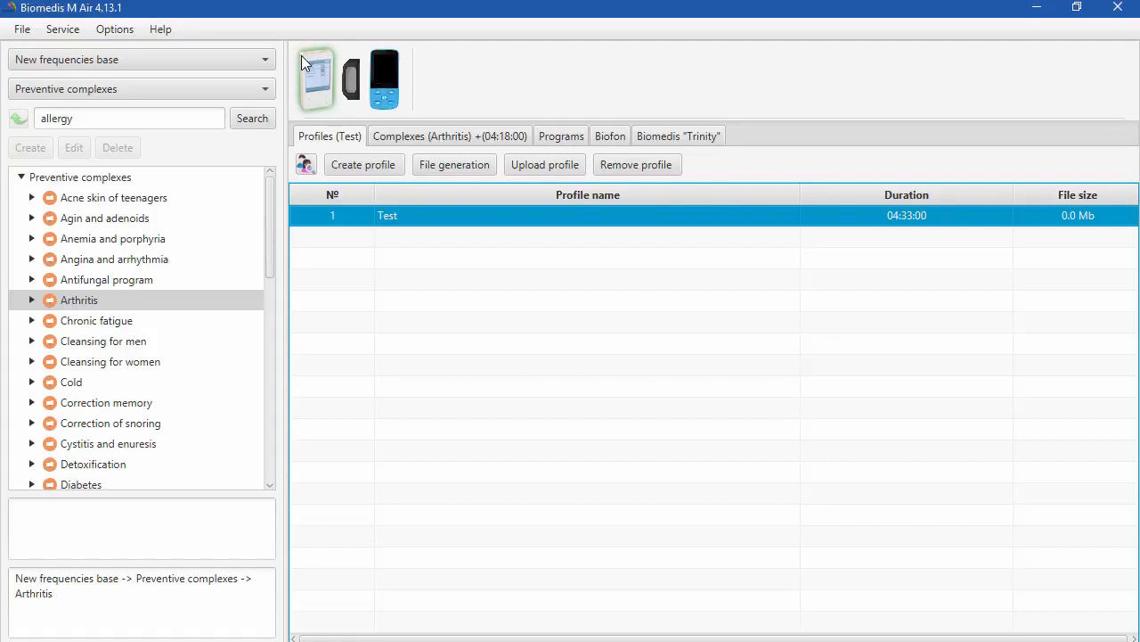
{"action": "mouse_move", "coordinate": [306, 70]}
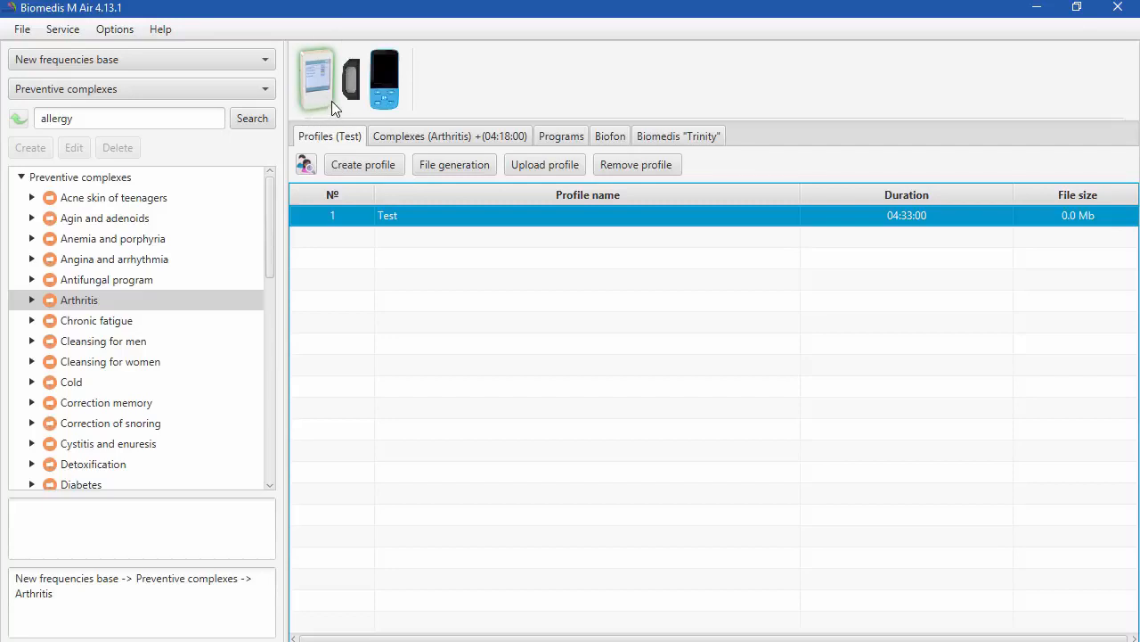
{"action": "mouse_move", "coordinate": [580, 231]}
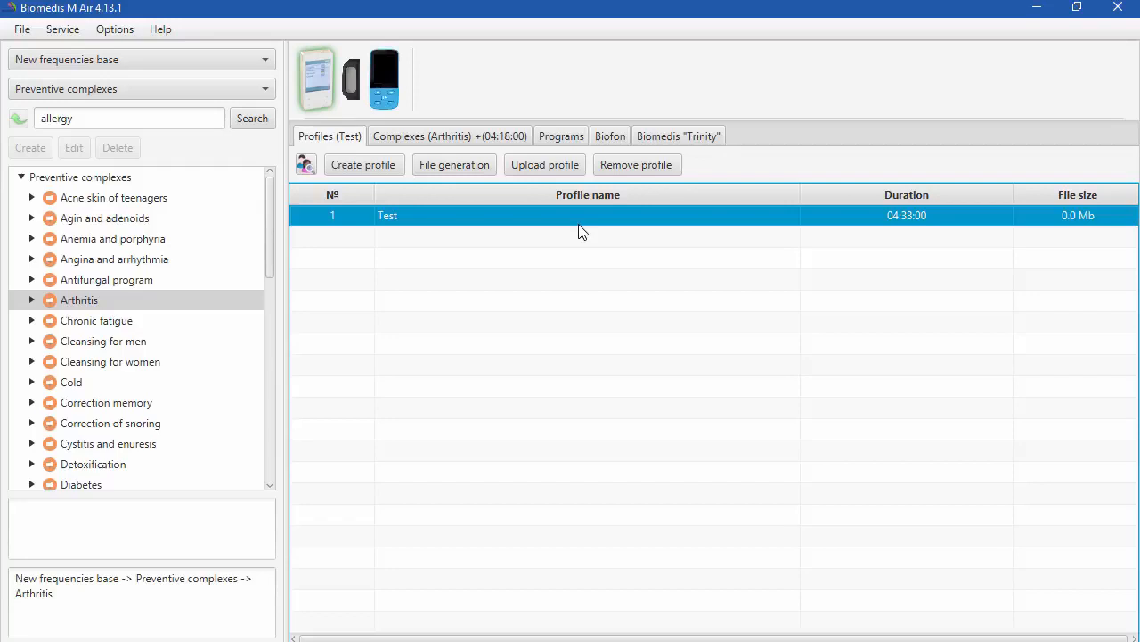
Write the Test profile to the Trinity device and dismiss the success message.
{"action": "left_click", "coordinate": [545, 164]}
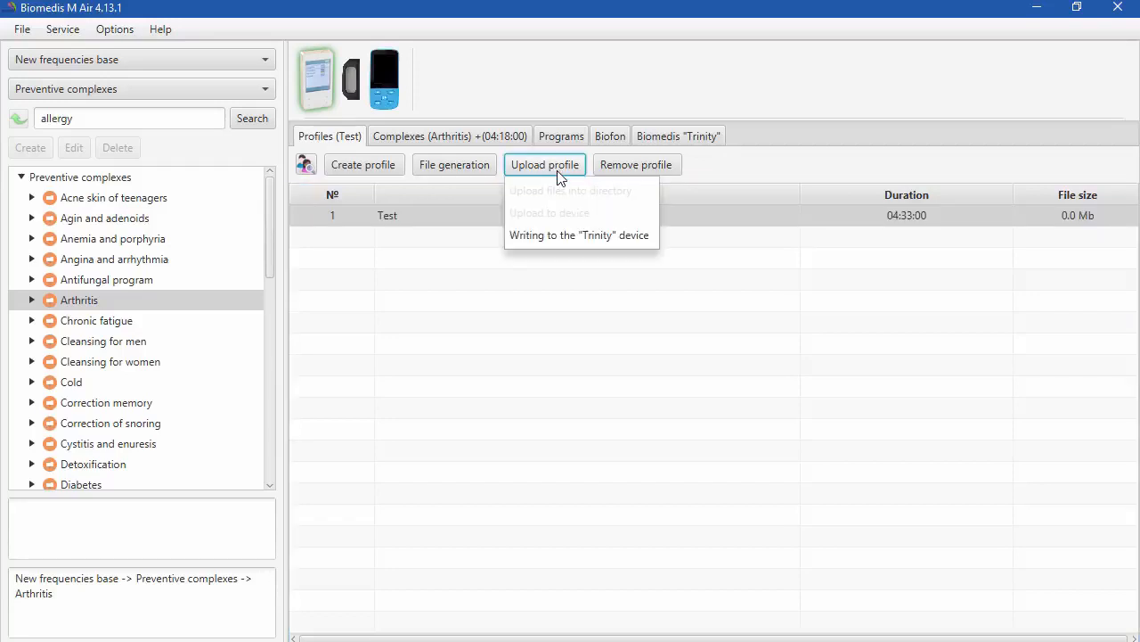
{"action": "mouse_move", "coordinate": [570, 235]}
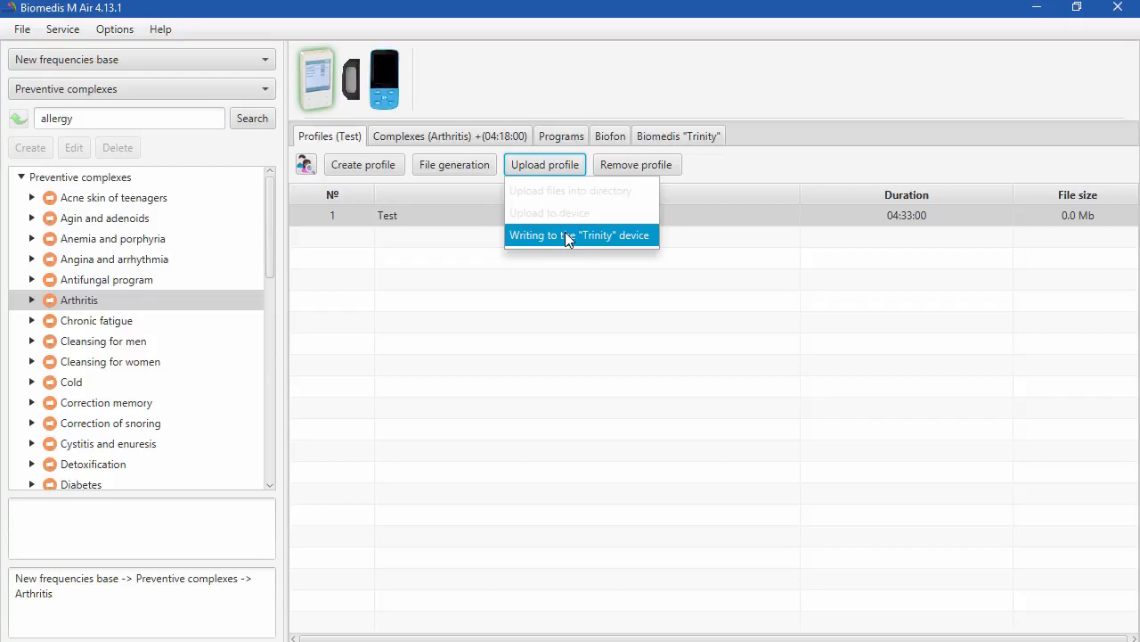
{"action": "left_click", "coordinate": [580, 235]}
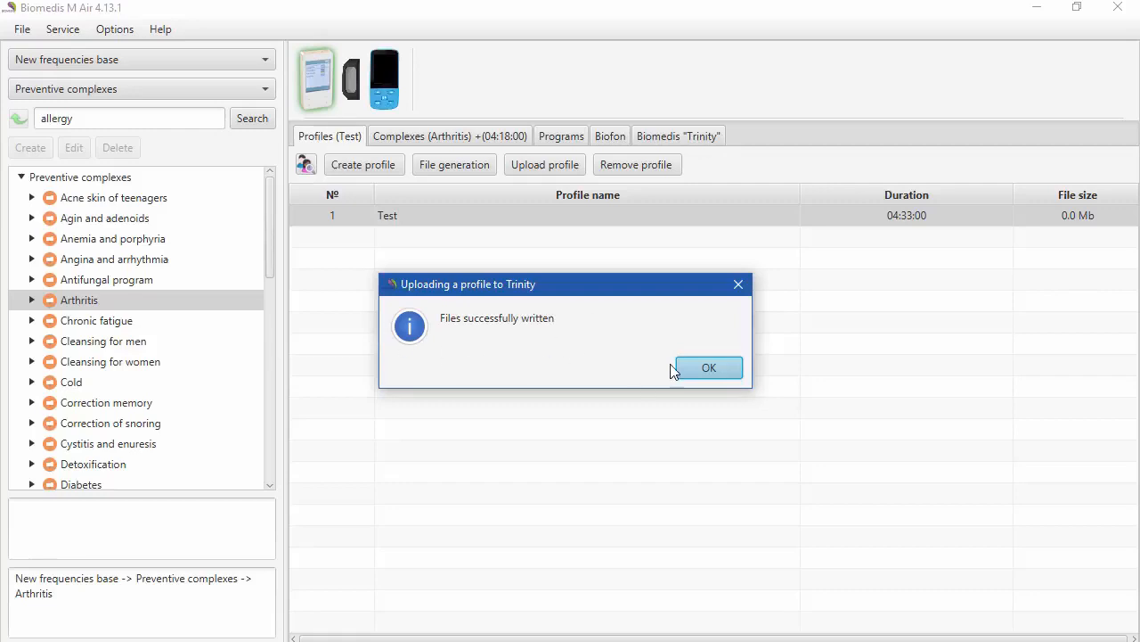
{"action": "left_click", "coordinate": [708, 367]}
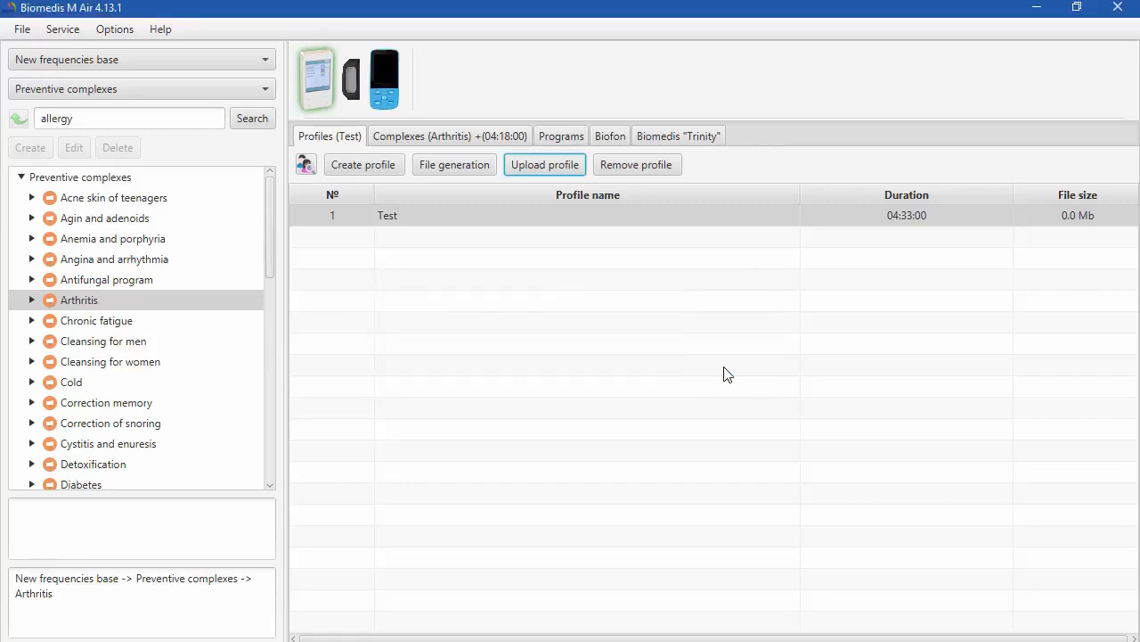